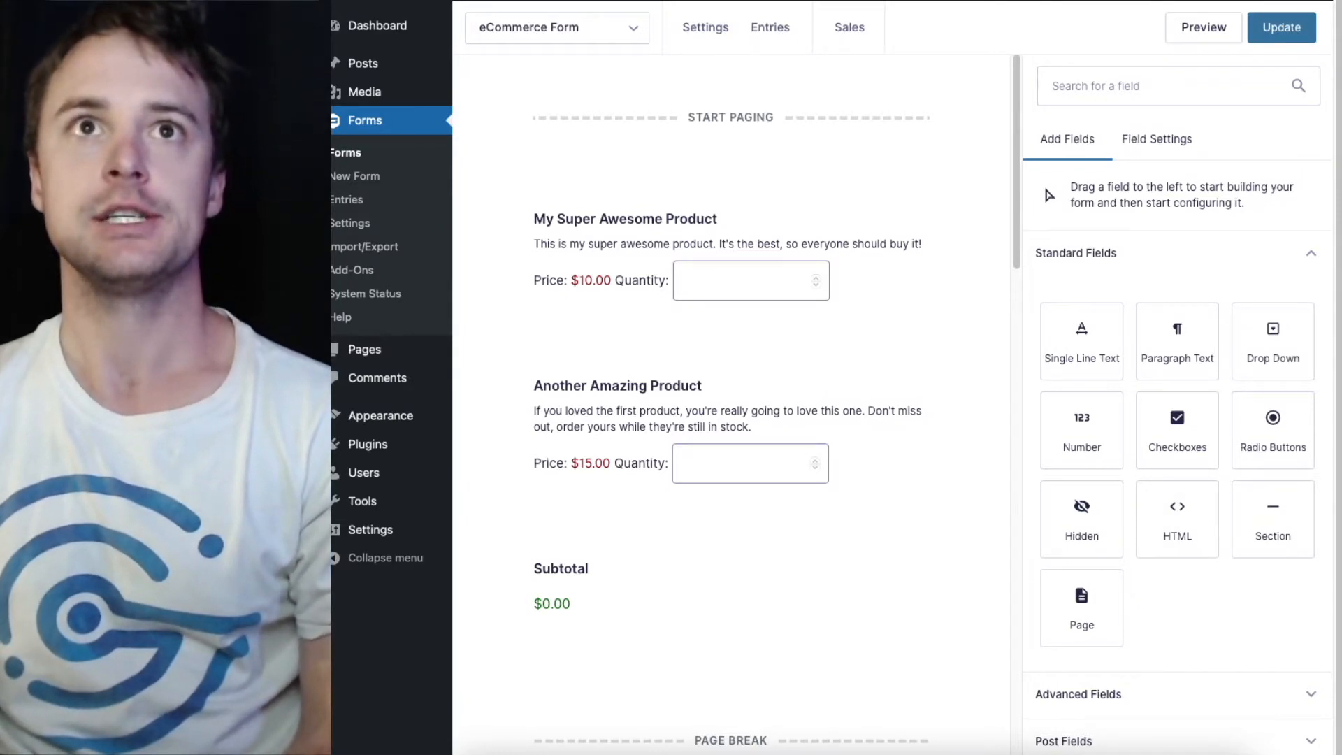
Show the My Super Awesome Product field's settings, then point at the form's Settings menu
click(592, 226)
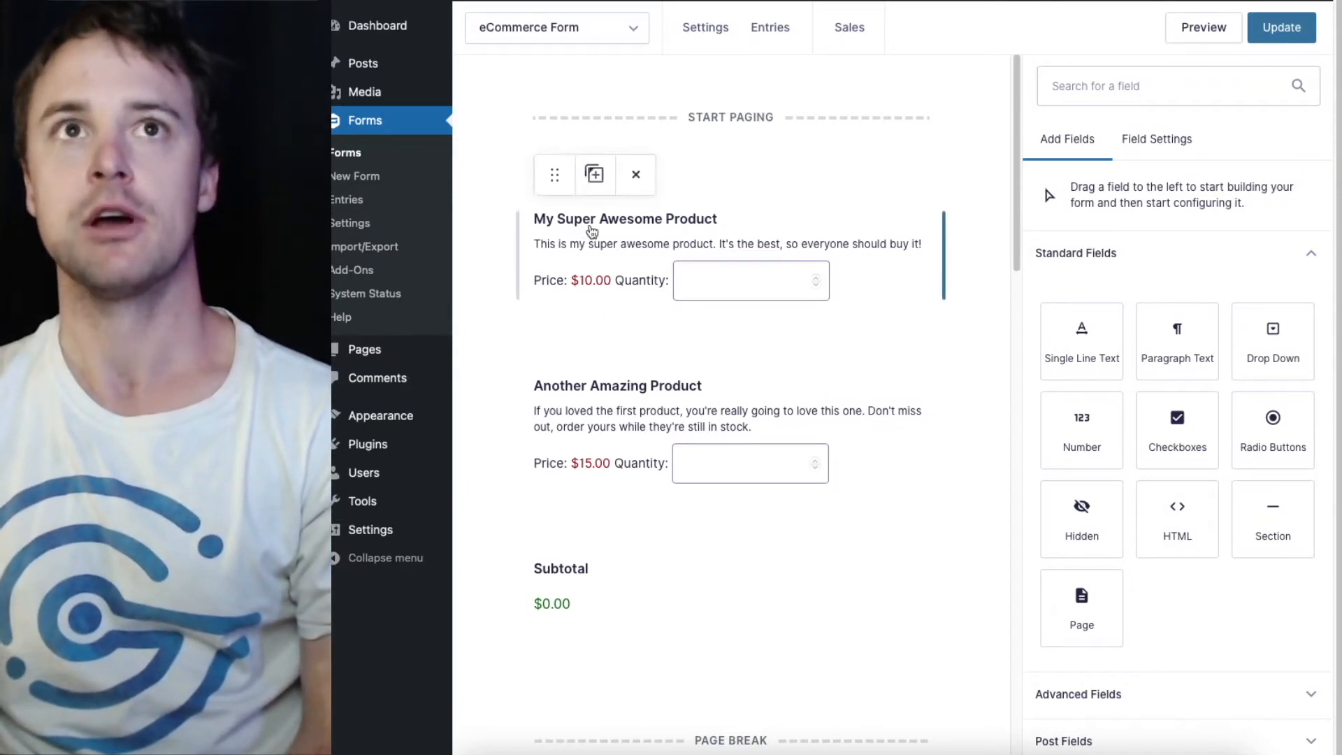
click(625, 218)
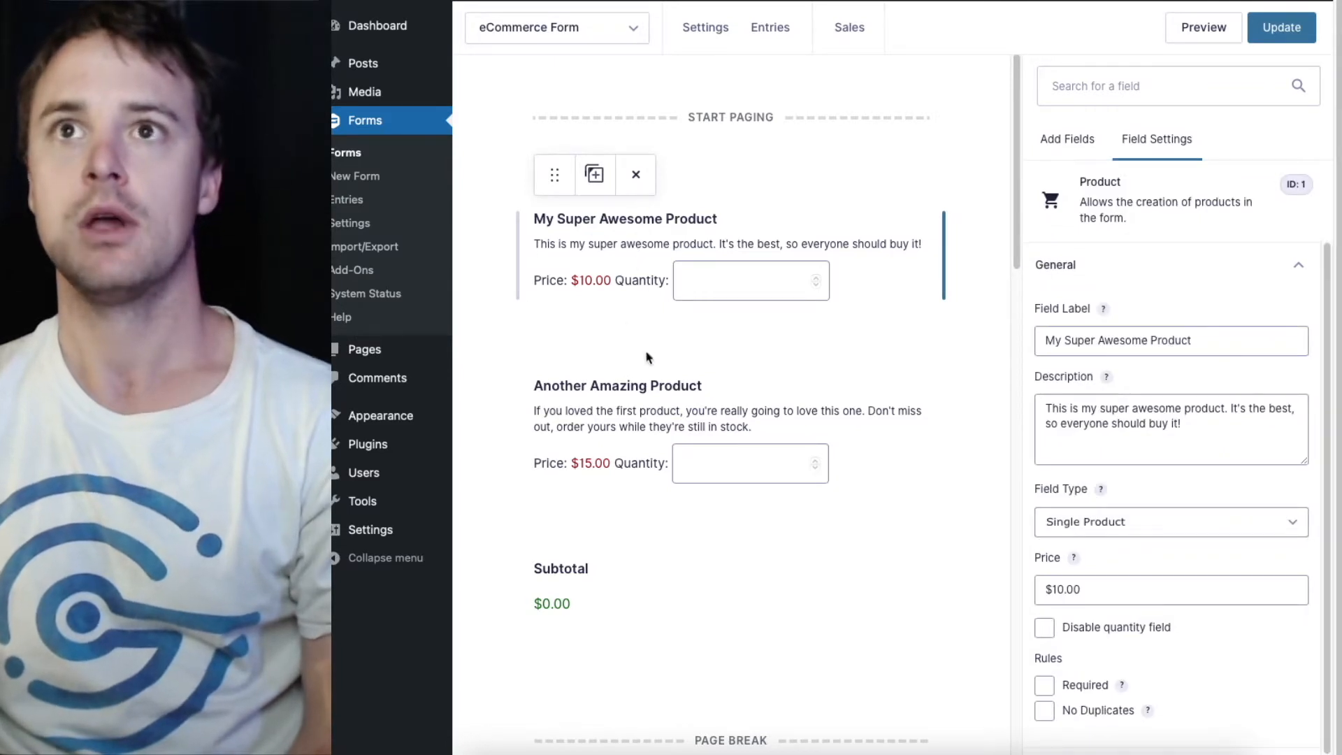
mouse_move(804, 111)
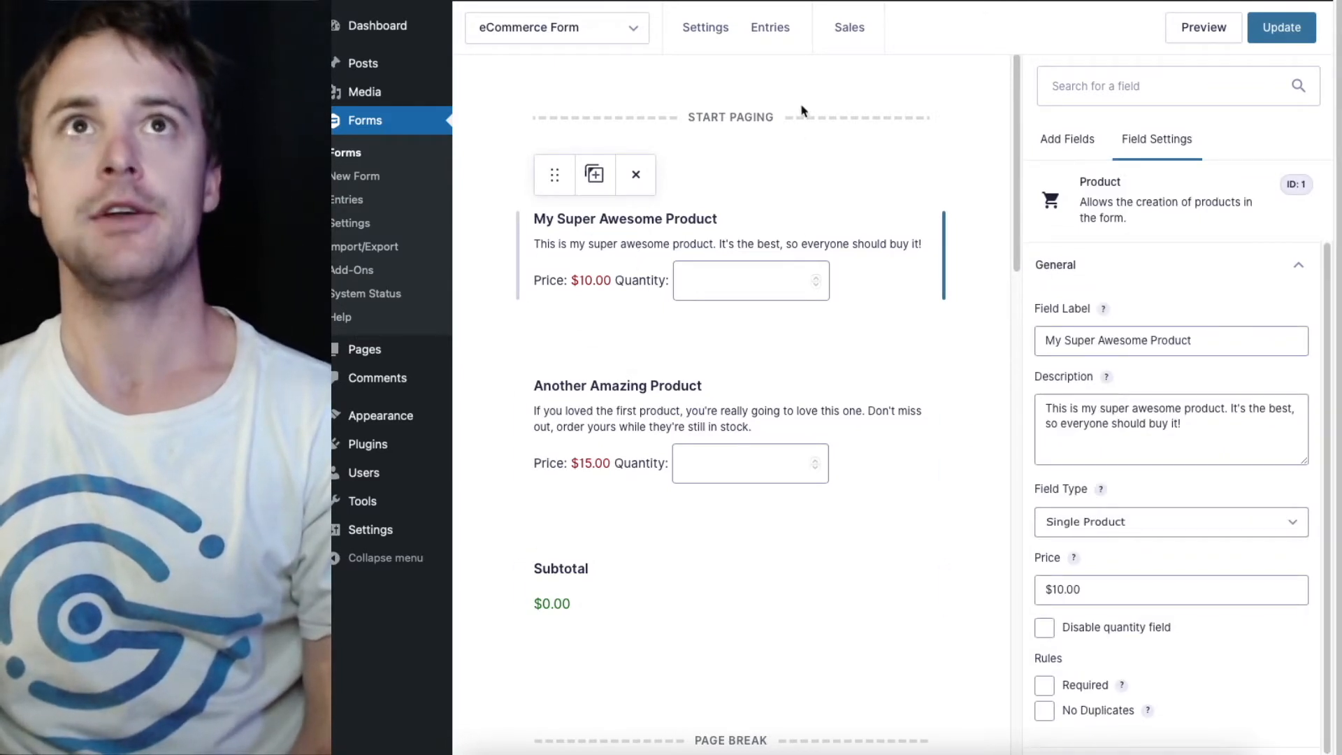
click(704, 27)
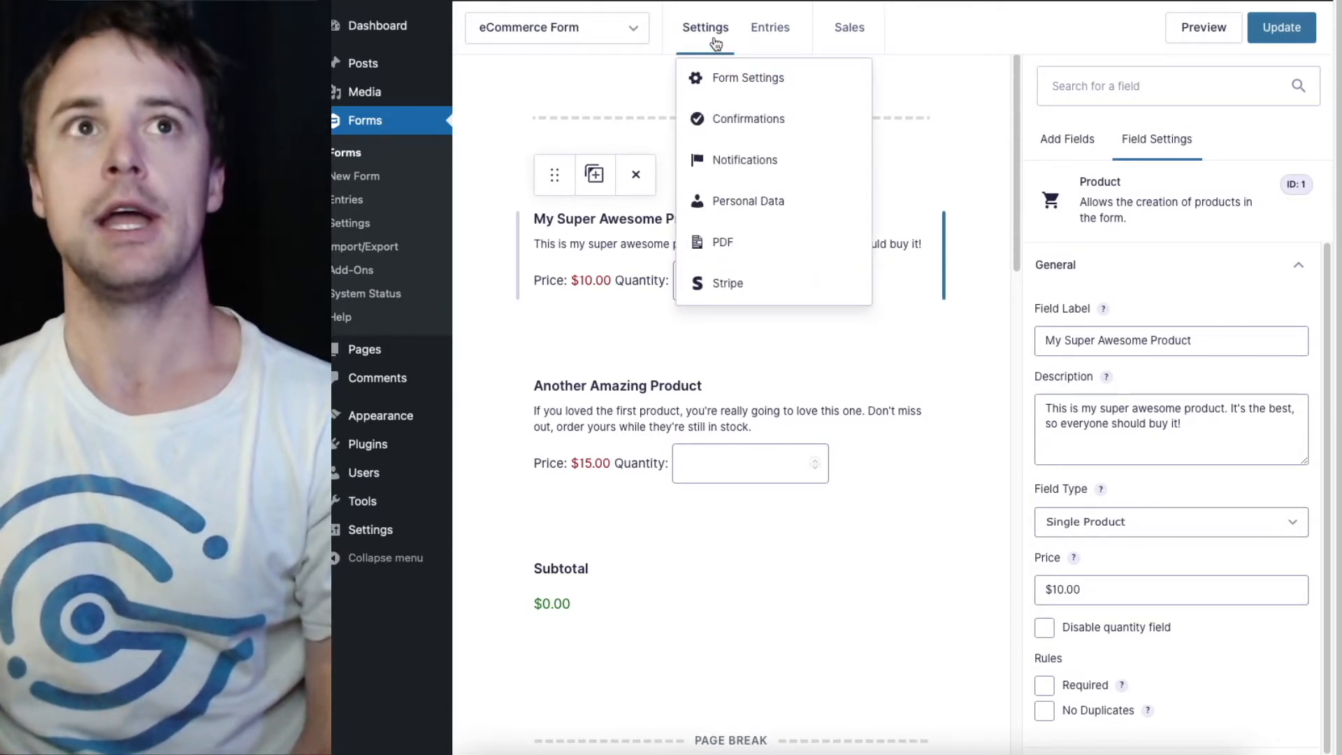
mouse_move(729, 288)
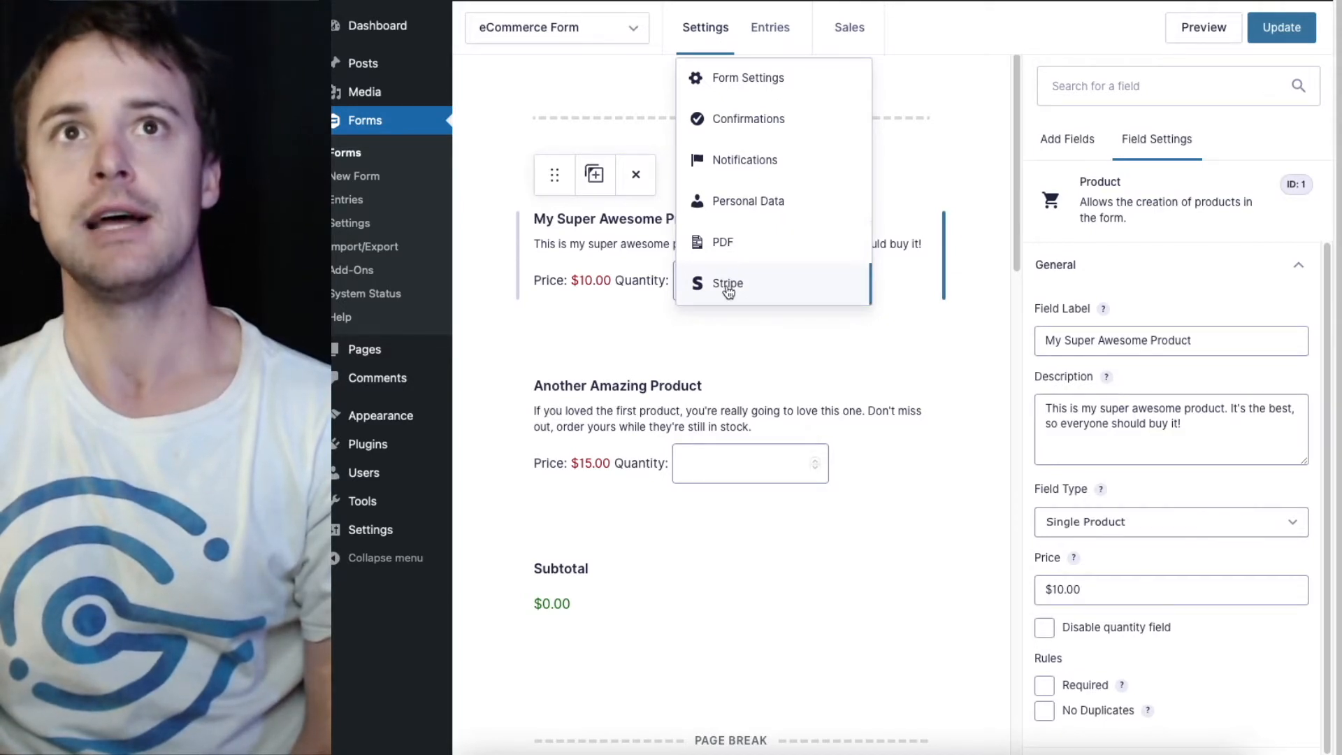
Leave the editor for Stripe Feed 1 and scroll through its products, form-total and billing mapping
click(726, 284)
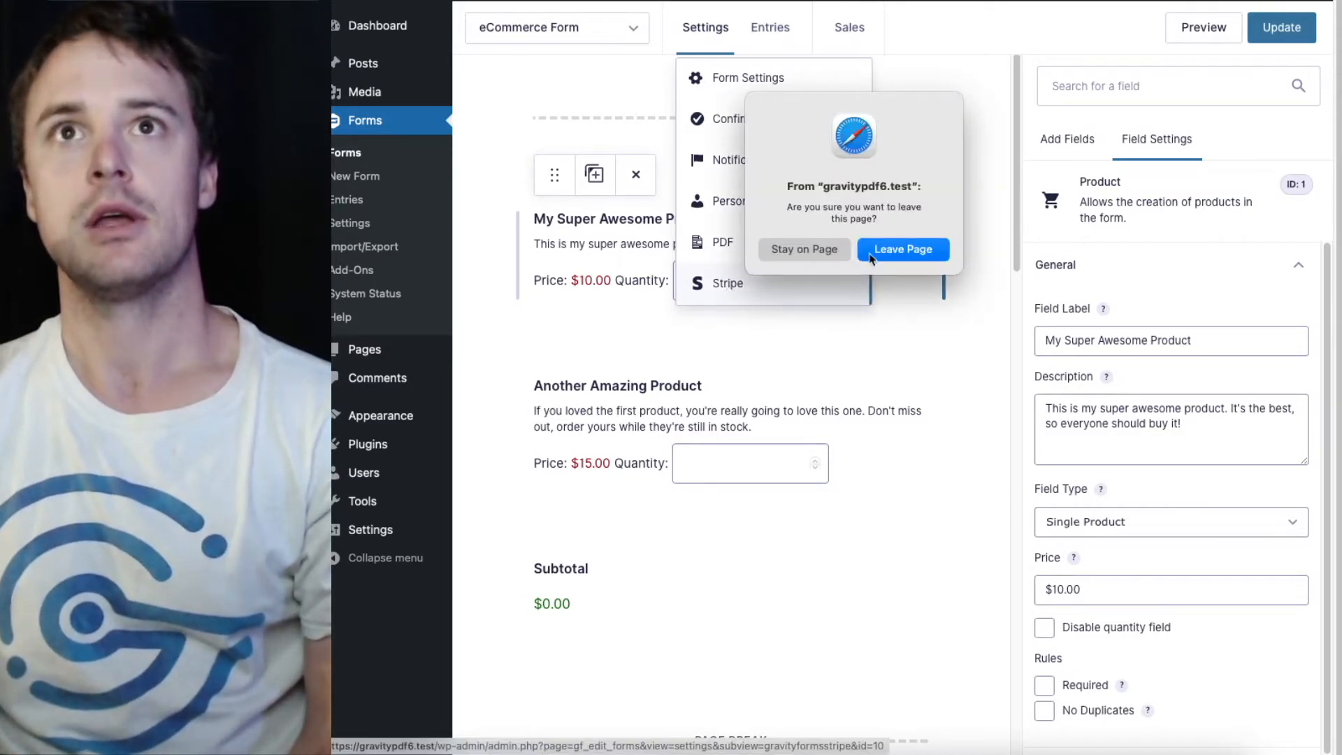
click(903, 249)
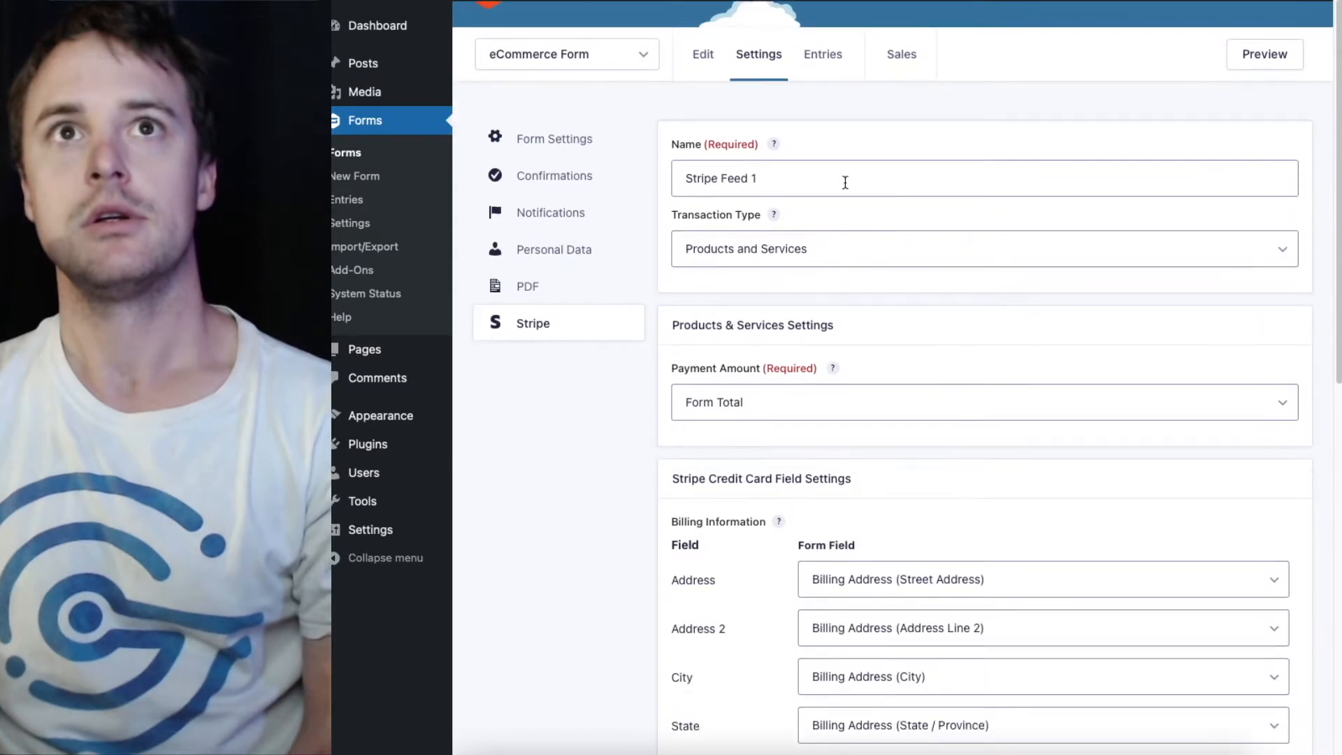
scroll(down, 3)
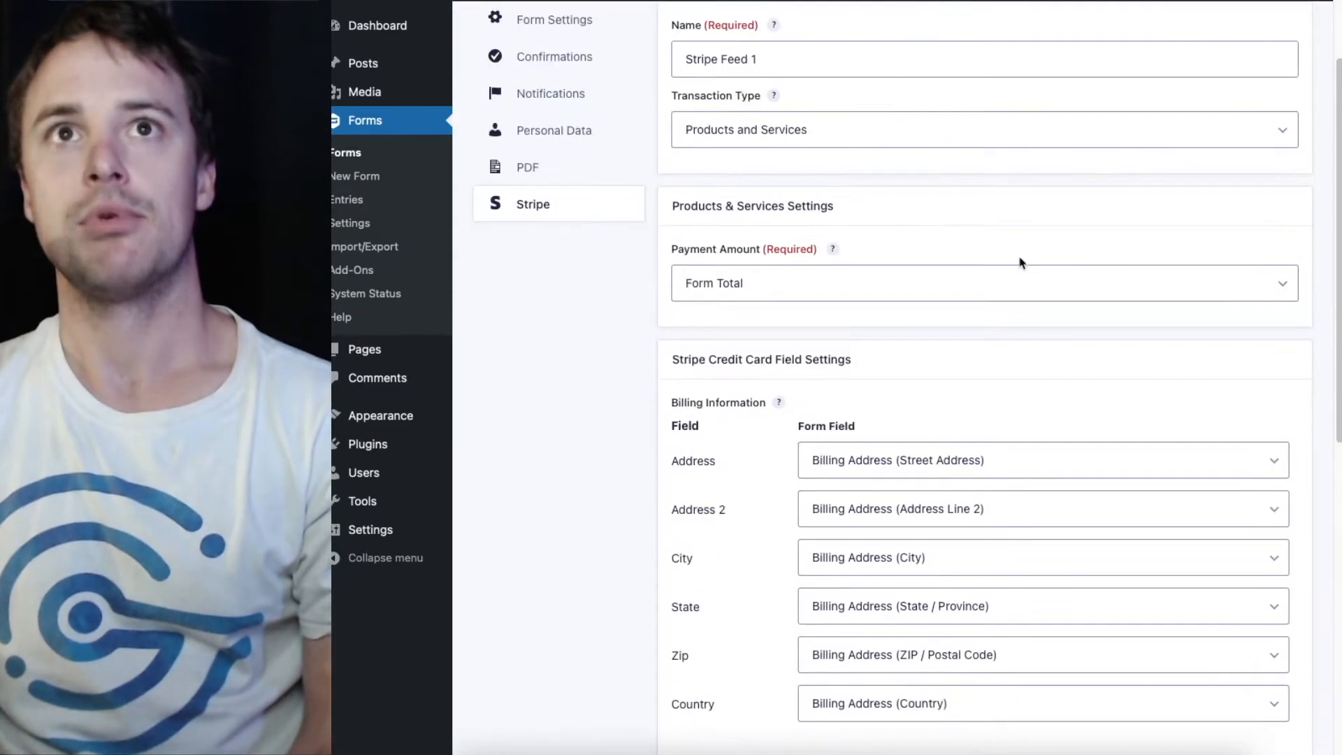
scroll(down, 3)
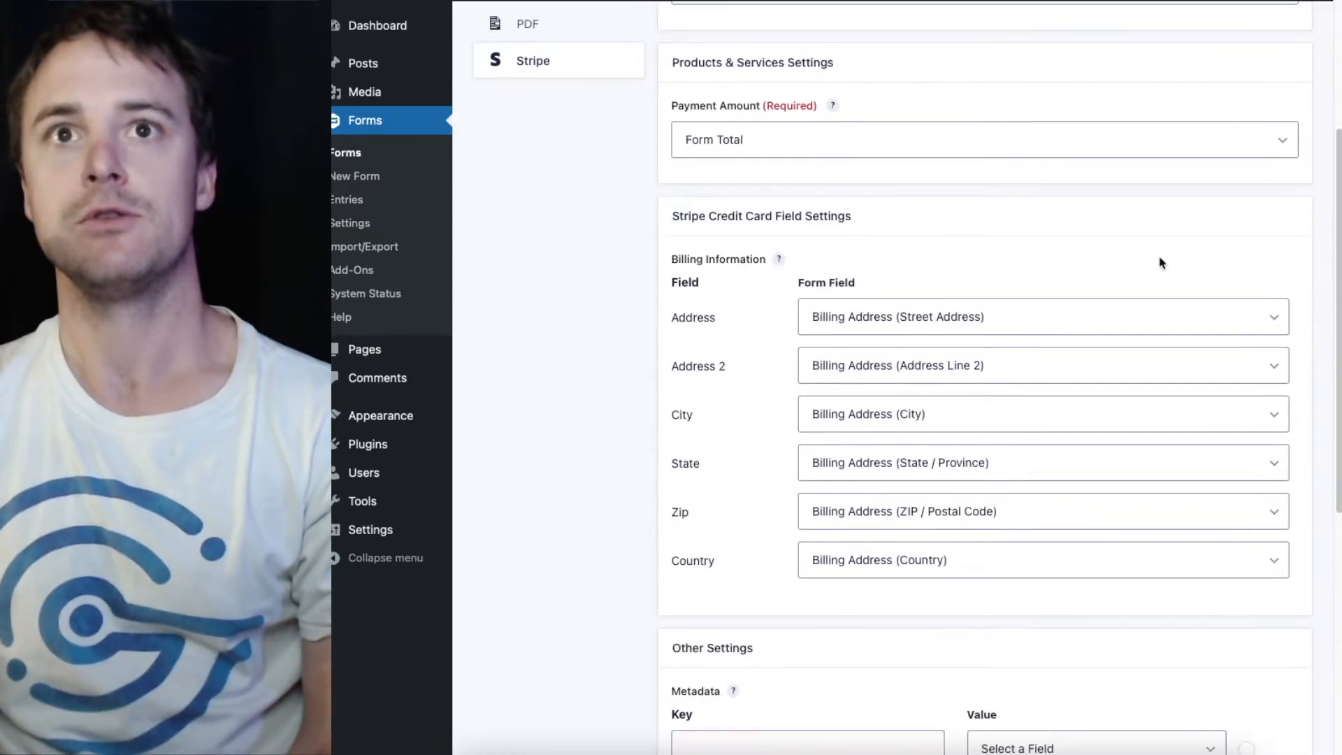
scroll(down, 3)
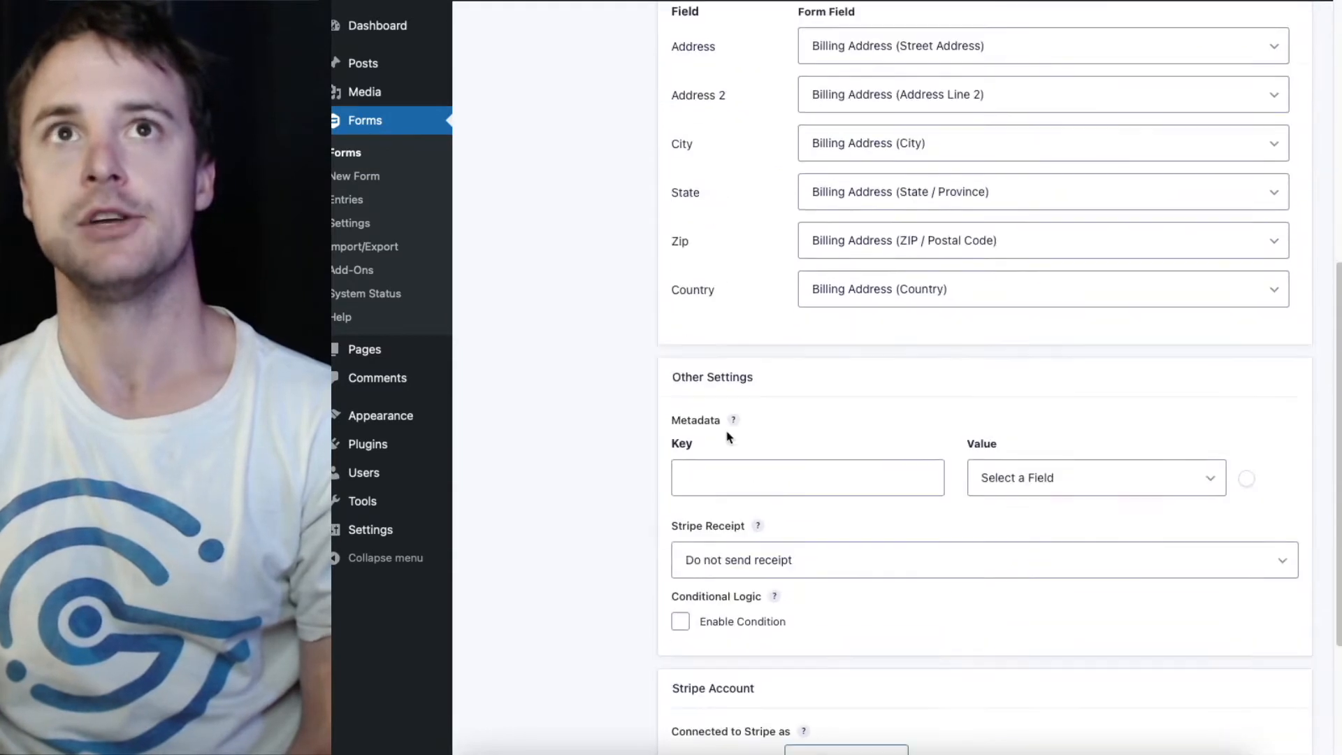
scroll(down, 3)
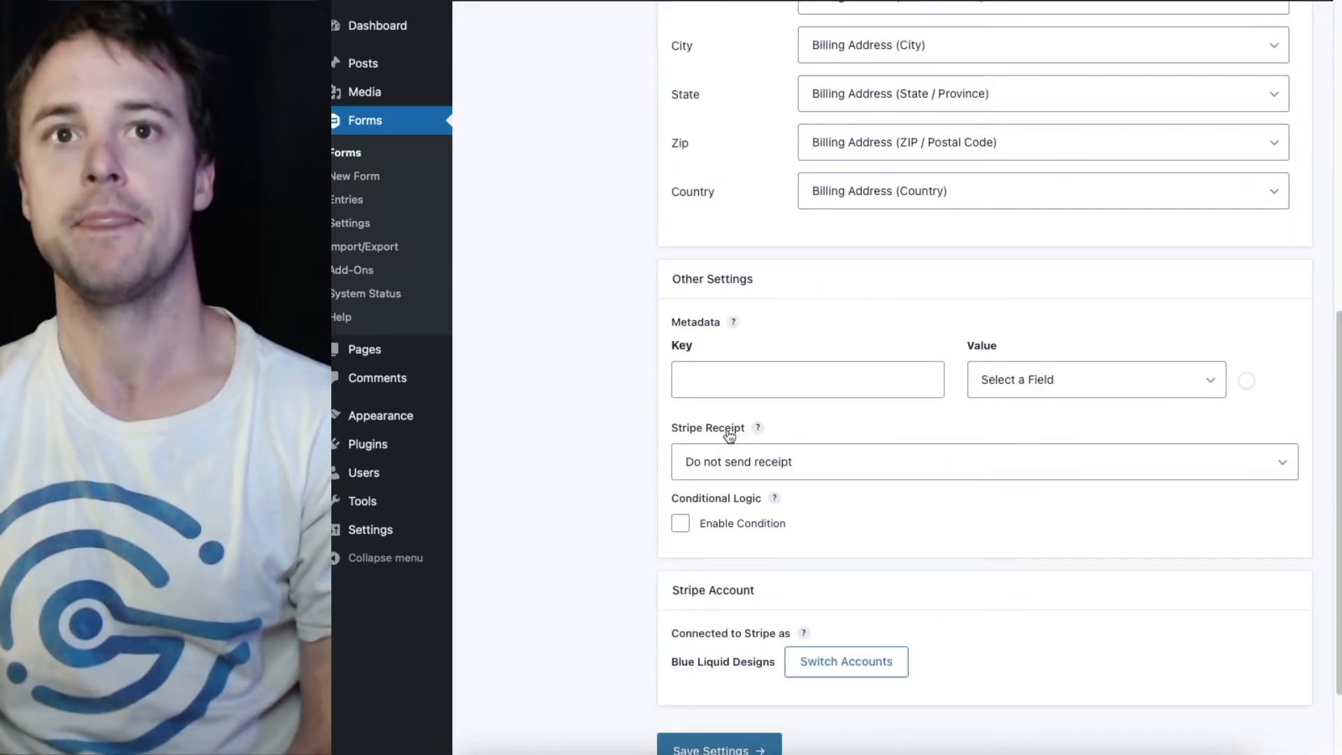
mouse_move(902, 735)
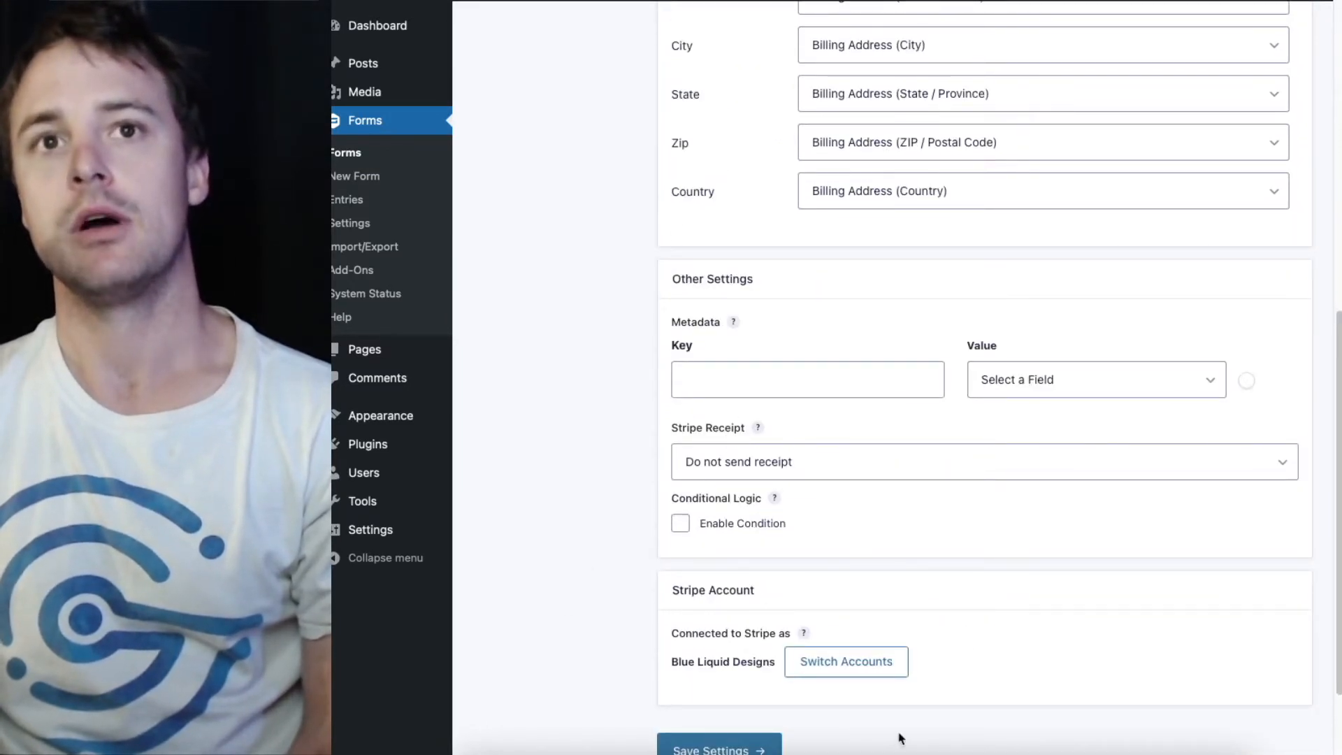
mouse_move(648, 720)
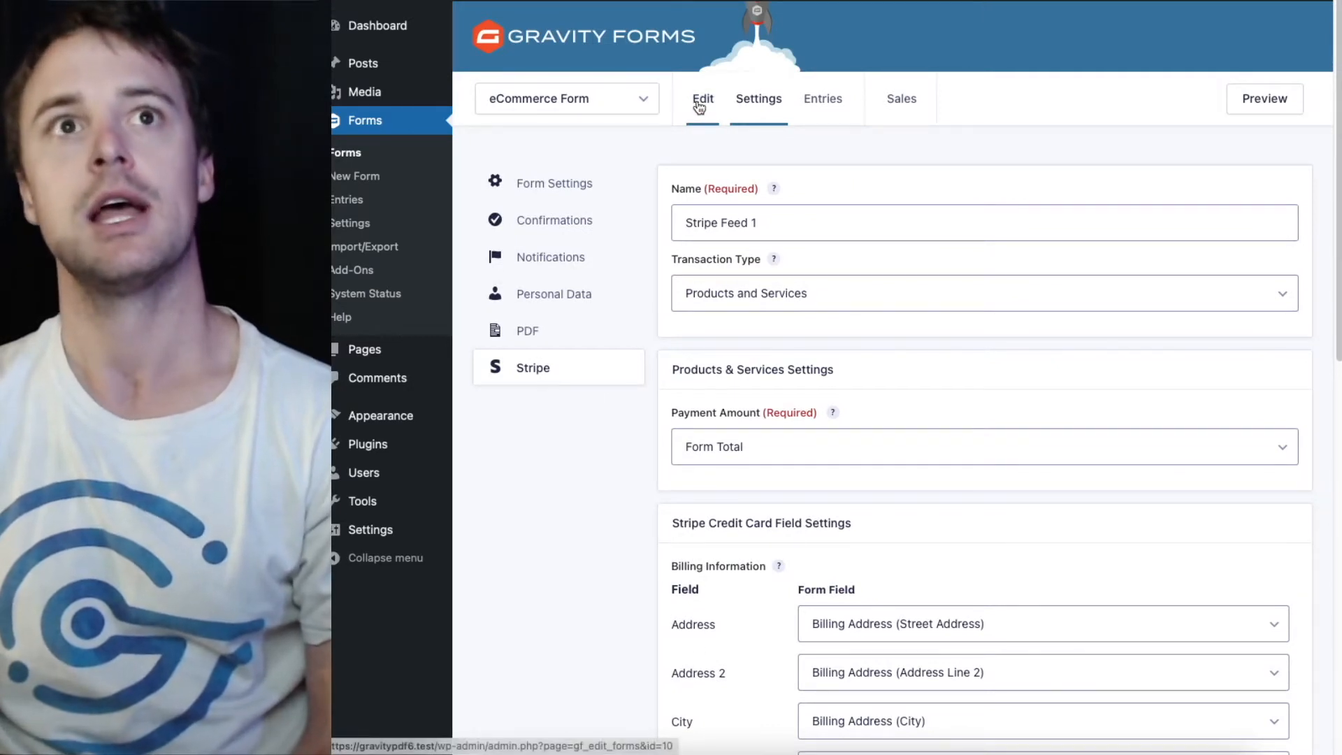
Back in the field editor, look over the product, total and credit card fields
click(701, 98)
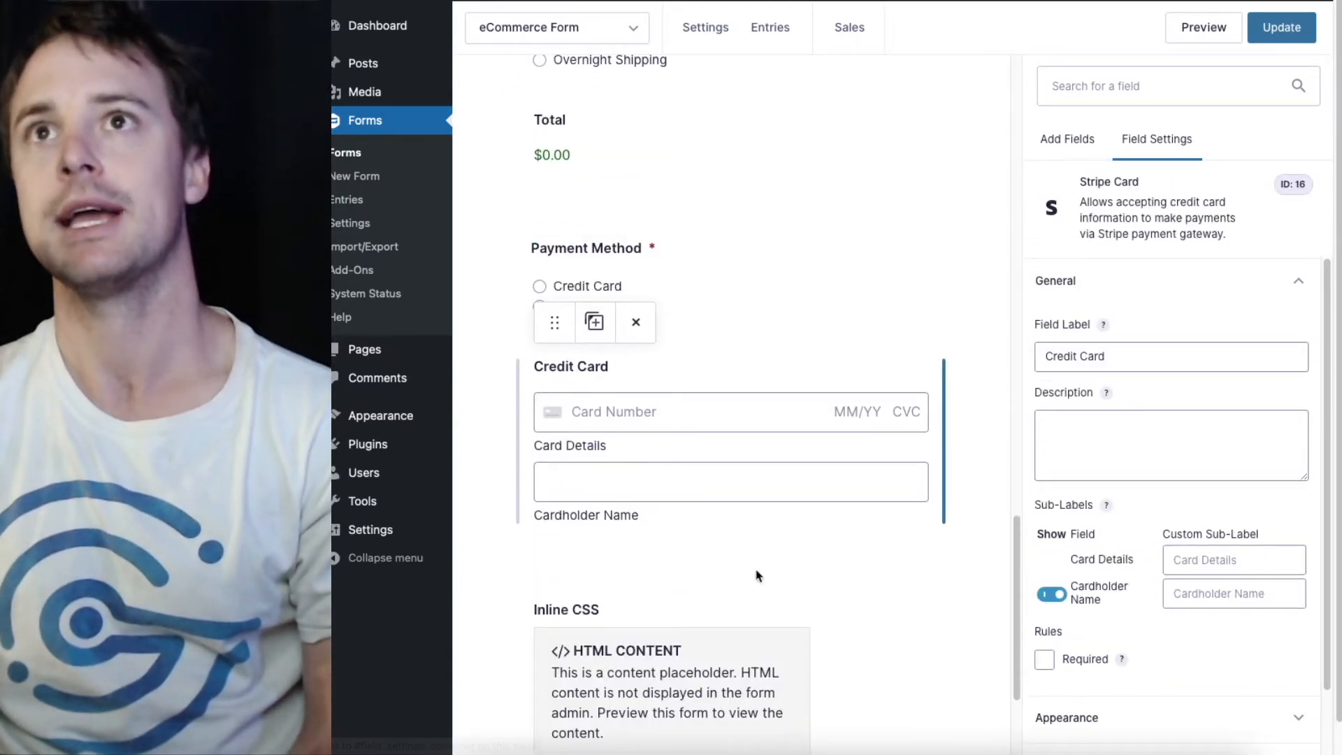
mouse_move(750, 467)
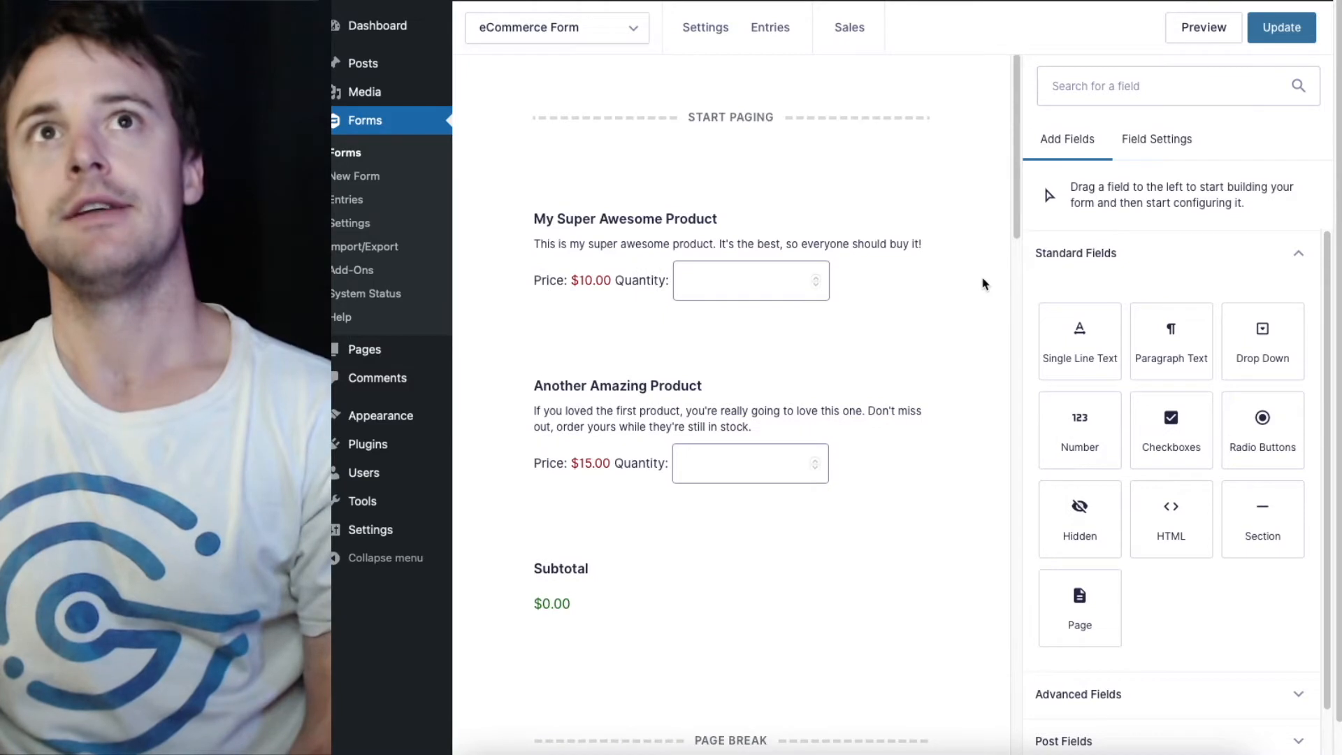
click(704, 28)
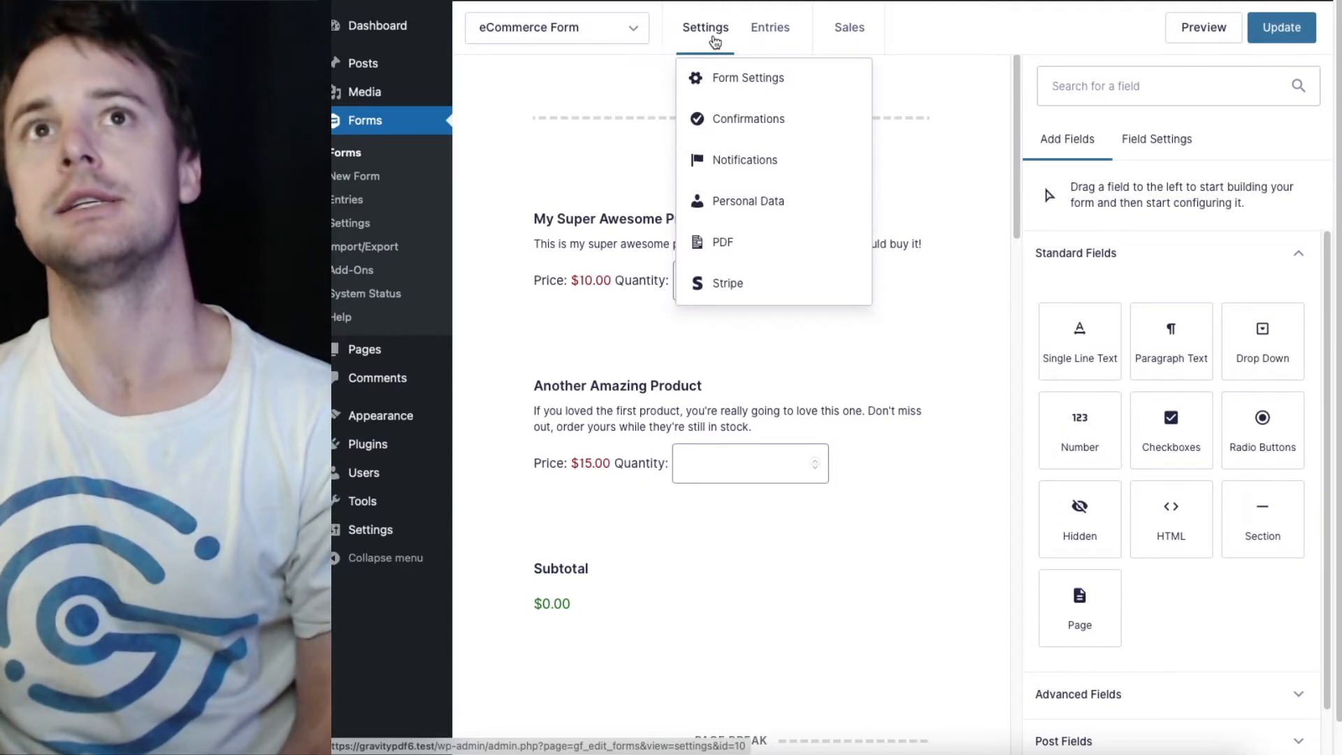
mouse_move(710, 173)
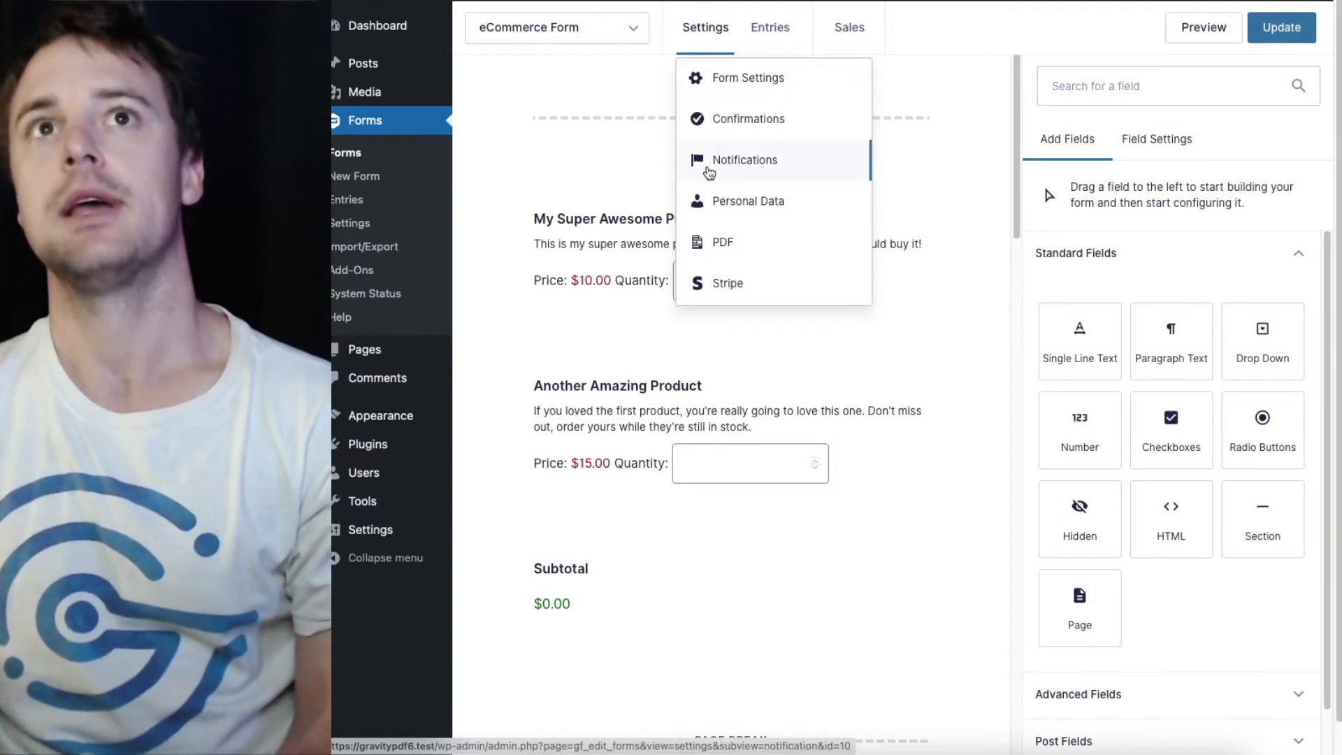
List the form's notifications, showing the active Admin Notification
click(743, 159)
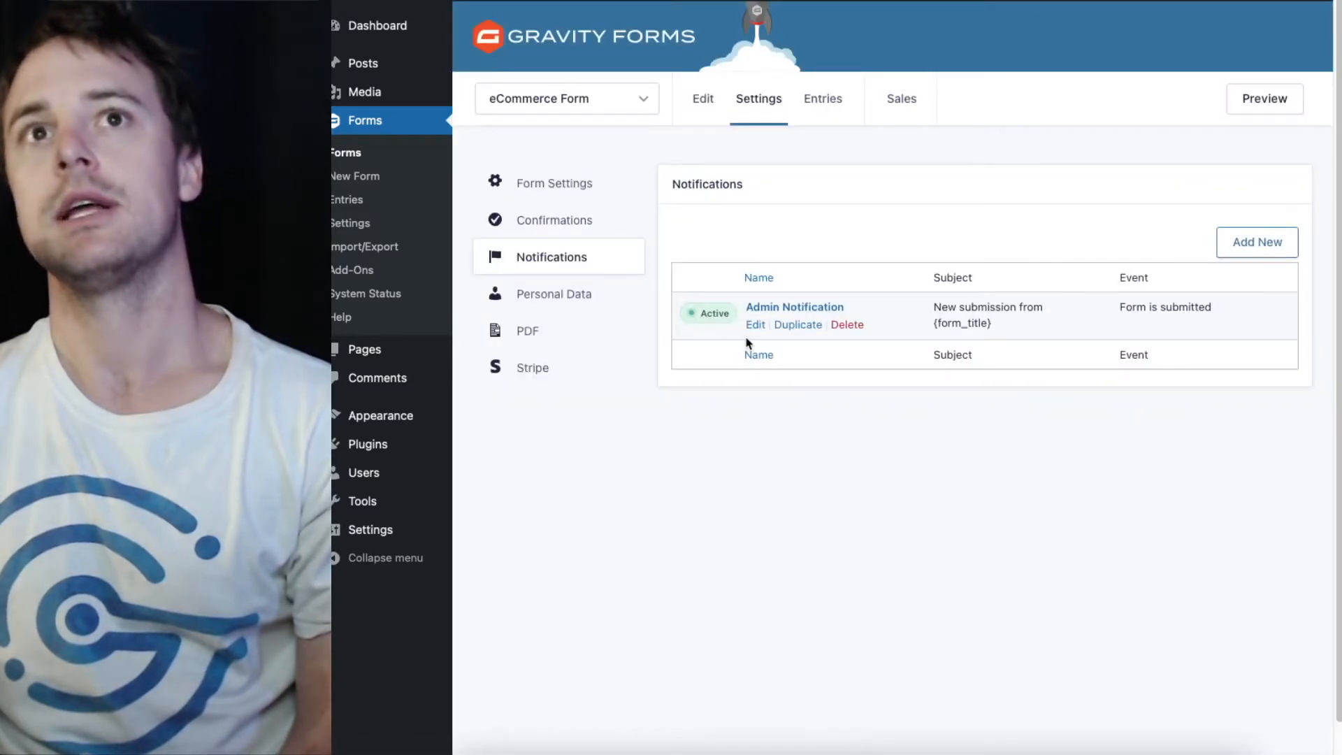
mouse_move(1124, 324)
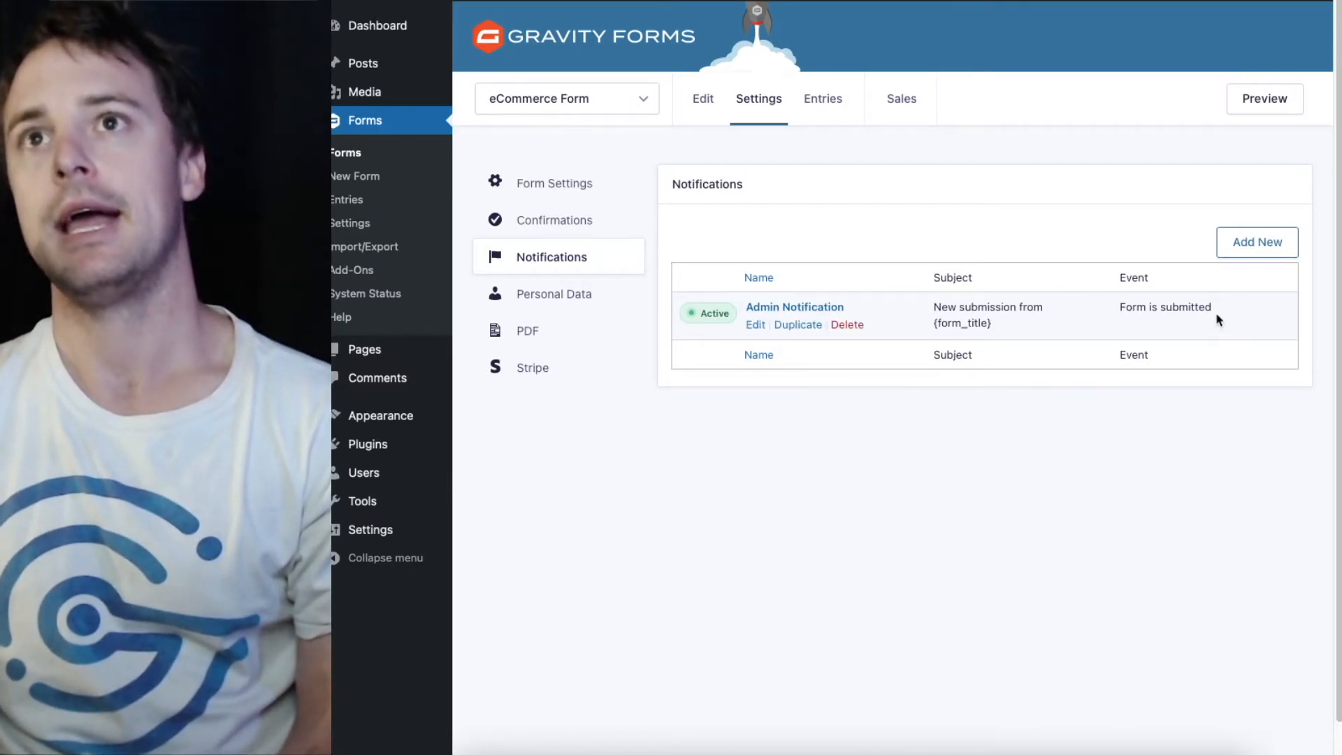
mouse_move(1118, 312)
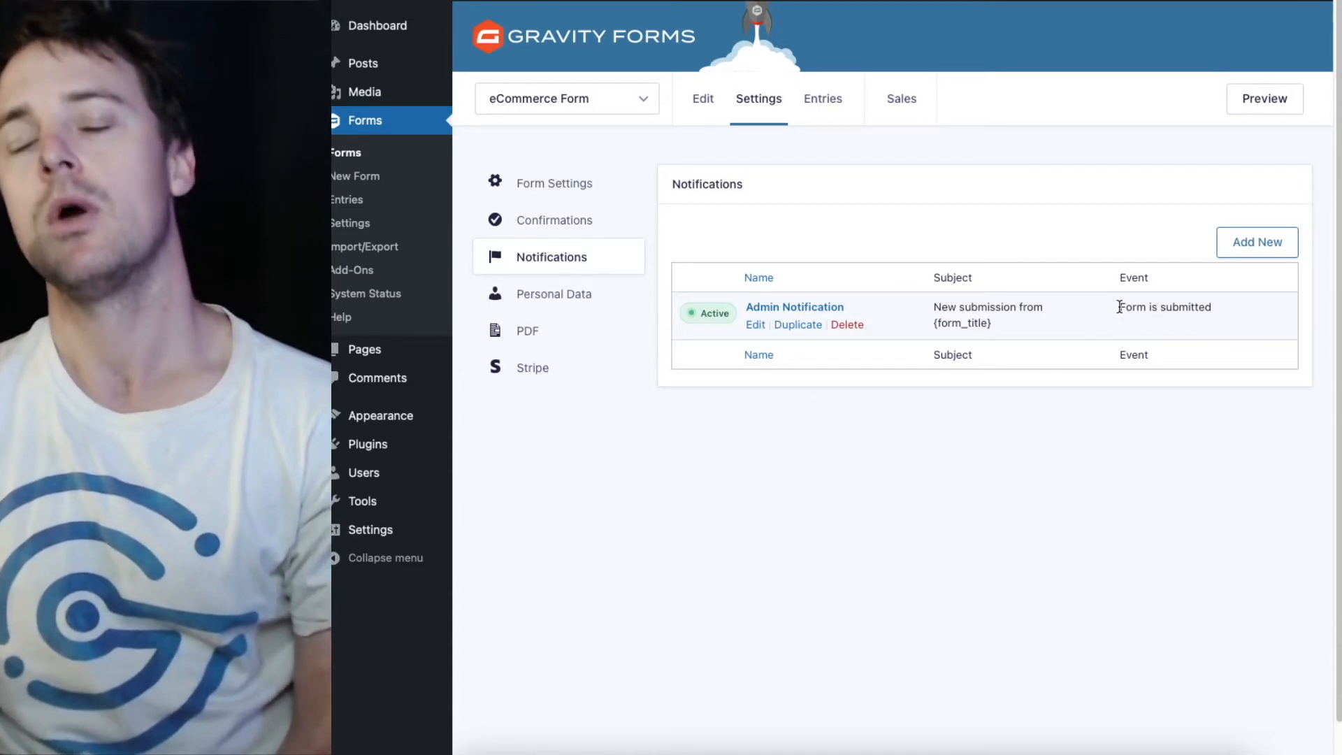
mouse_move(1104, 302)
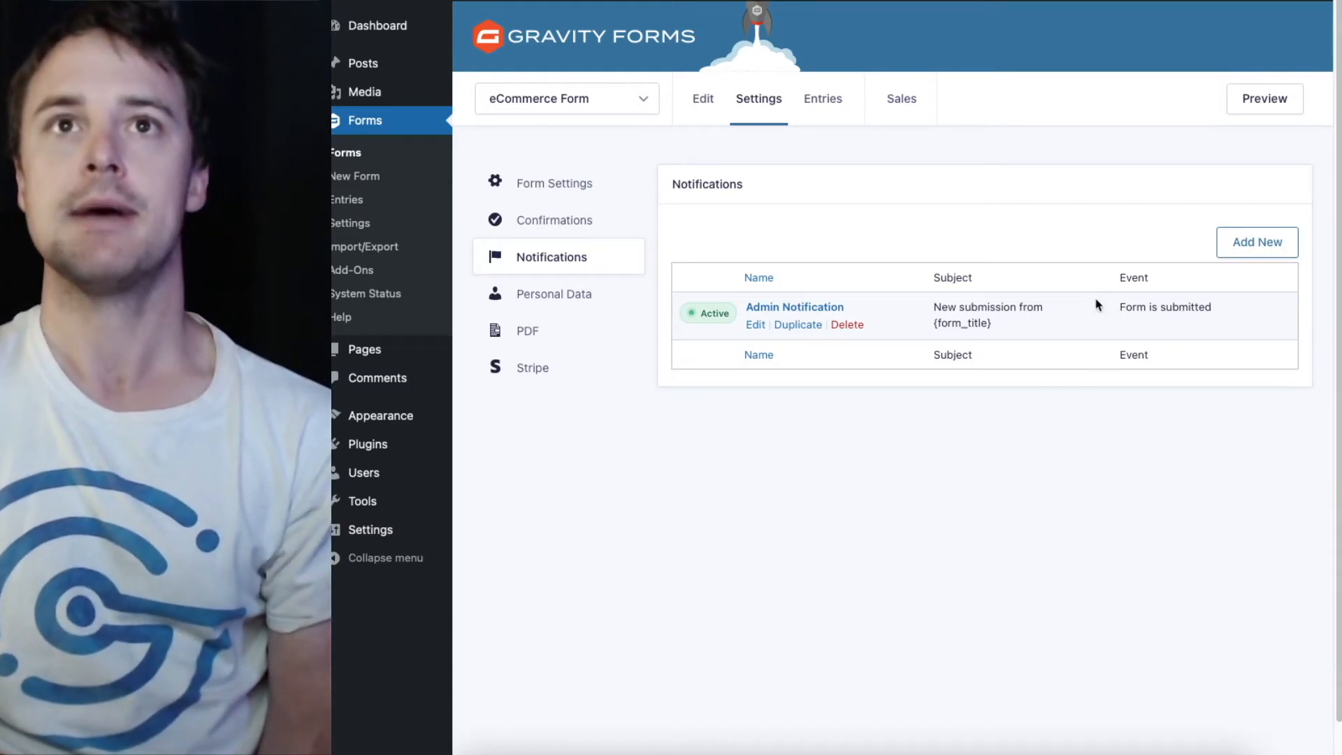
mouse_move(755, 324)
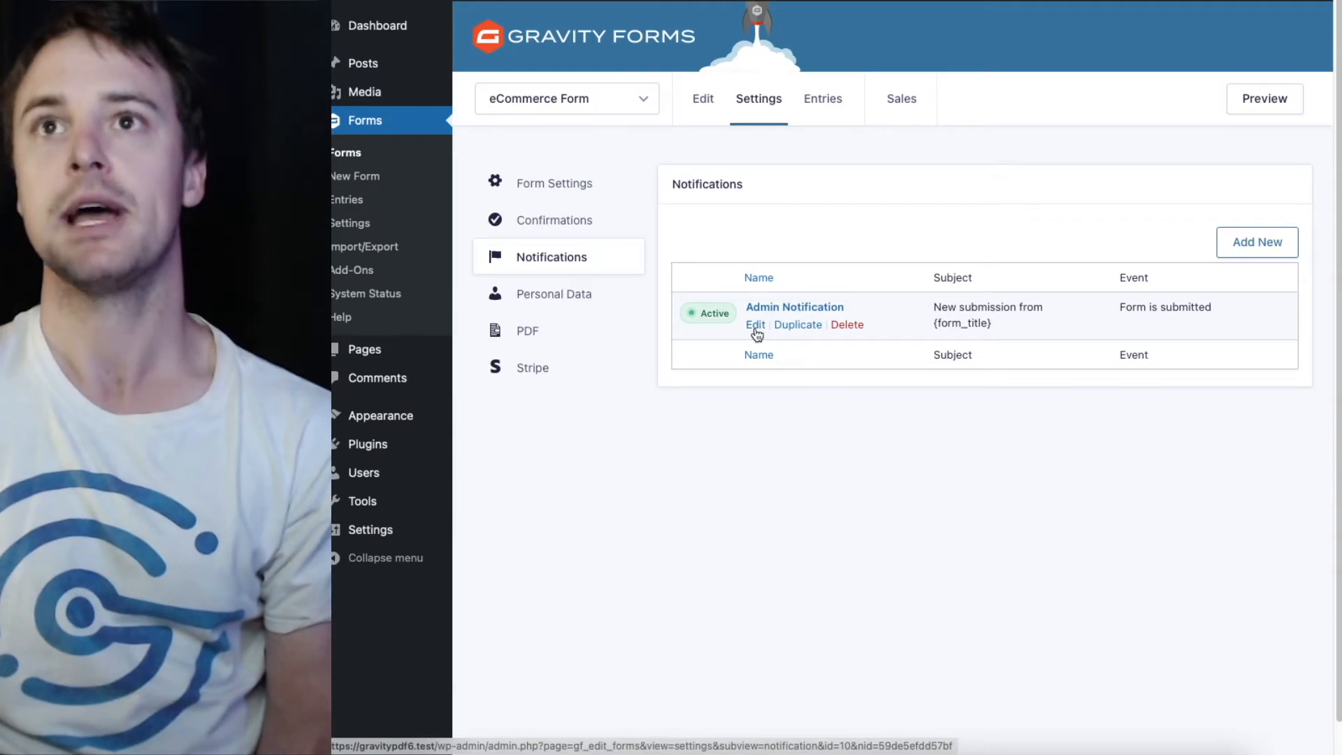
Edit Admin Notification so its Event is Payment Completed and update the notification
click(755, 324)
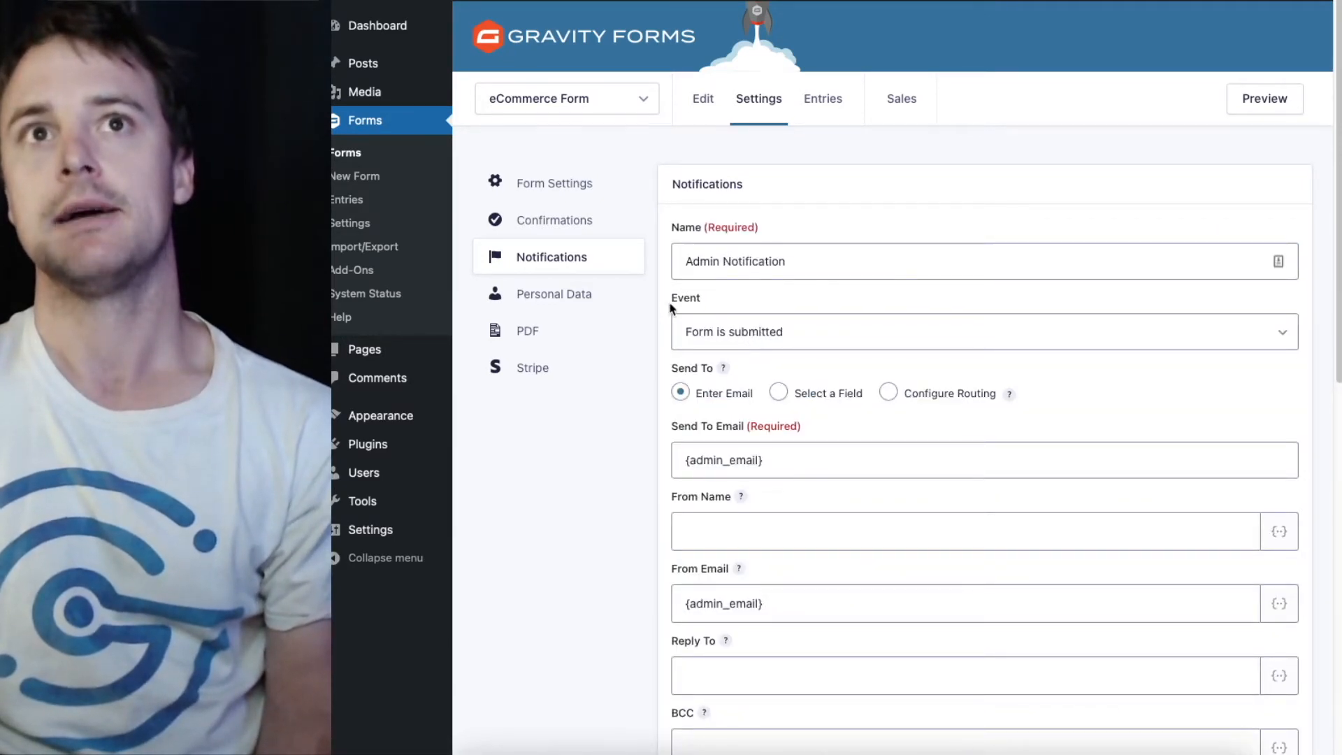
mouse_move(706, 337)
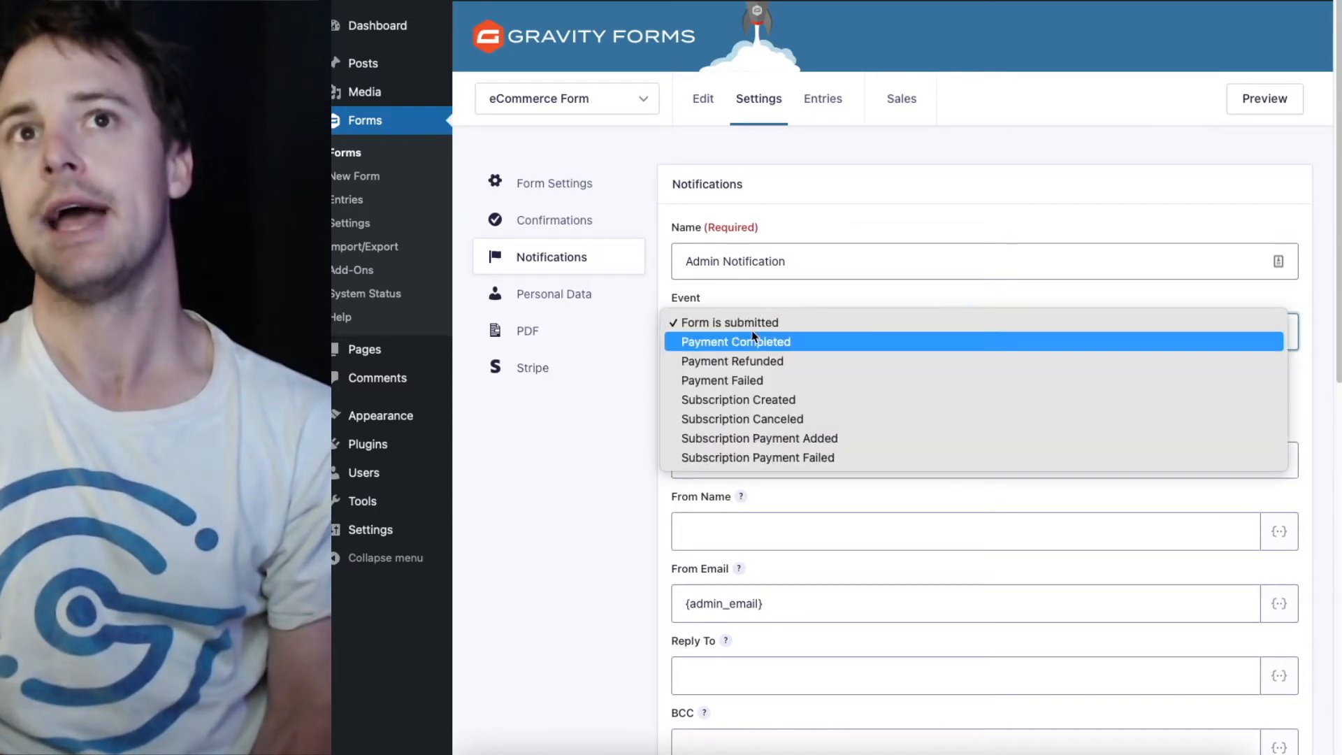
mouse_move(743, 385)
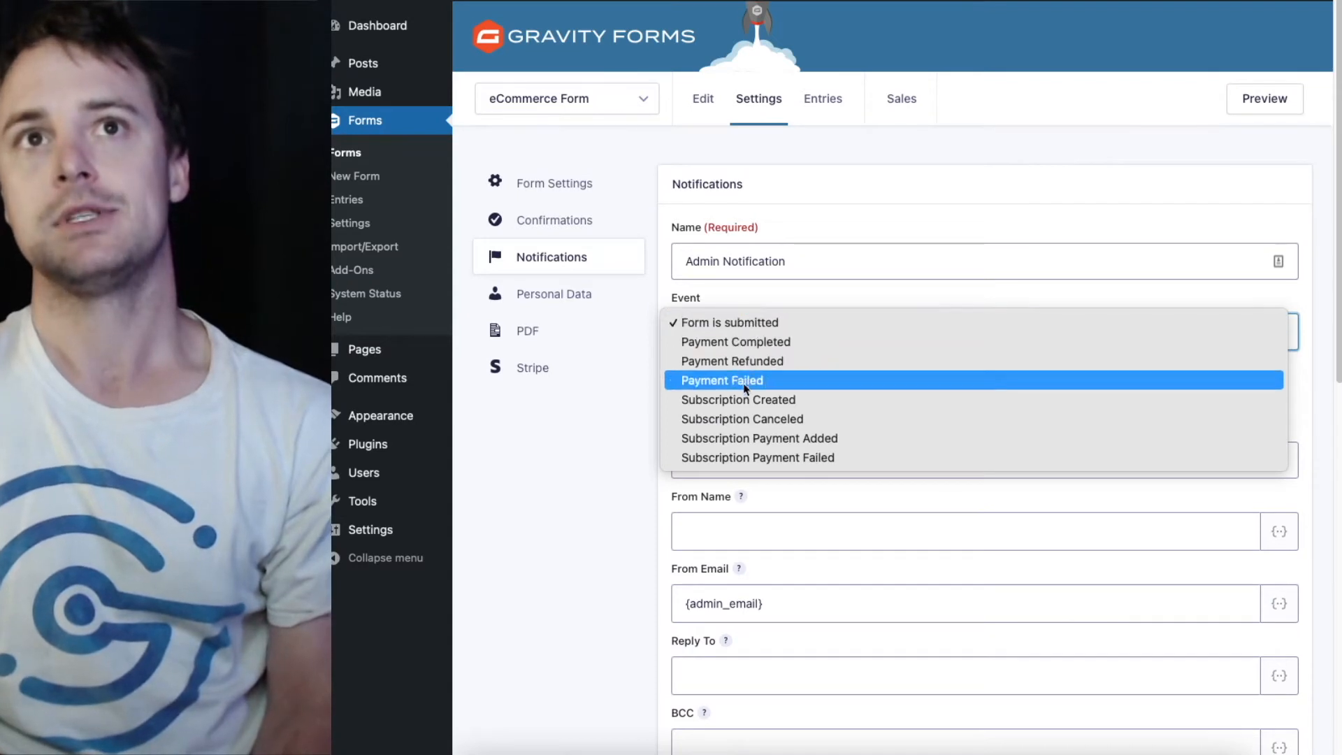
mouse_move(783, 369)
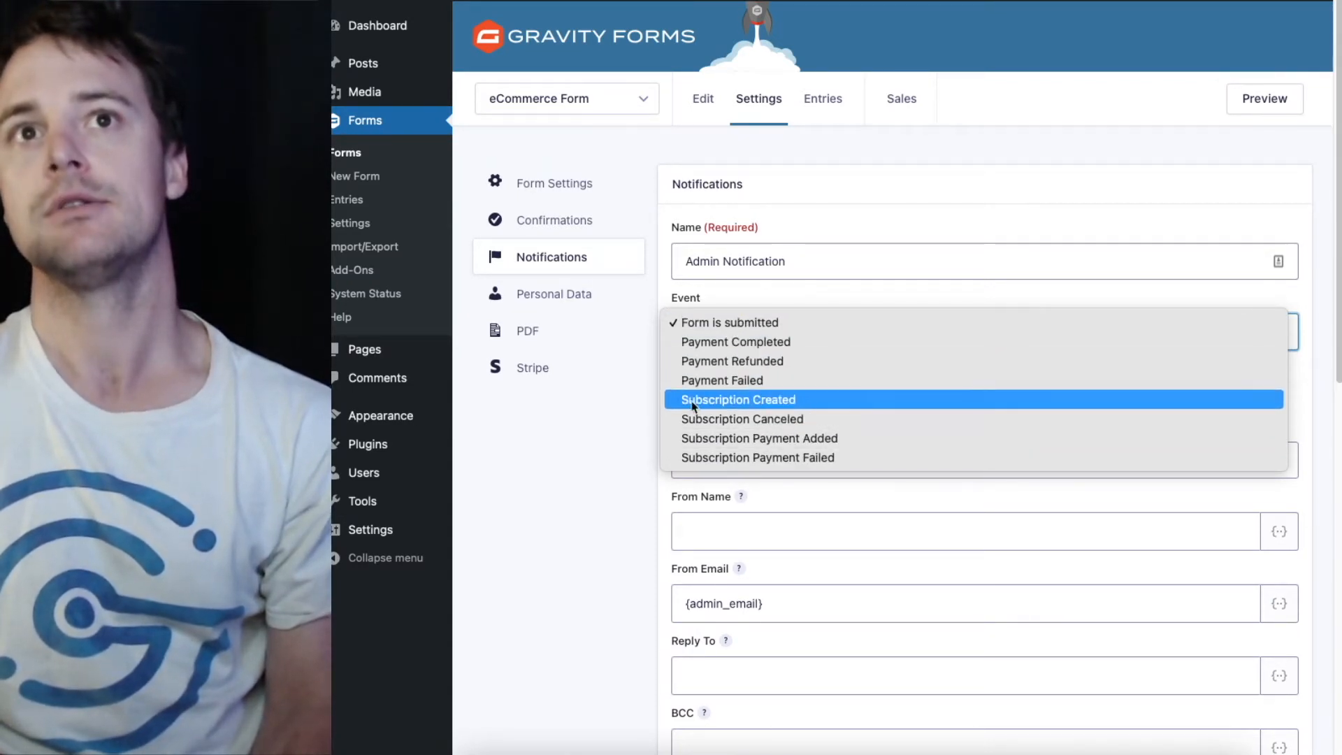
mouse_move(821, 372)
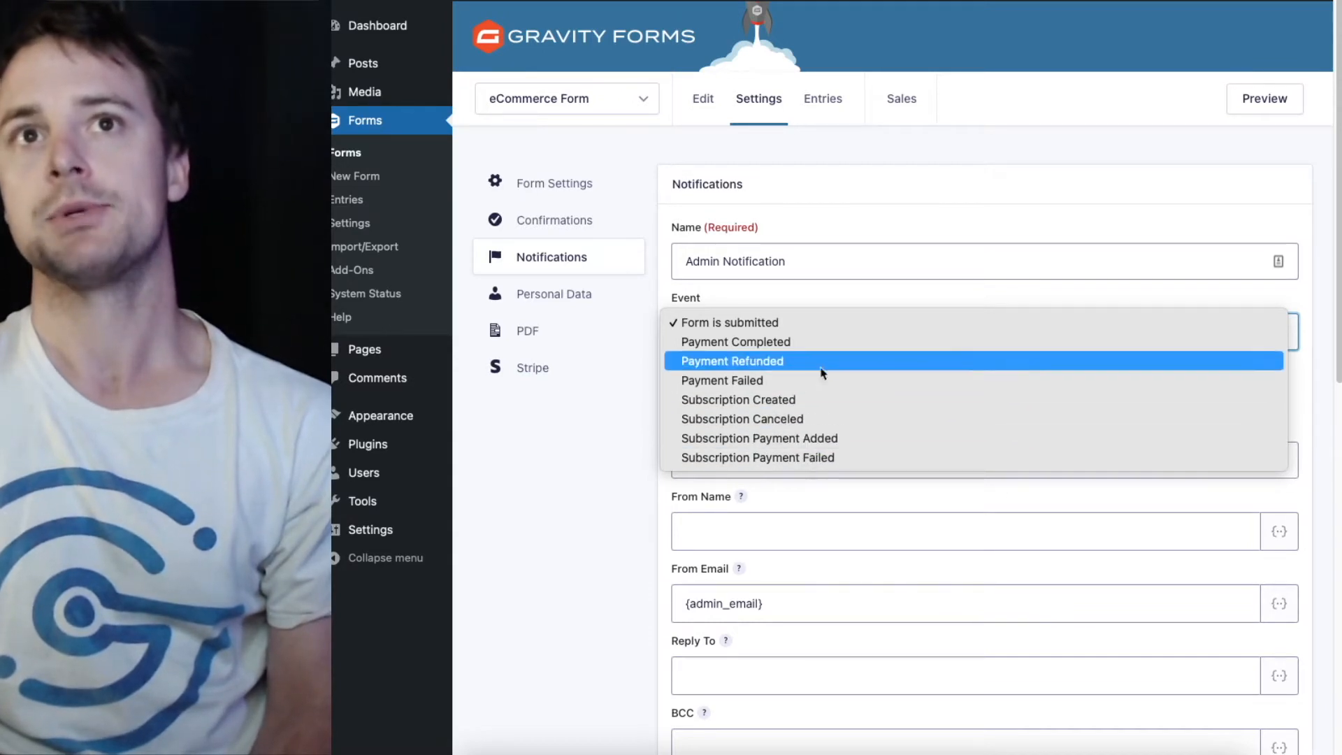
mouse_move(829, 347)
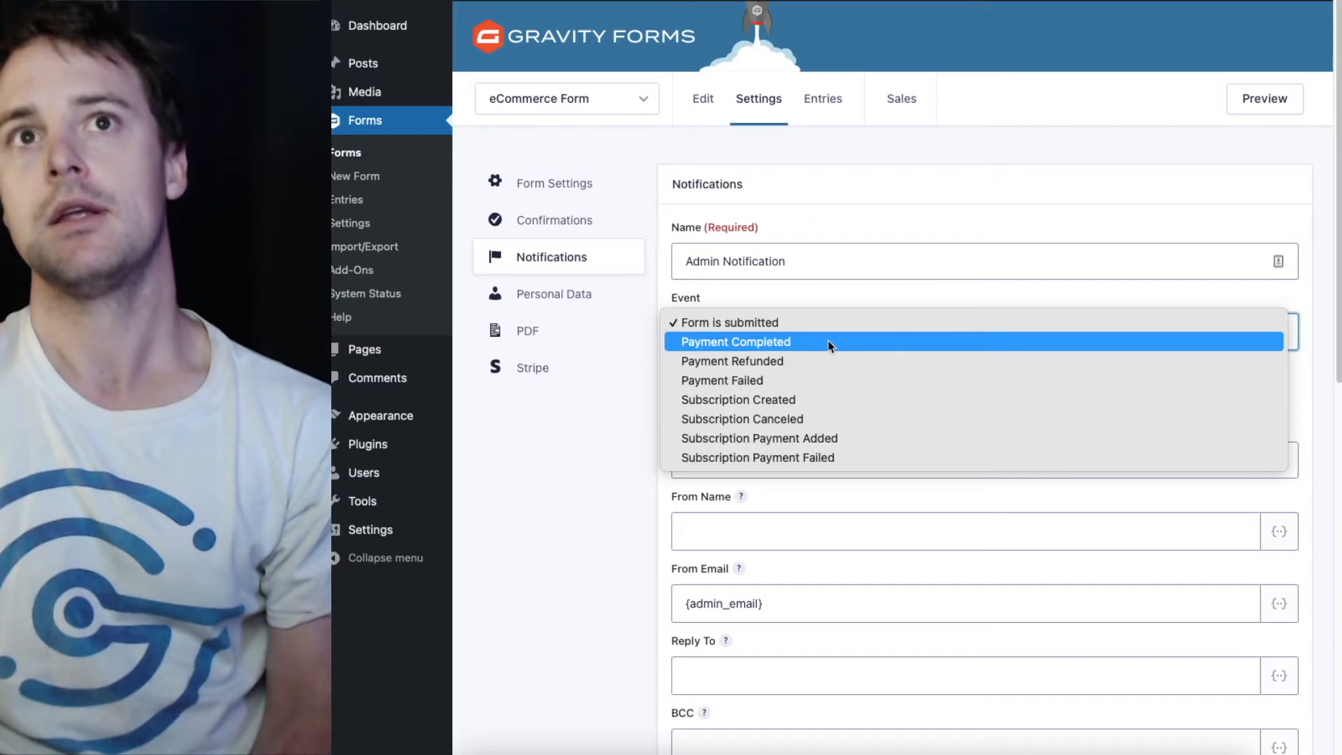
click(736, 341)
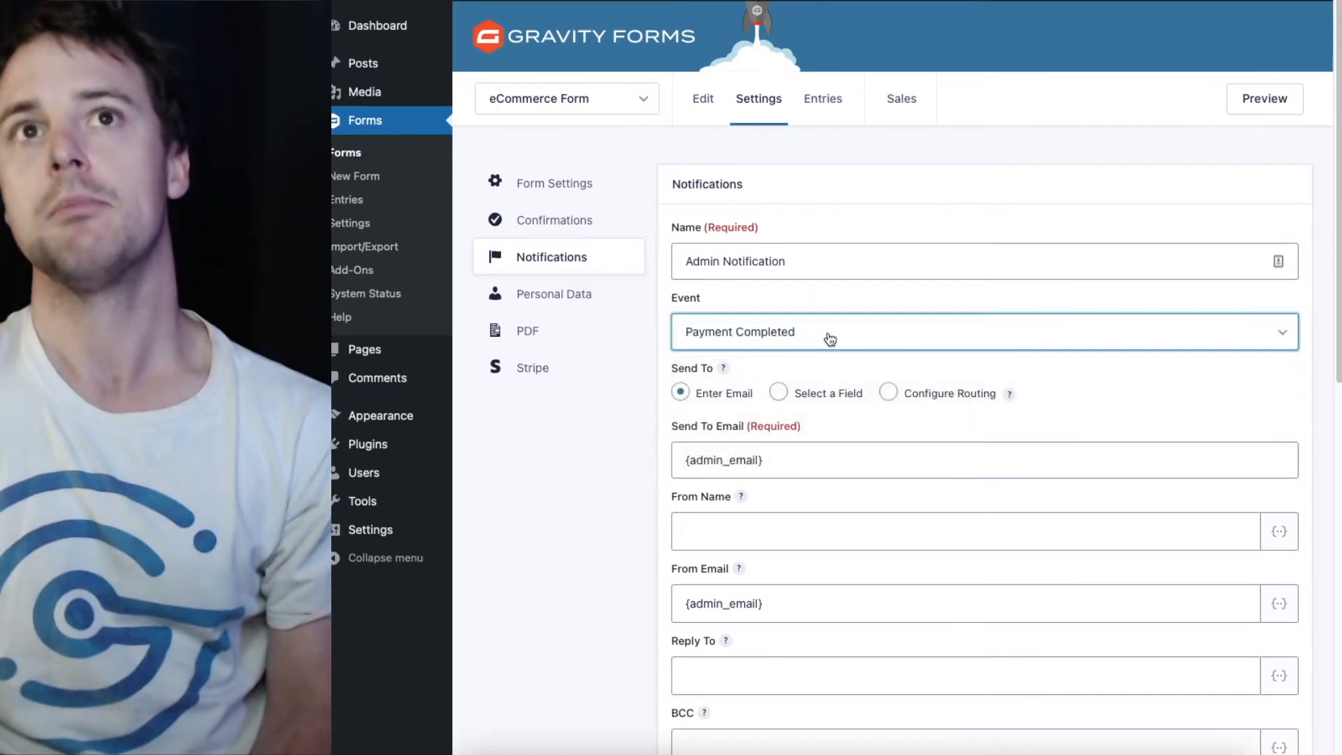
scroll(down, 3)
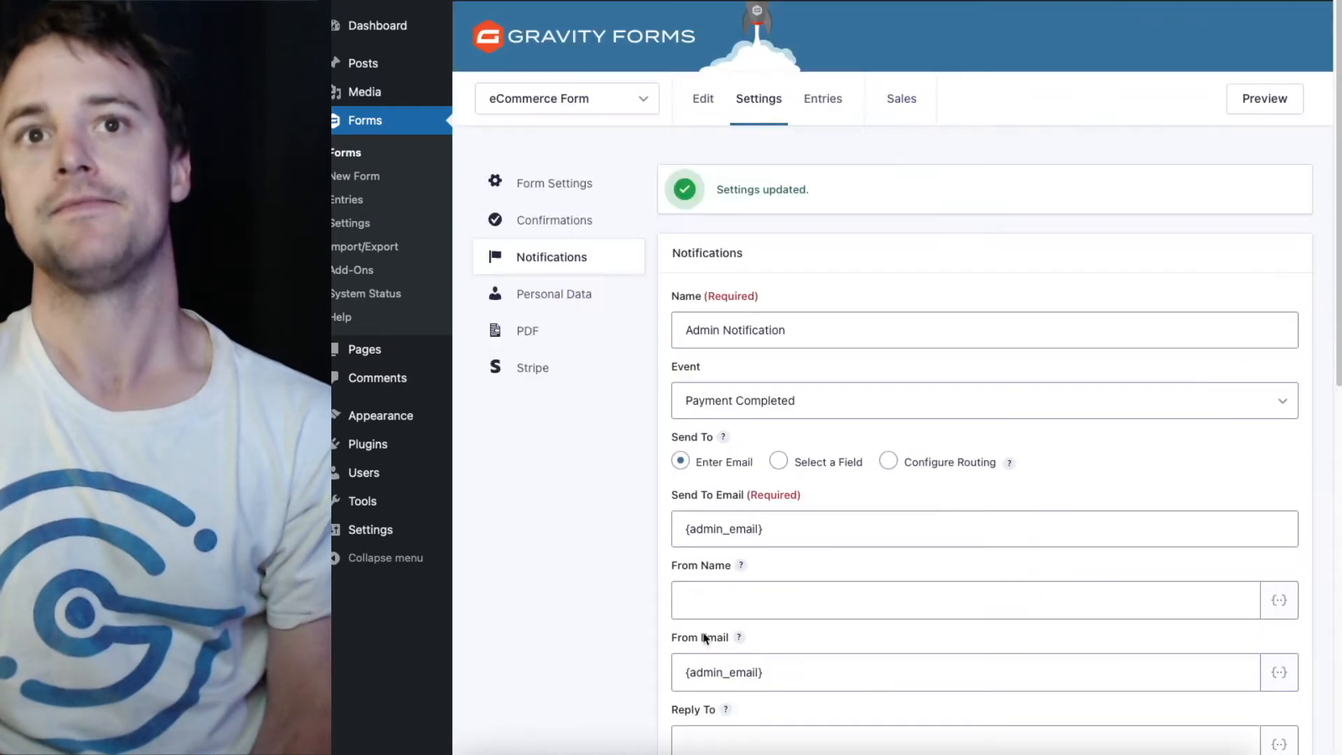
scroll(down, 3)
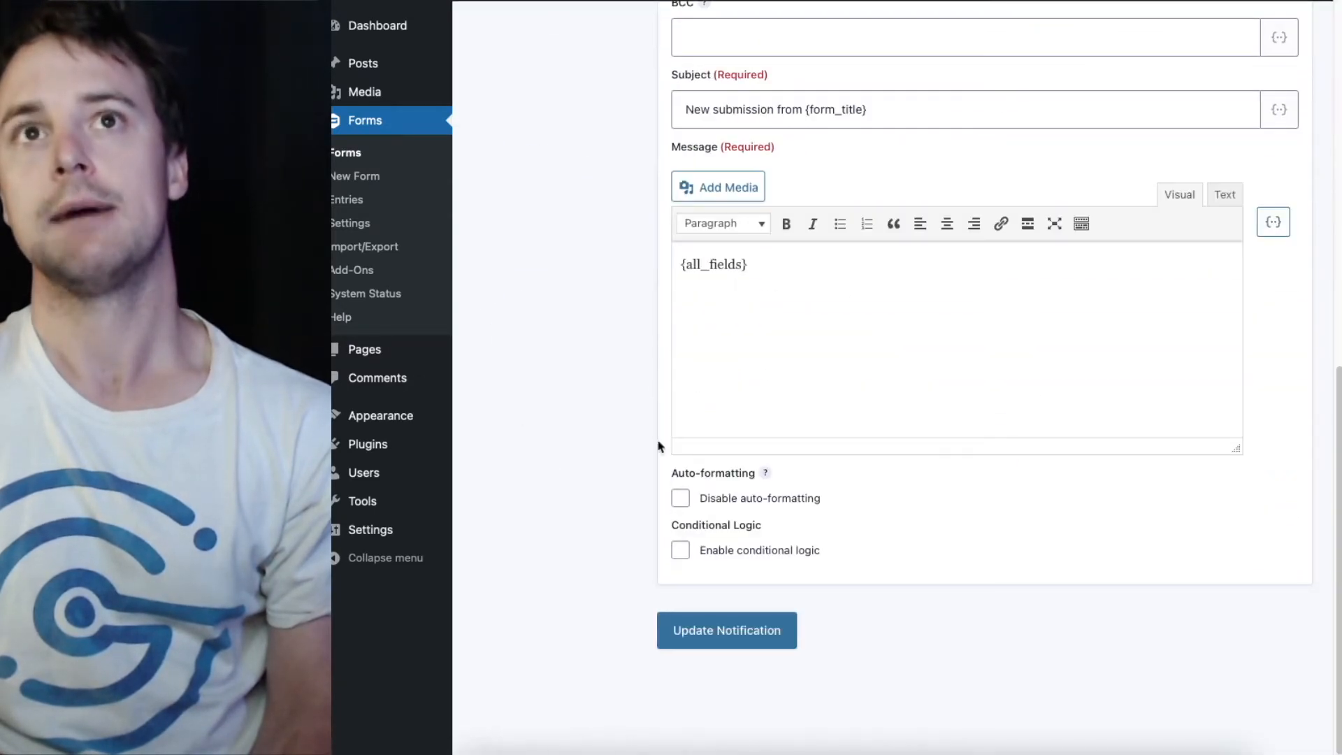
click(727, 629)
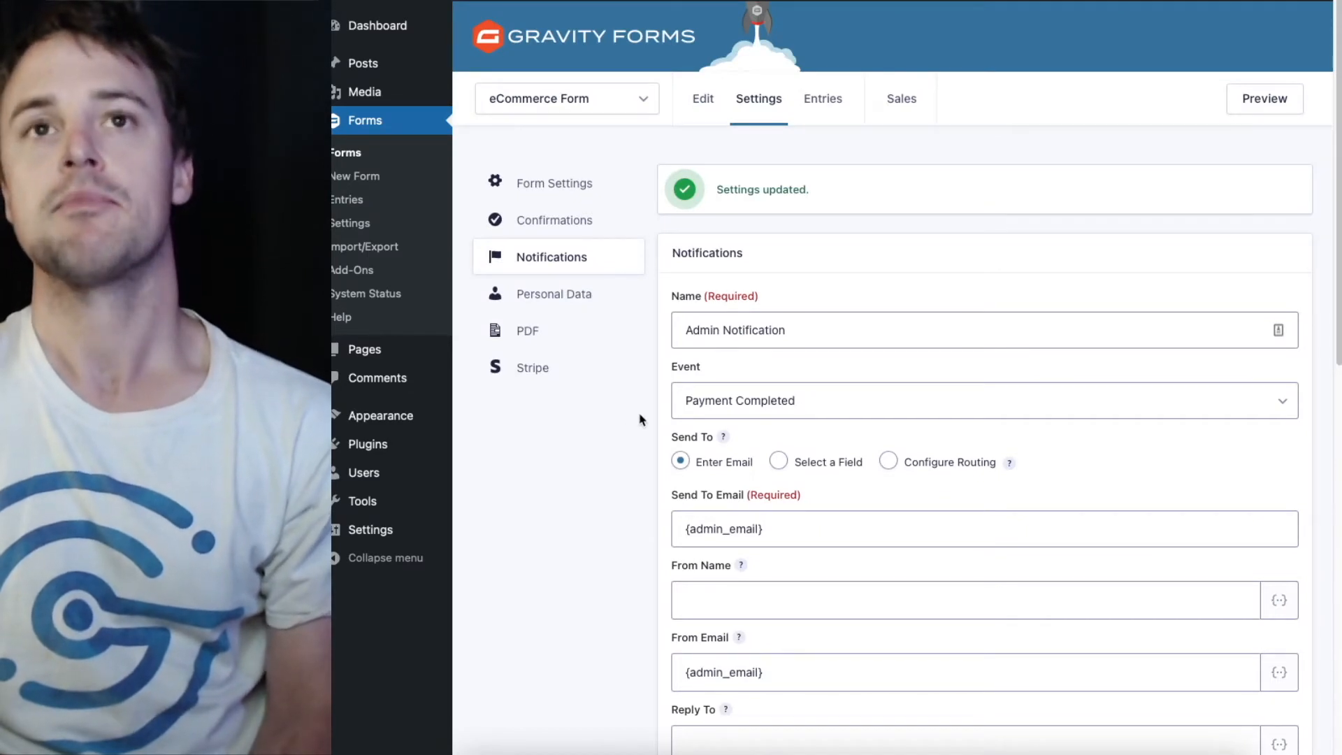
mouse_move(731, 406)
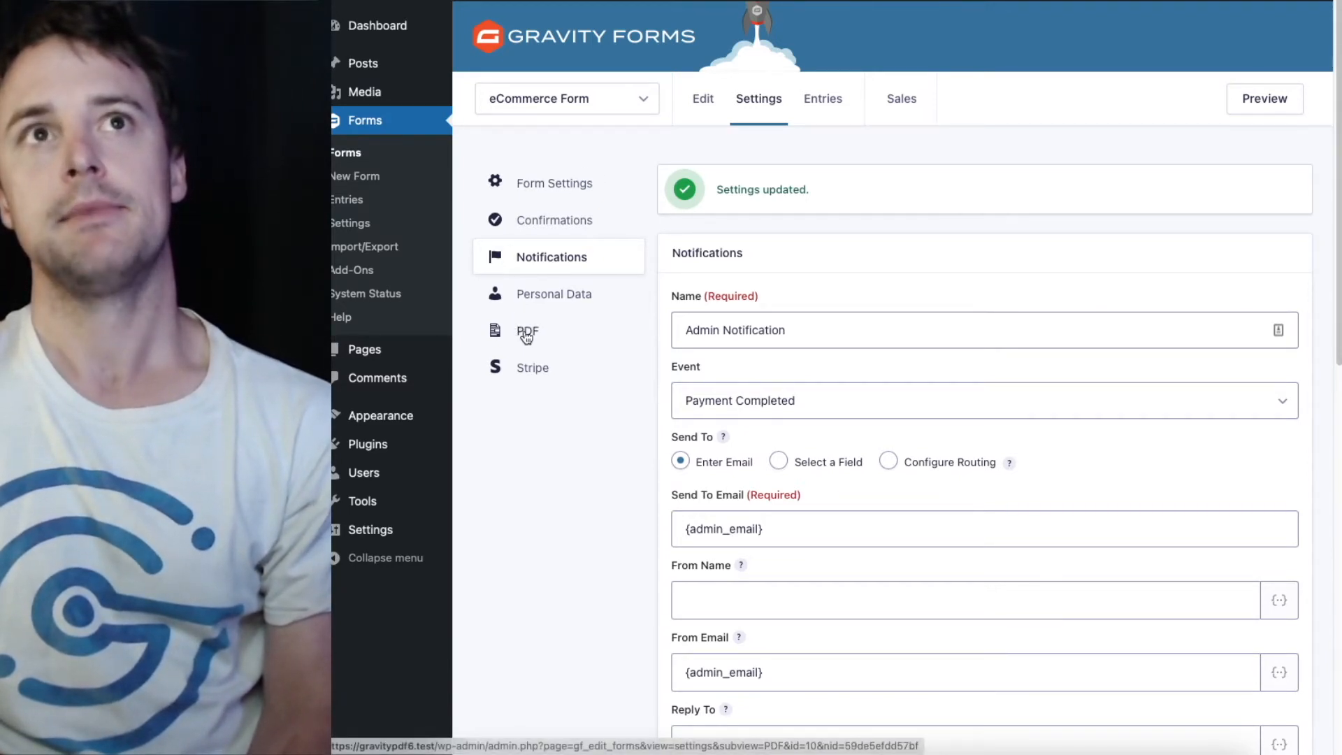
Add a PDF labelled Invoice with the Blank Slate template and filename Invoice-{entry_id}
click(527, 329)
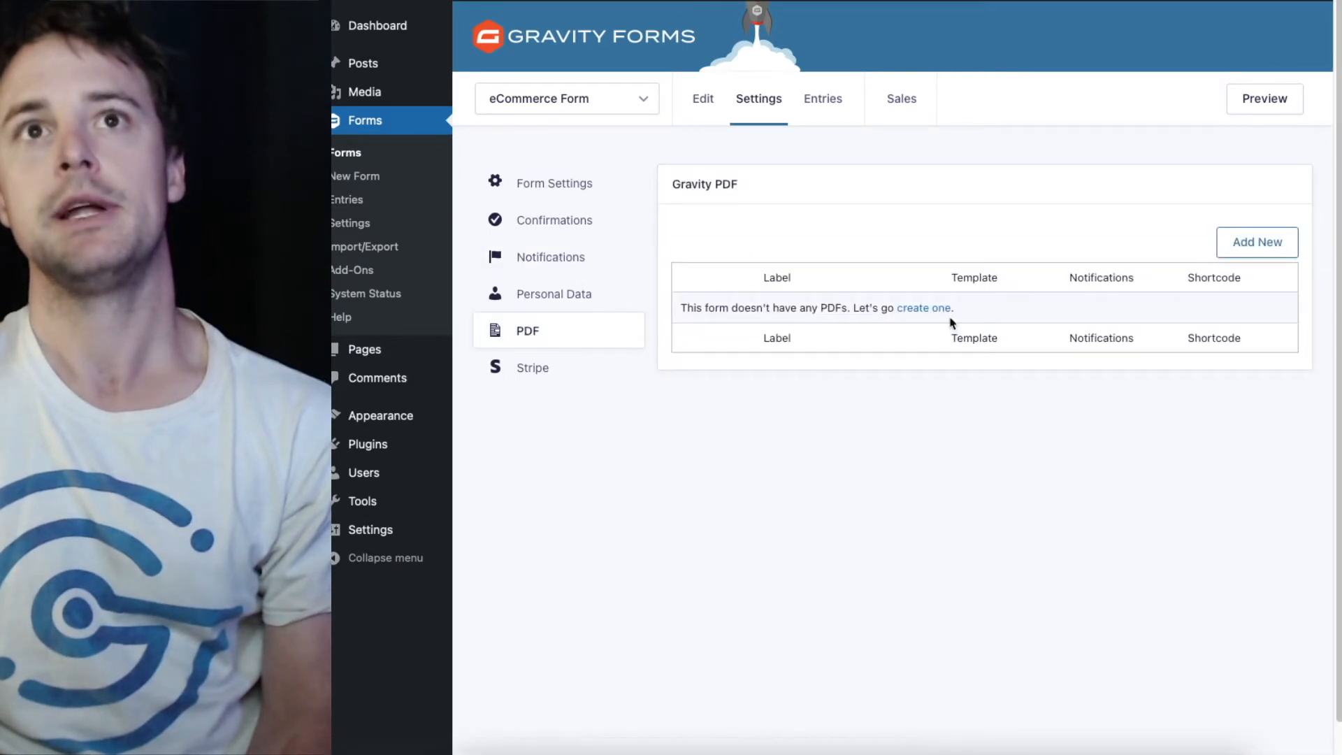
mouse_move(939, 333)
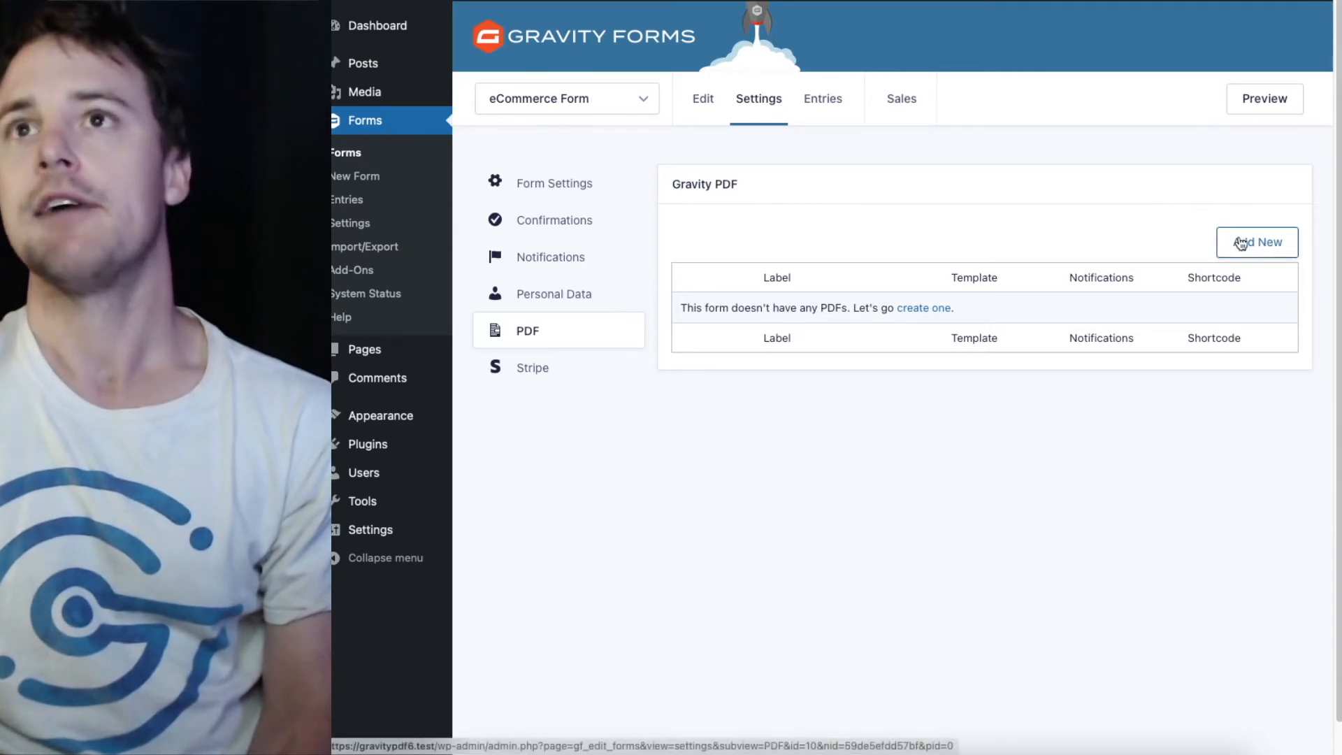
click(1255, 242)
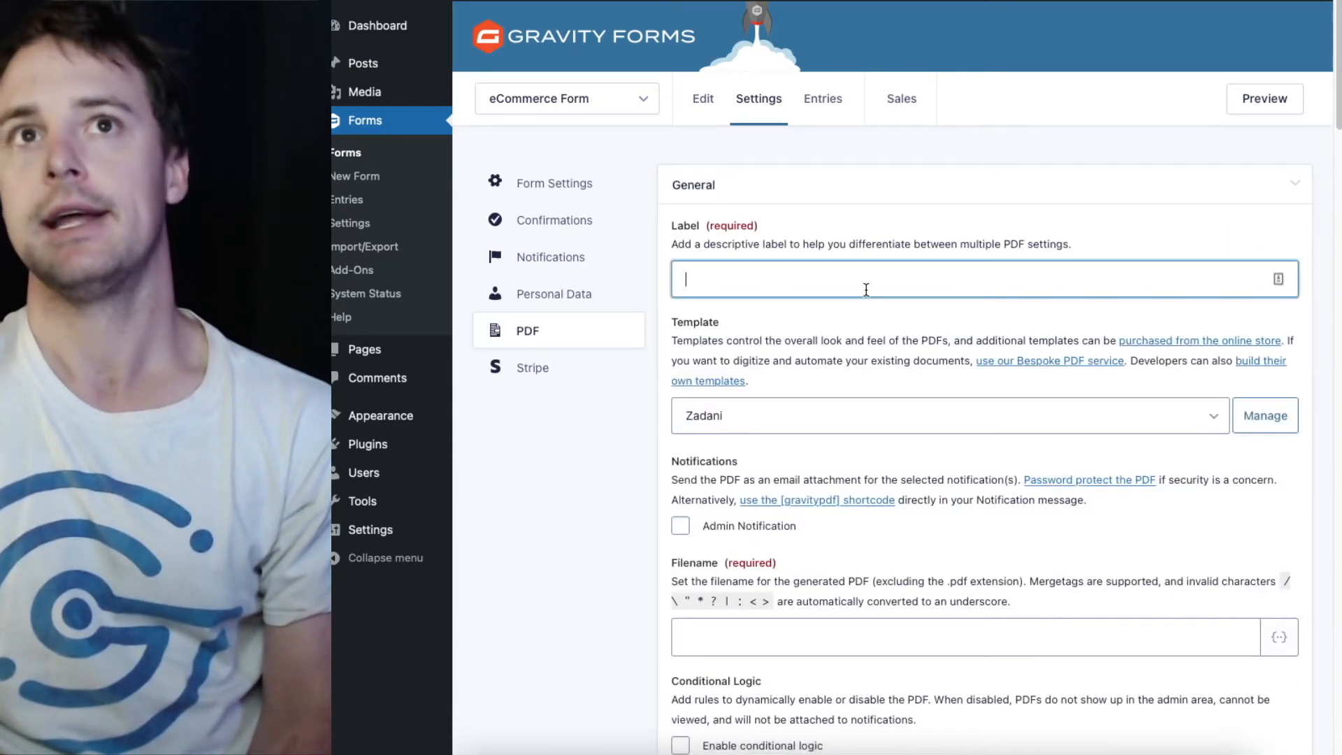
text(Invoice)
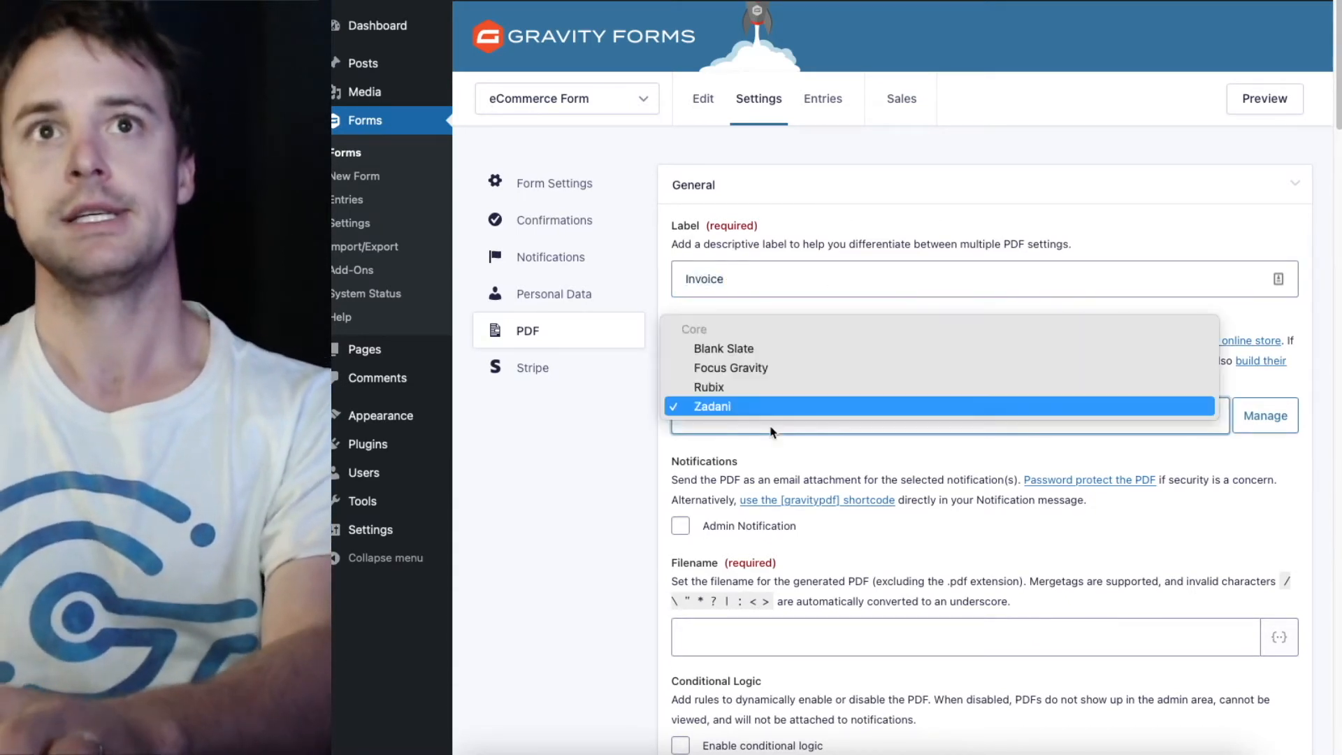
mouse_move(794, 352)
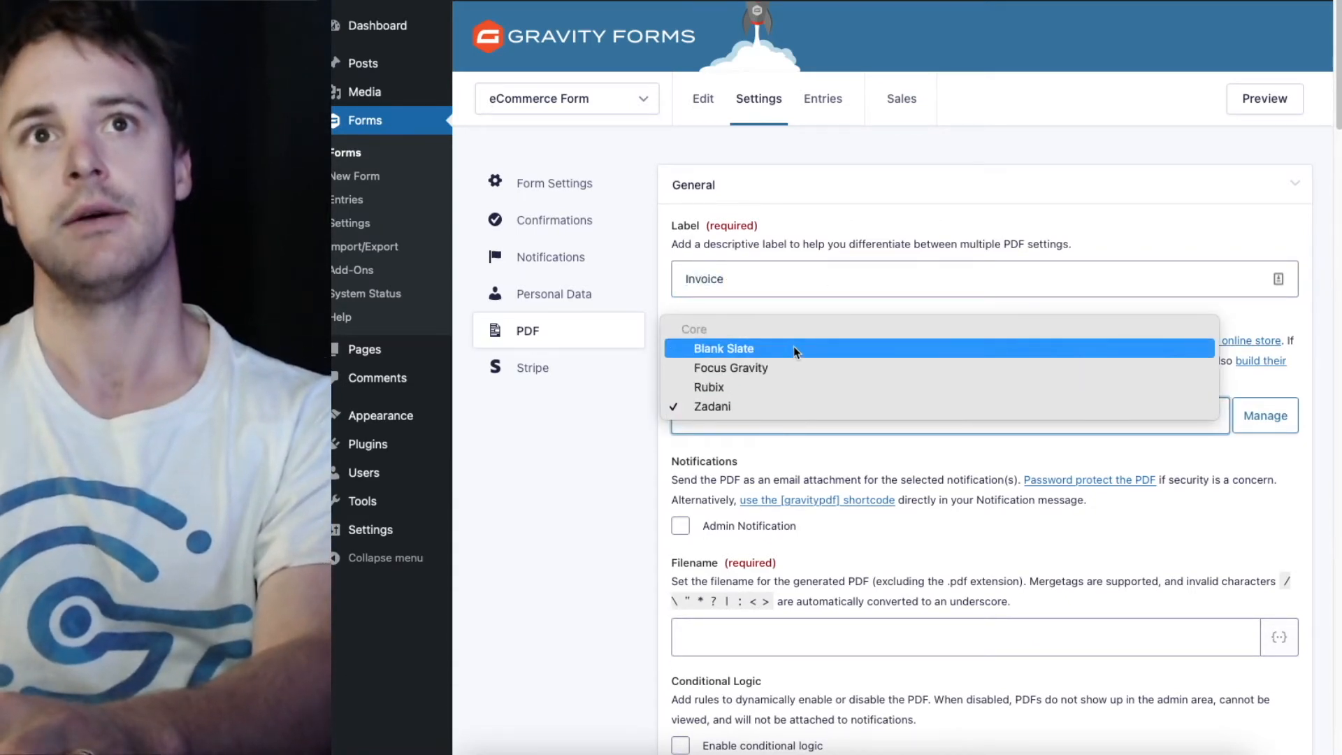
click(723, 348)
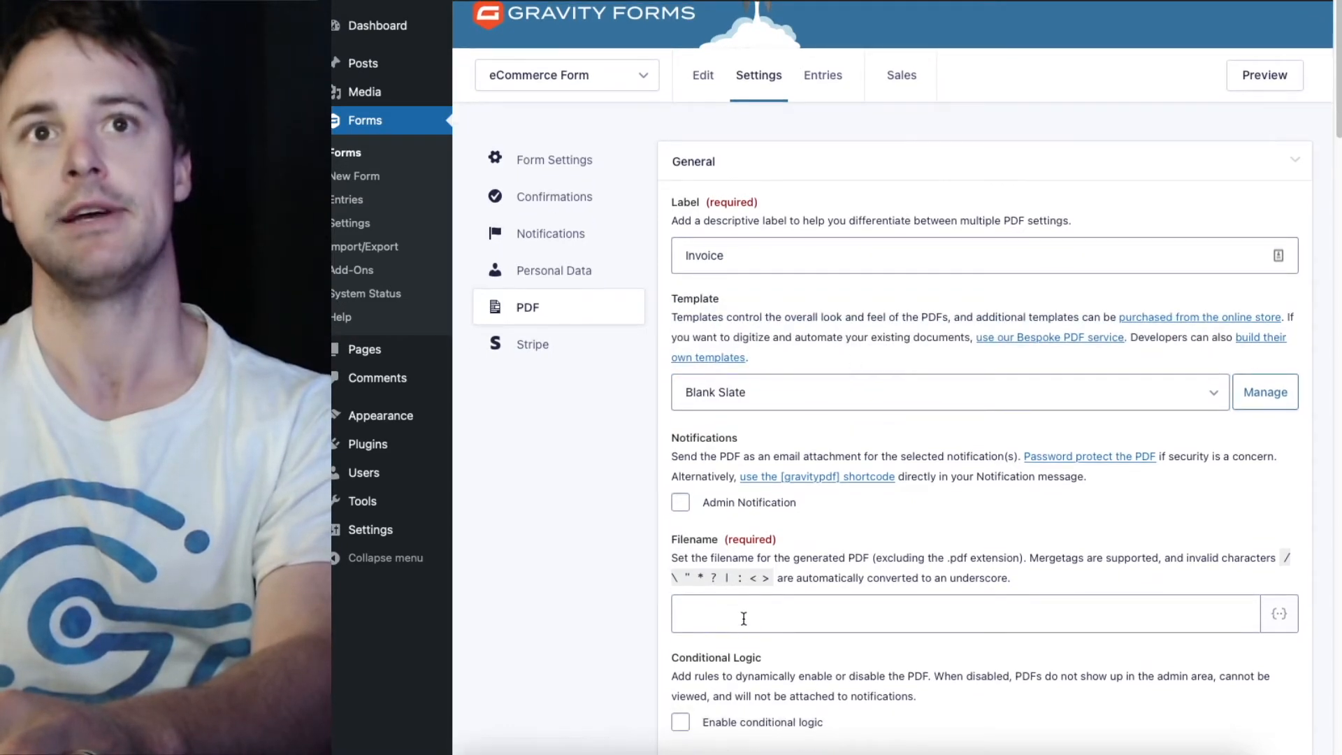
text(Invoice-)
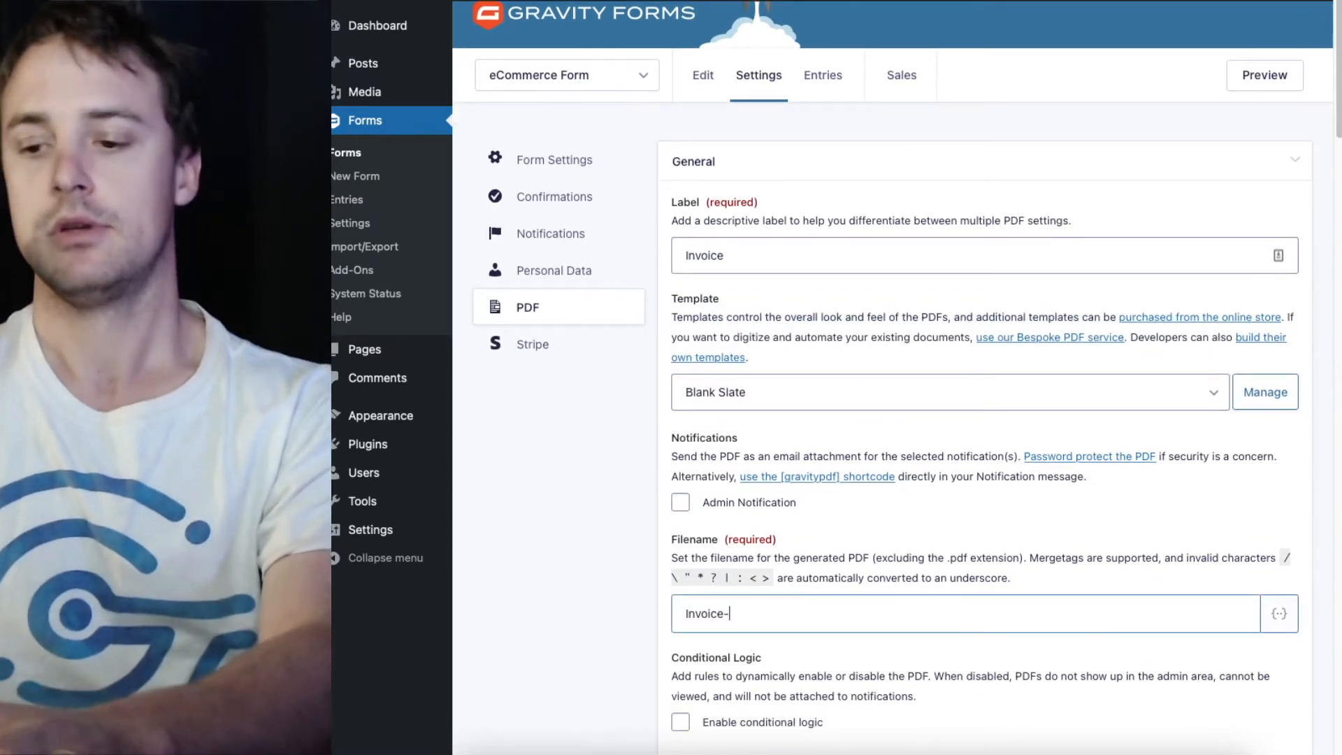
text({entry_id})
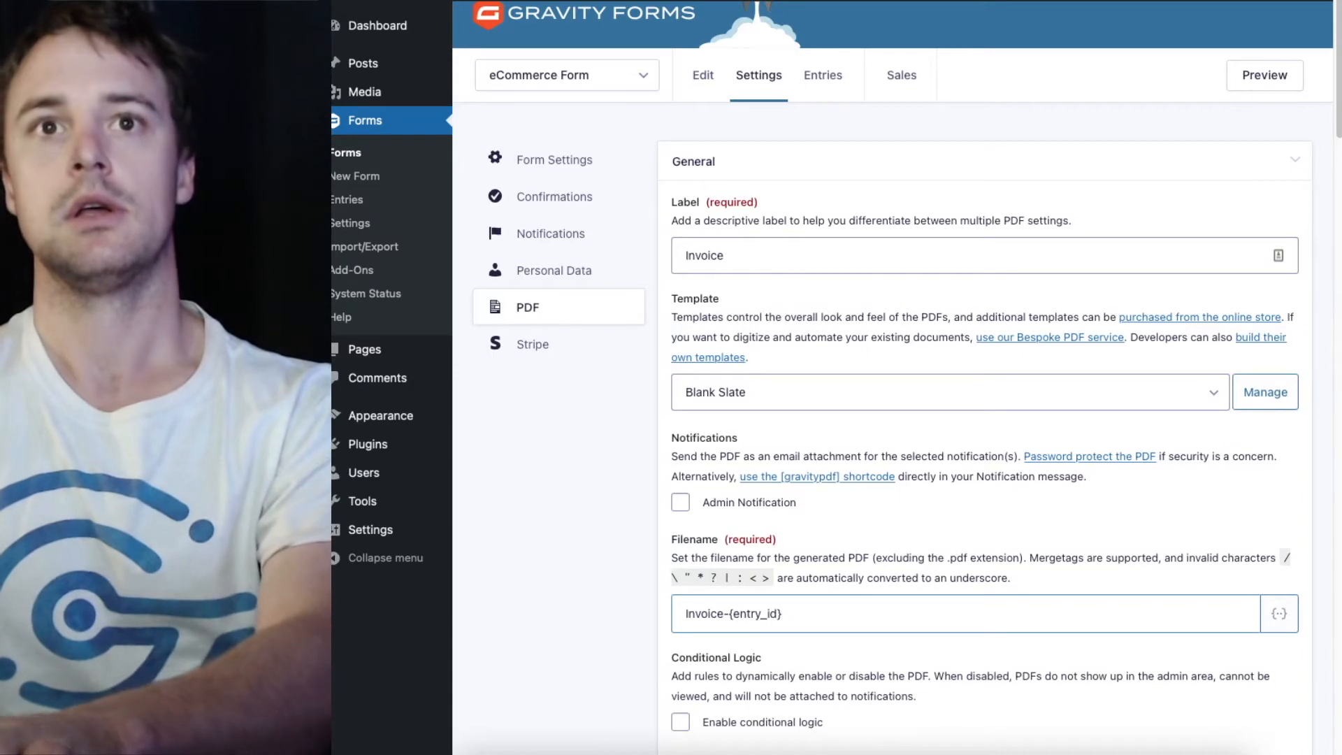
scroll(down, 3)
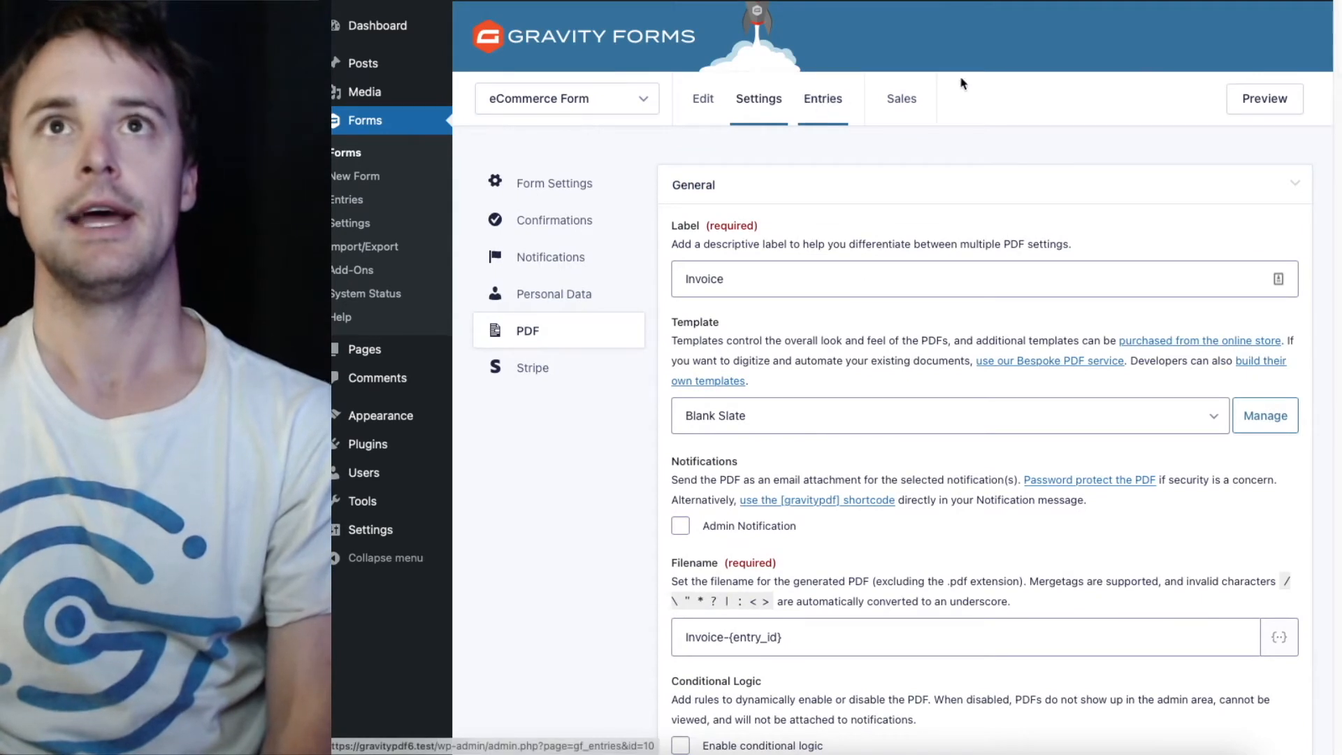
click(822, 98)
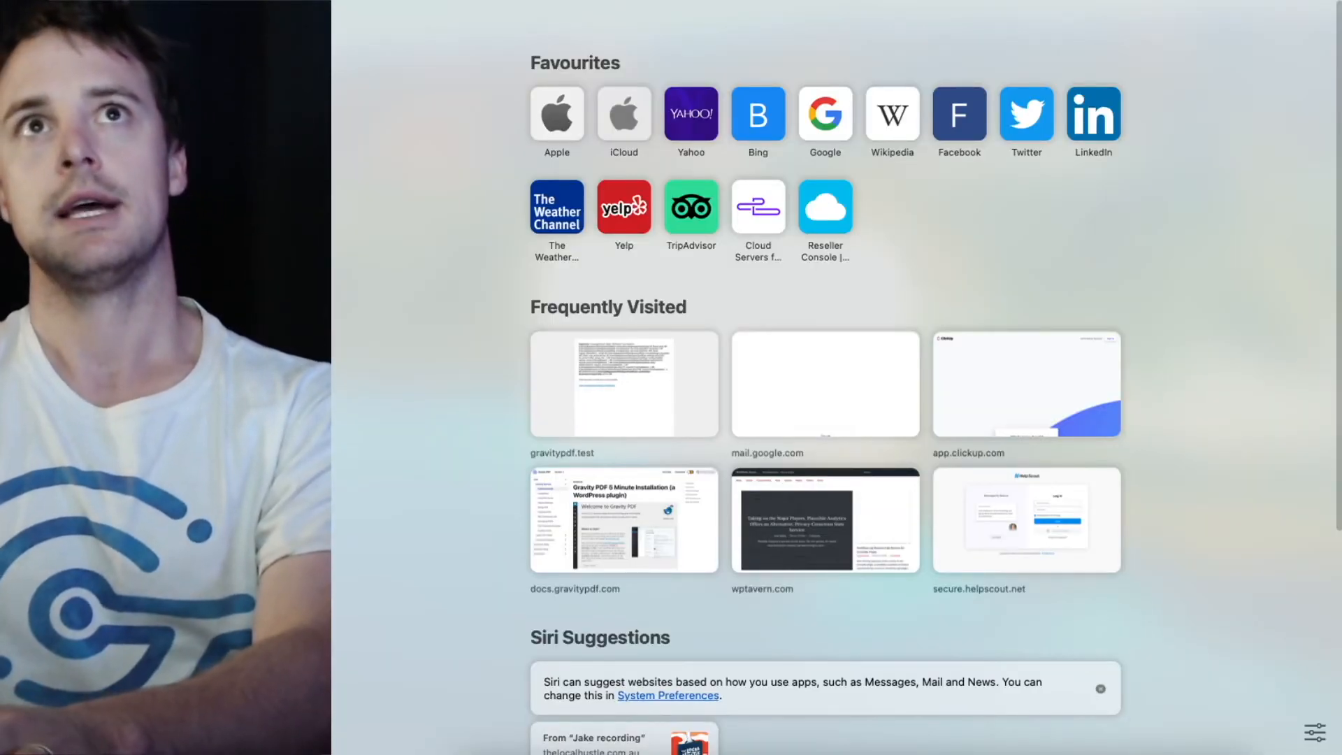
Go to MailHog and delete all 30 messages, confirming the wipe
text(mail)
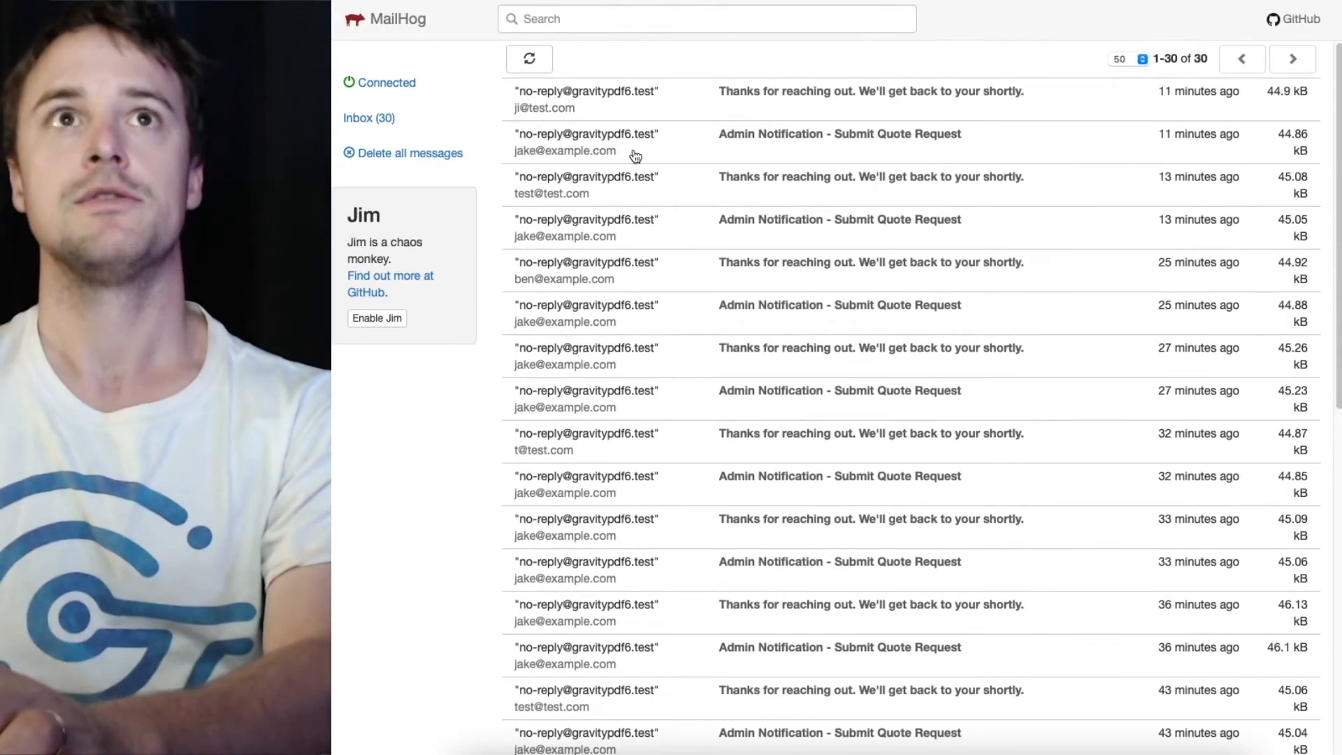
click(408, 153)
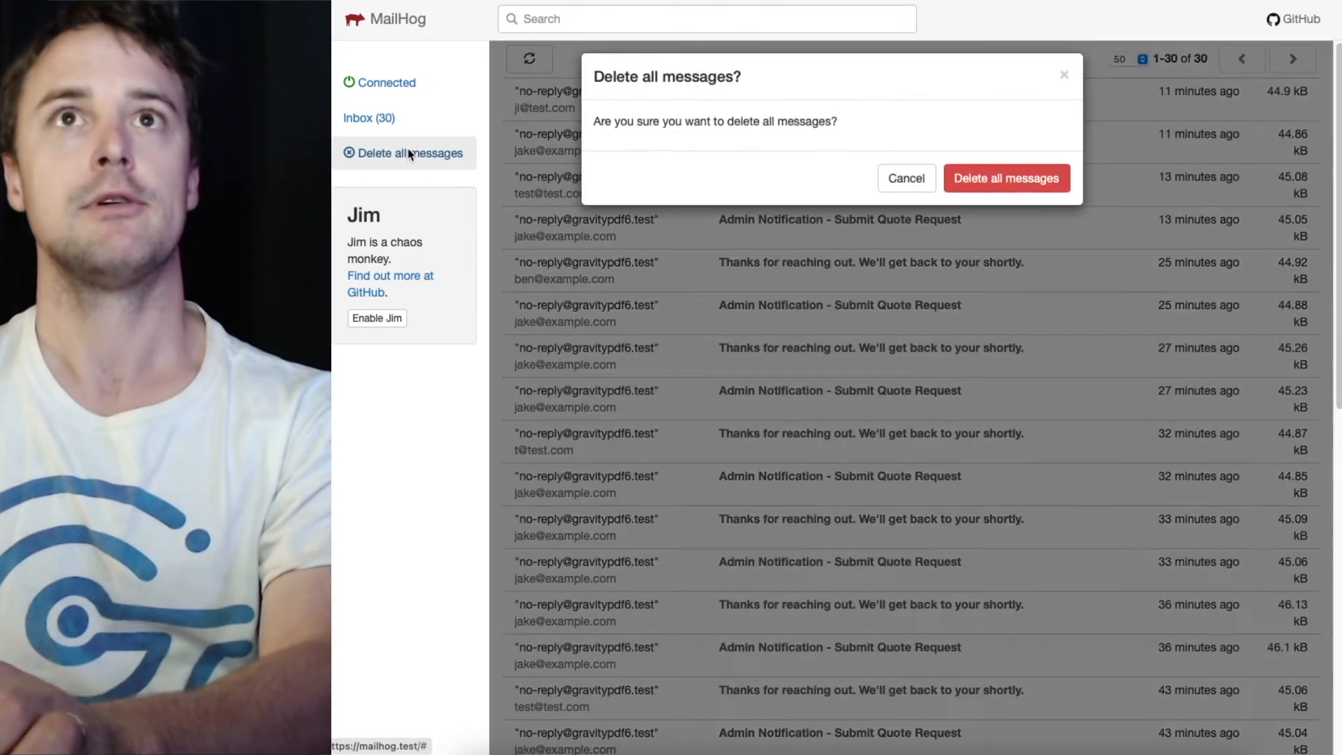
click(1006, 179)
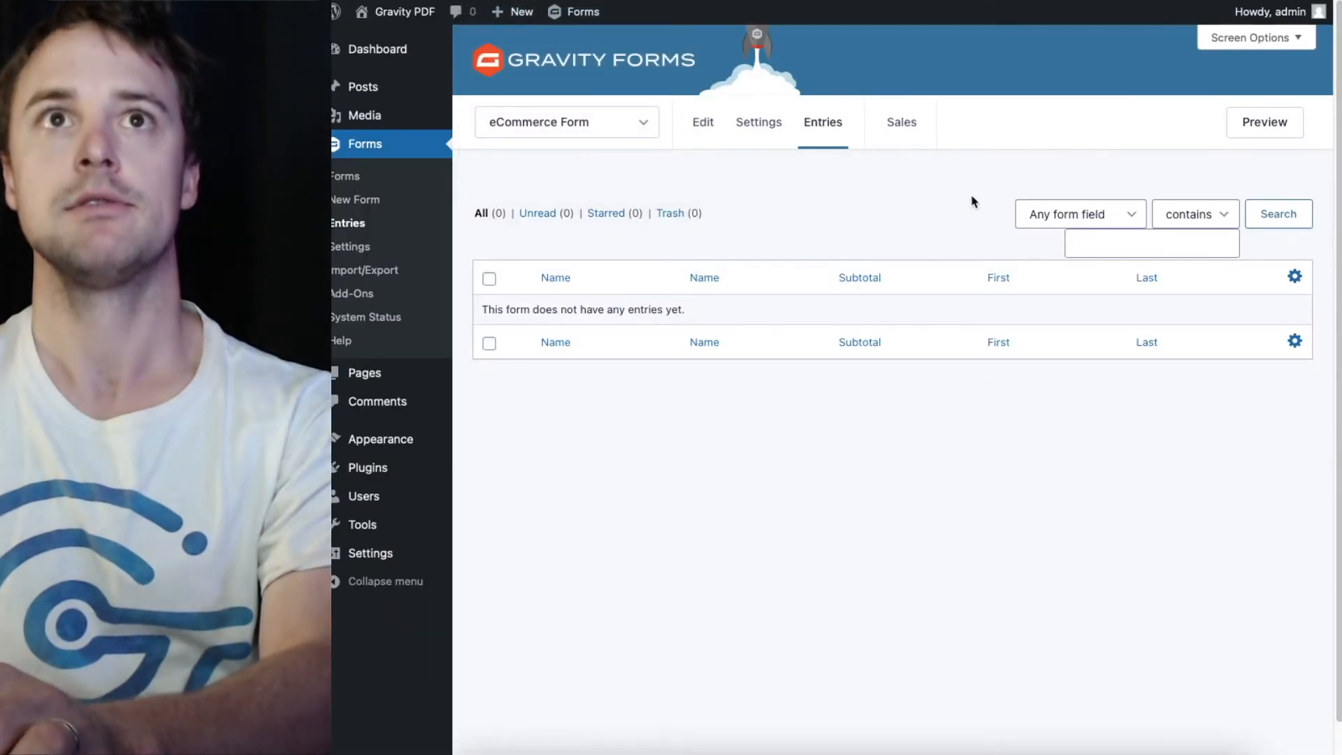
Preview the form and enter the customer name, 10 Wilson billing address and country Australia
click(1263, 123)
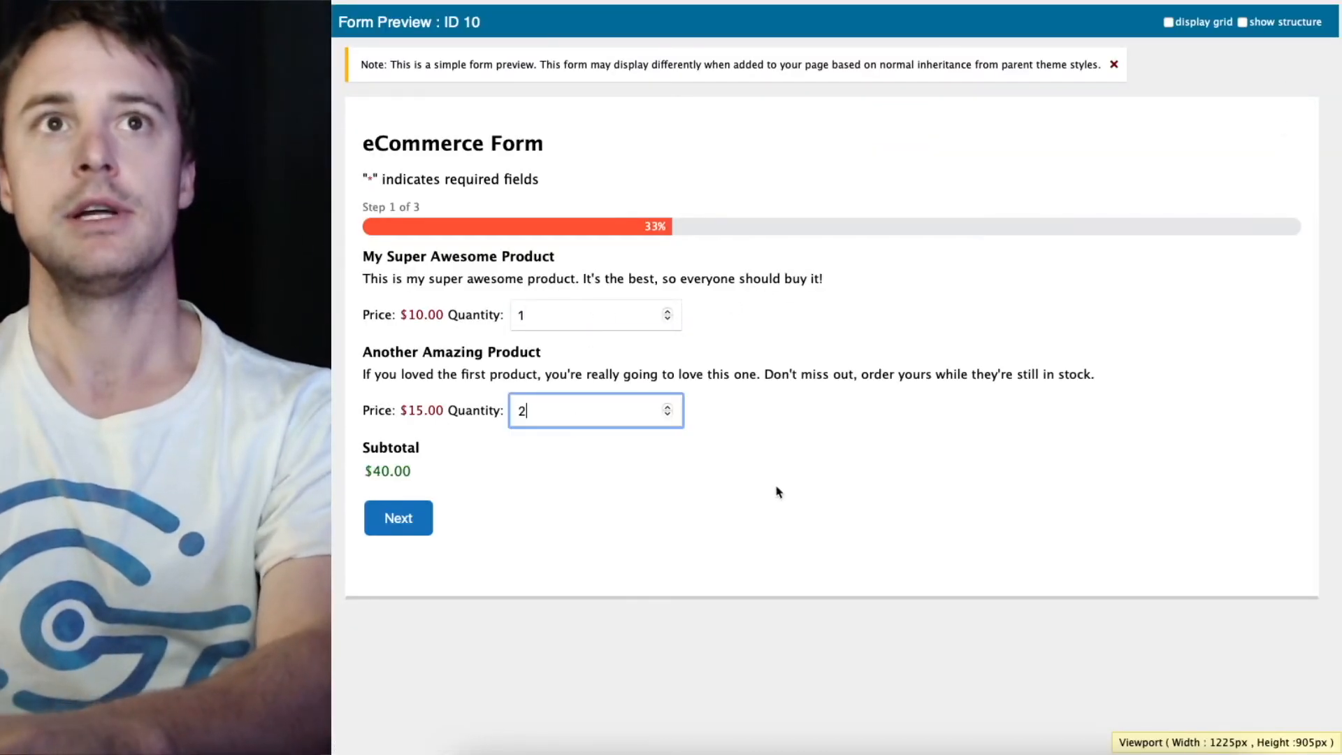
click(398, 517)
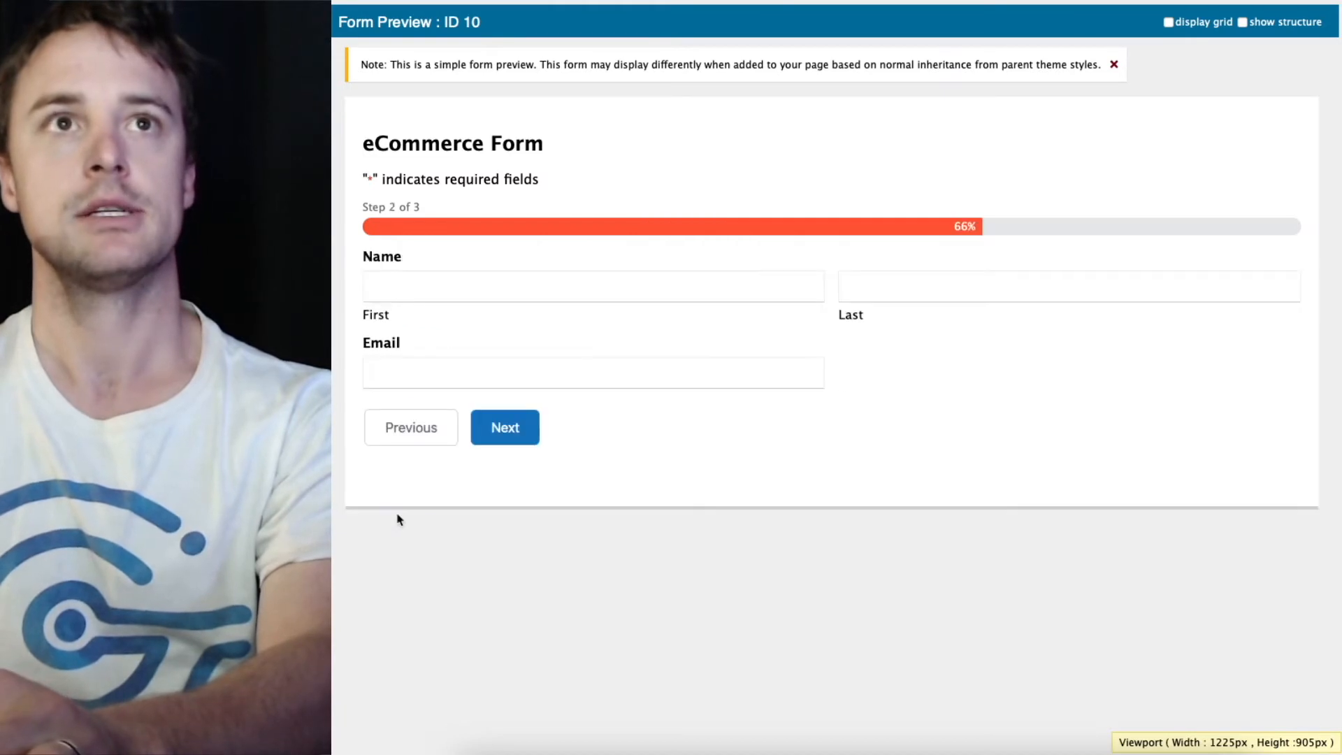
text(First)
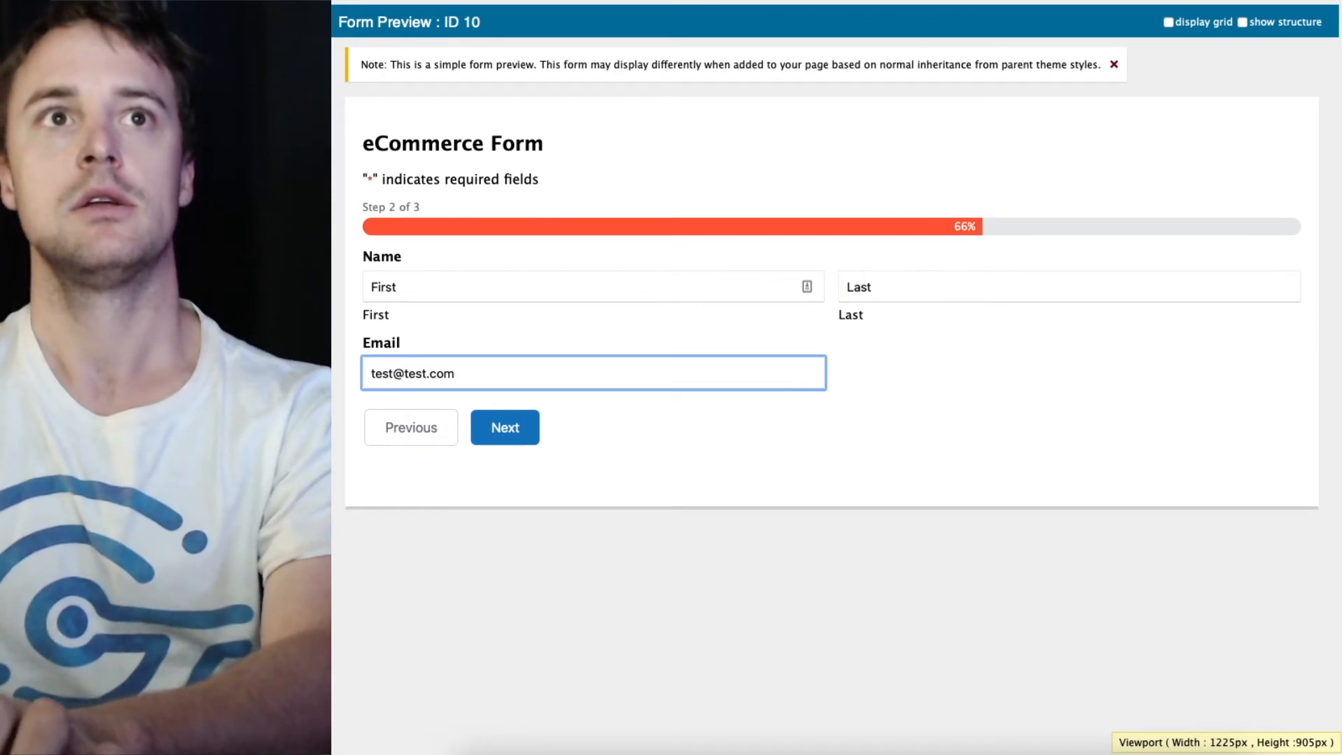
click(504, 428)
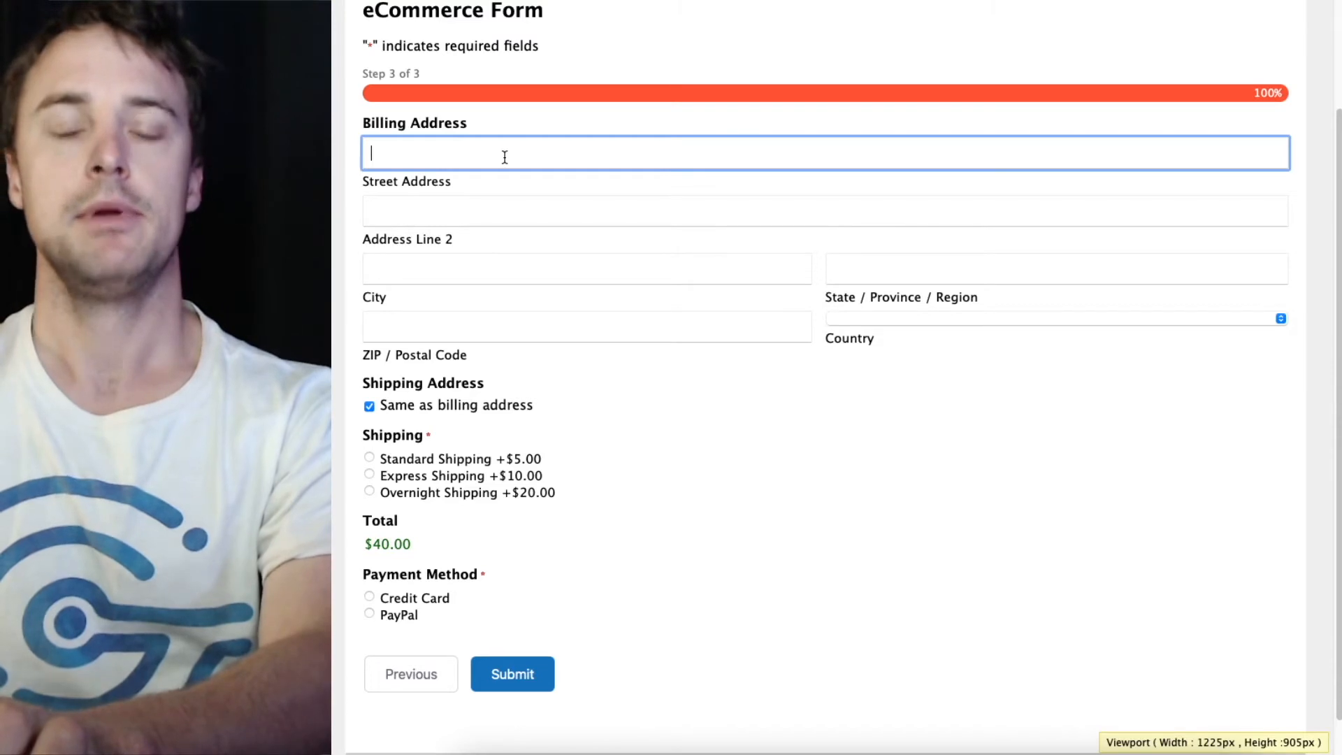
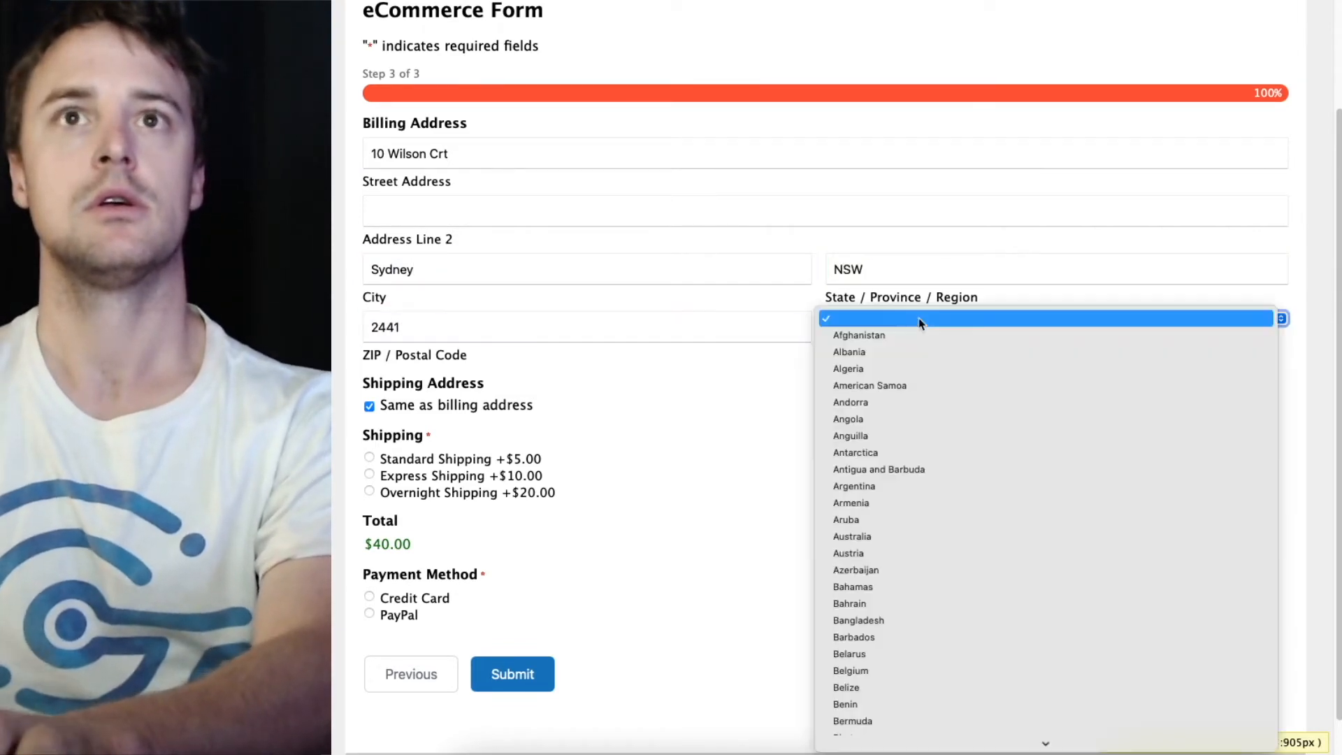
mouse_move(895, 537)
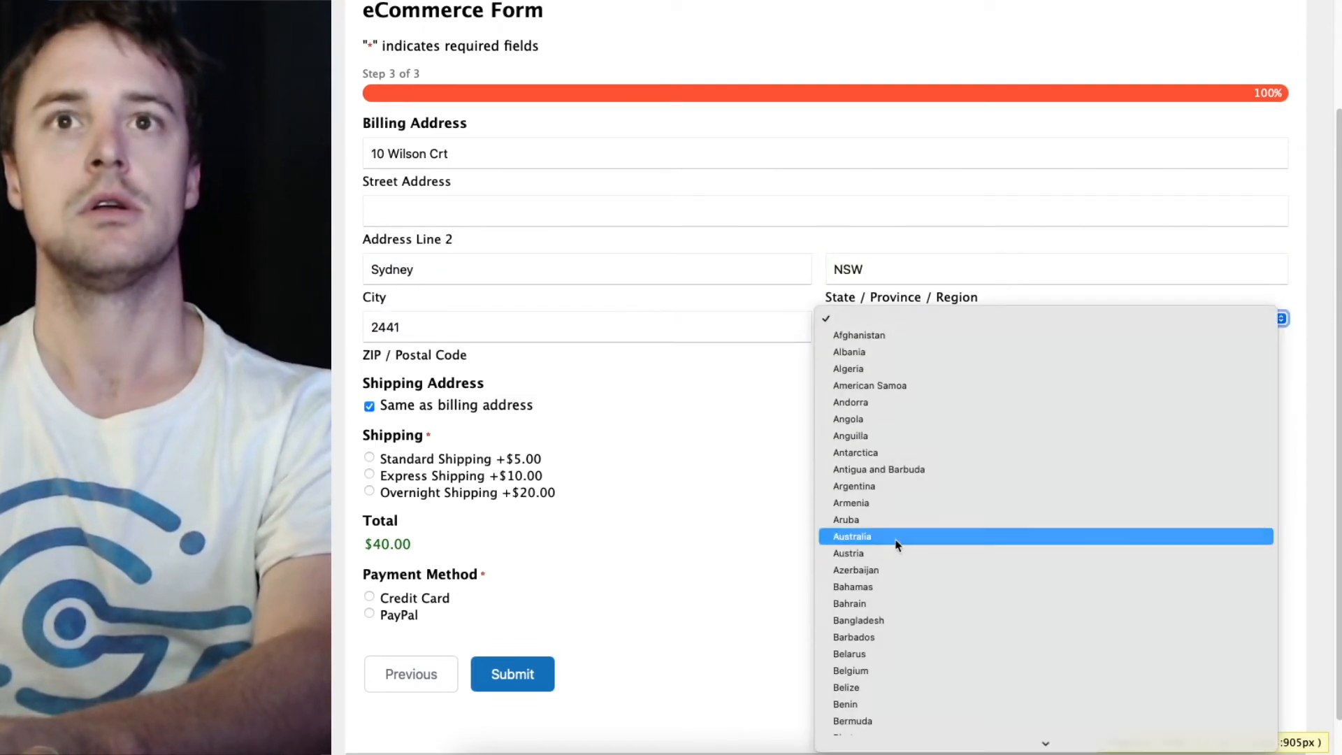
click(851, 536)
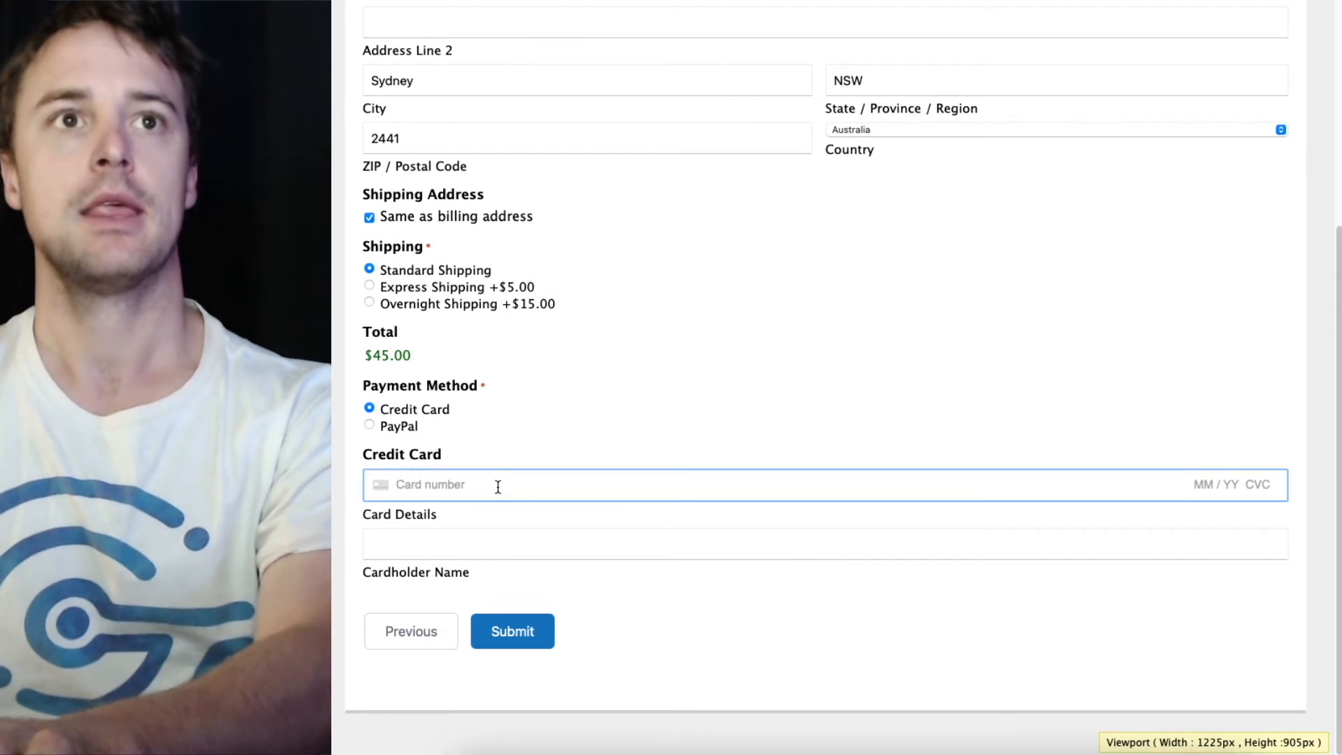
text(4242 4242)
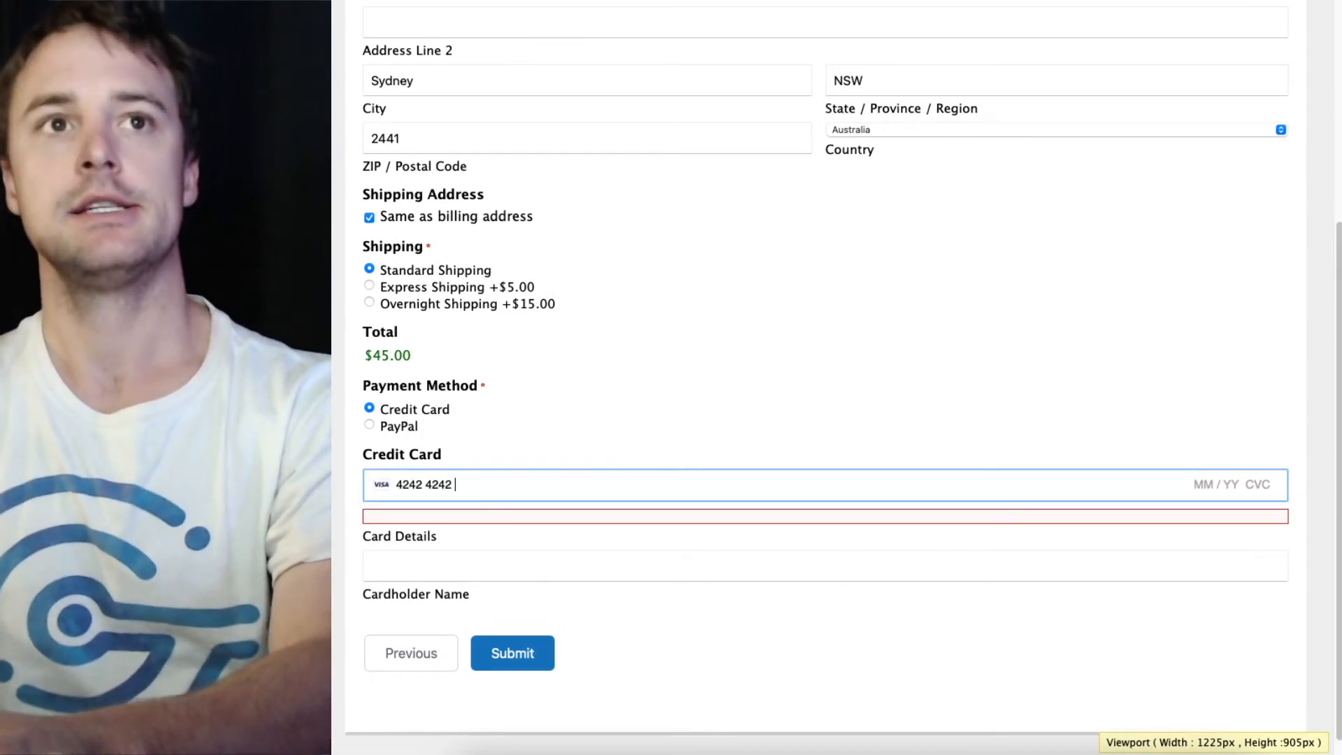
text(4242 4242)
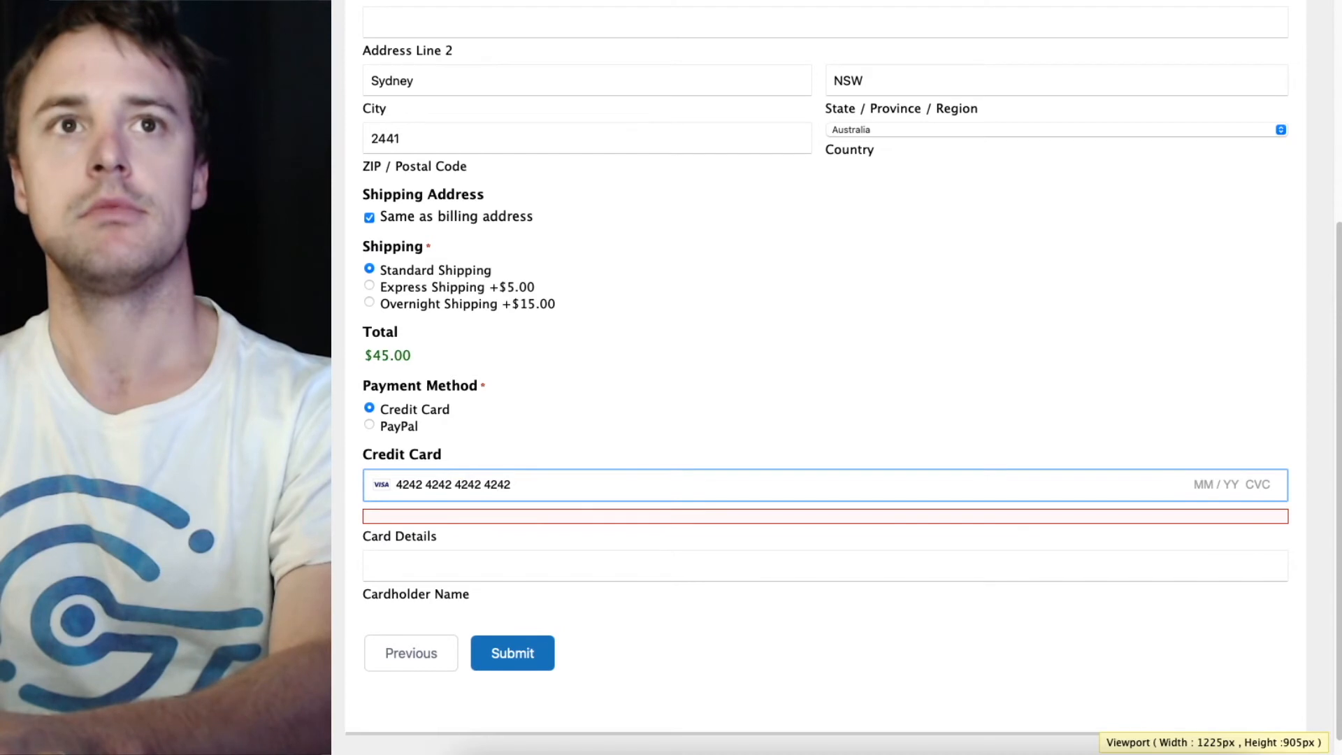
text(10/20)
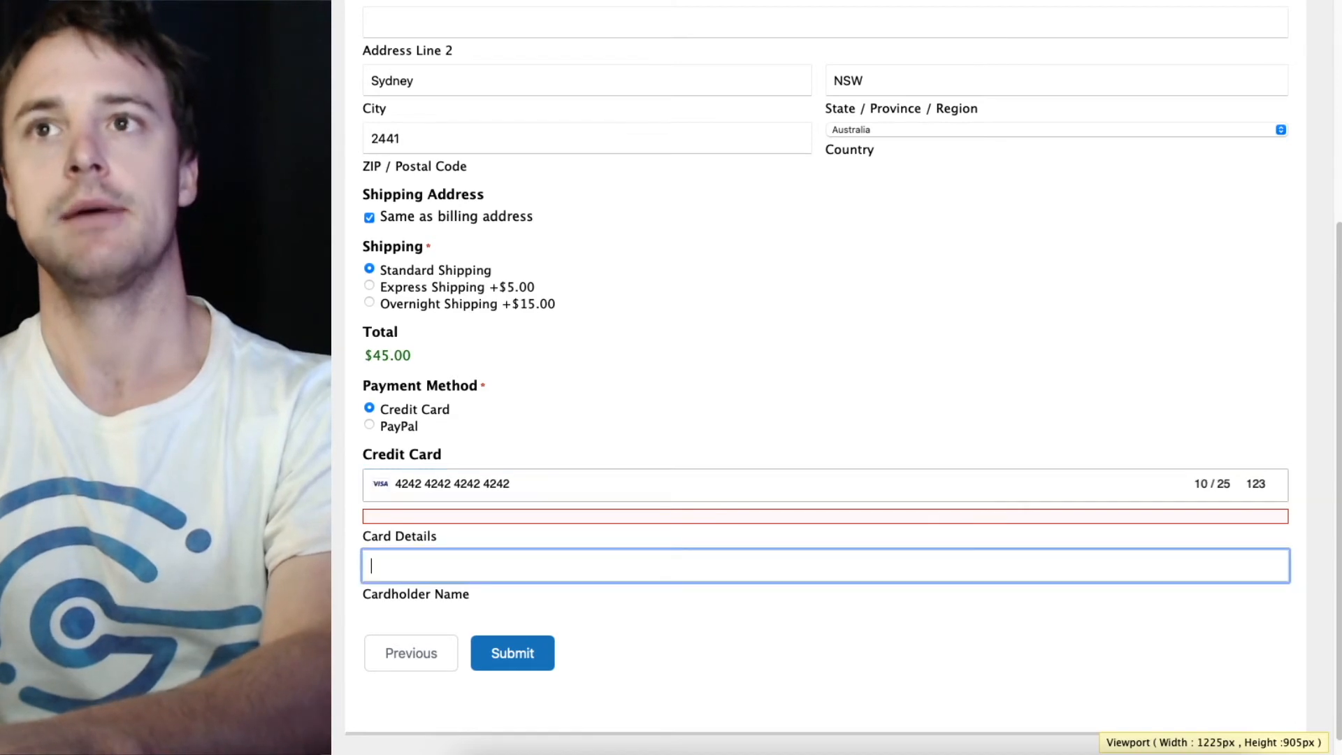
text(Test)
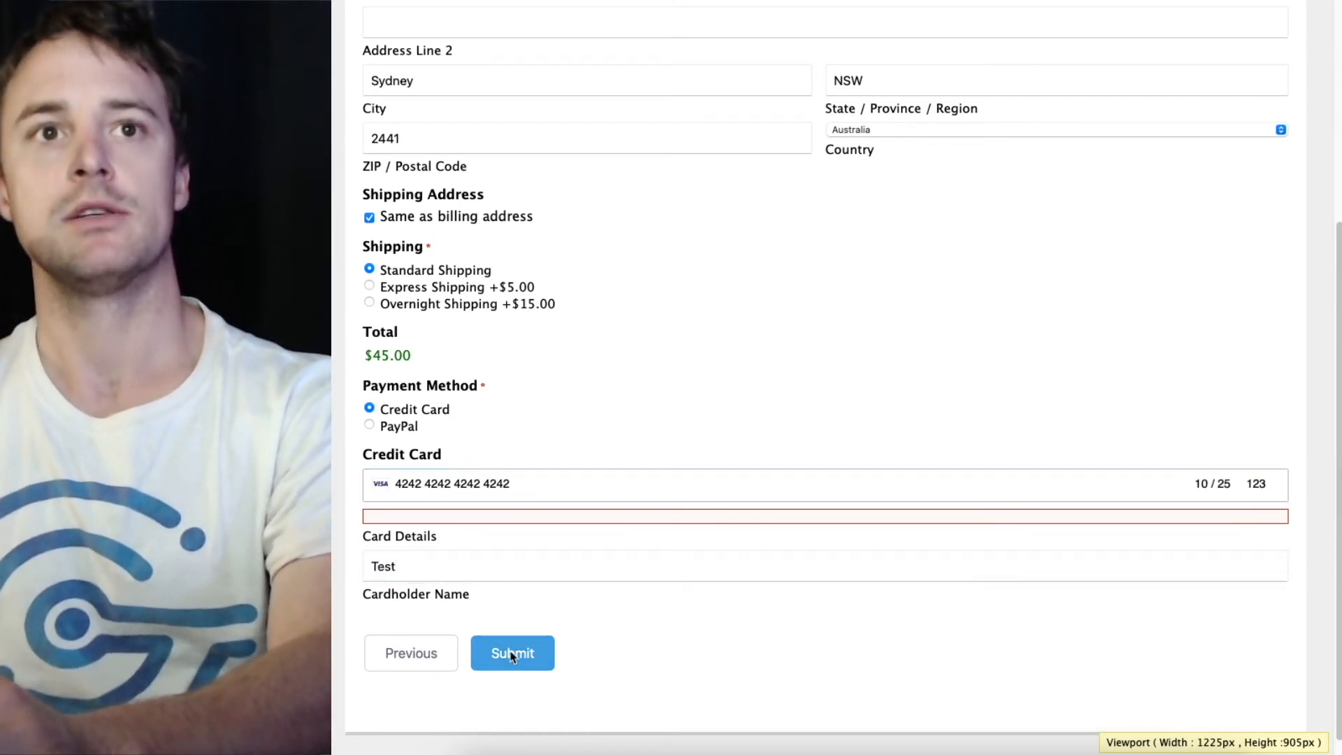
click(512, 653)
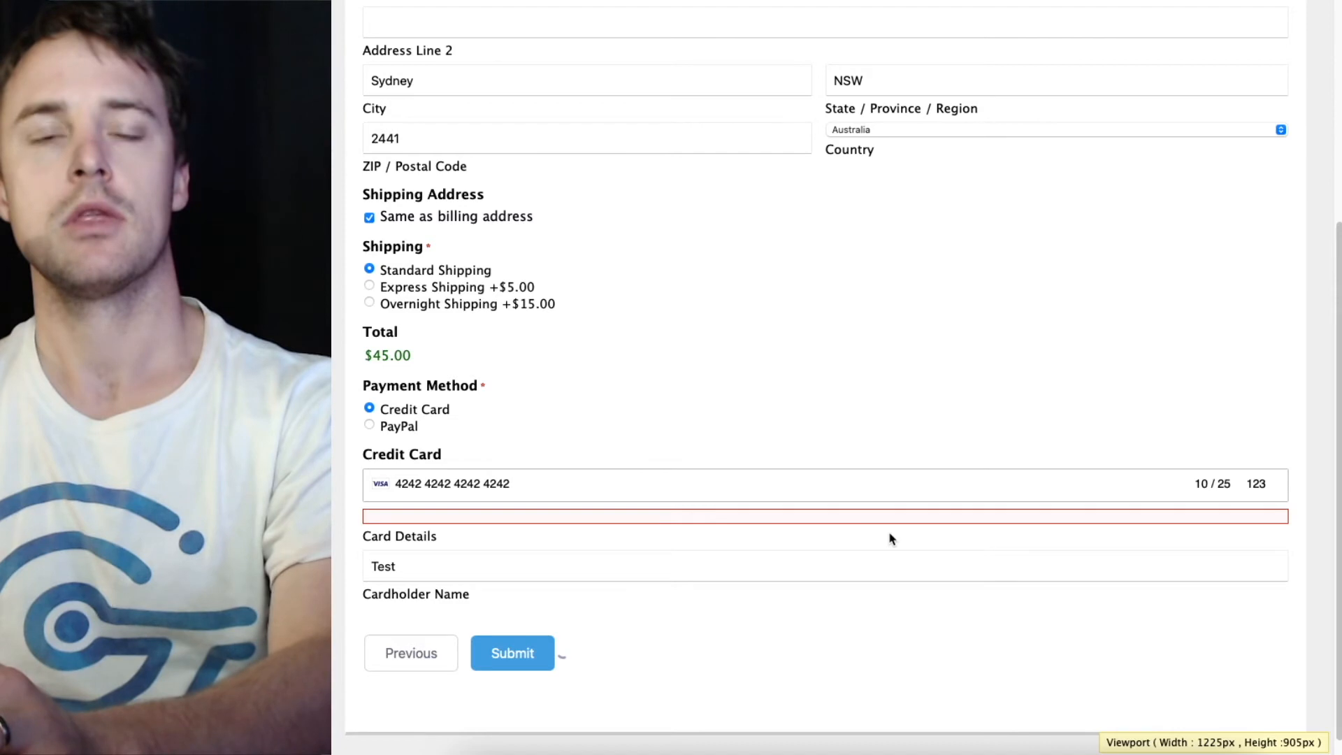
click(511, 653)
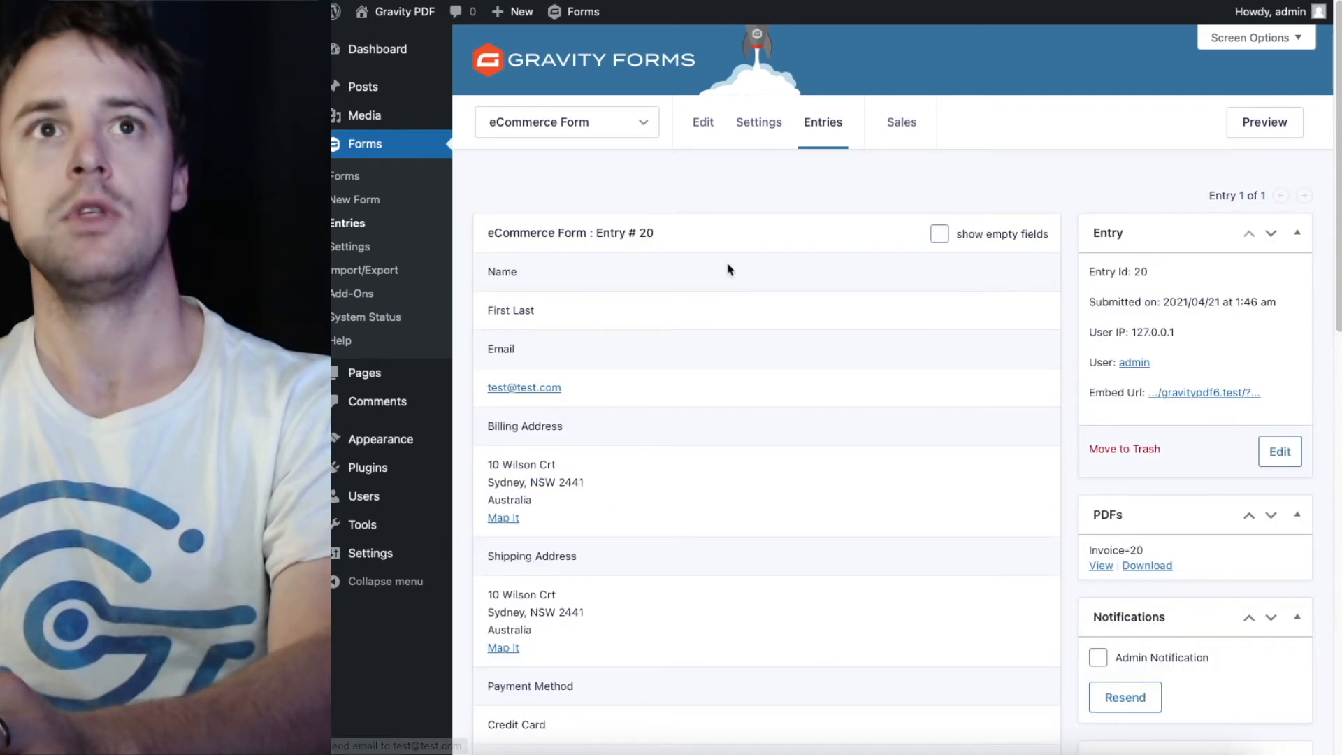
Scroll entry #20 through its Paid $45.00 payment details, Invoice-20 PDF and notes
scroll(down, 3)
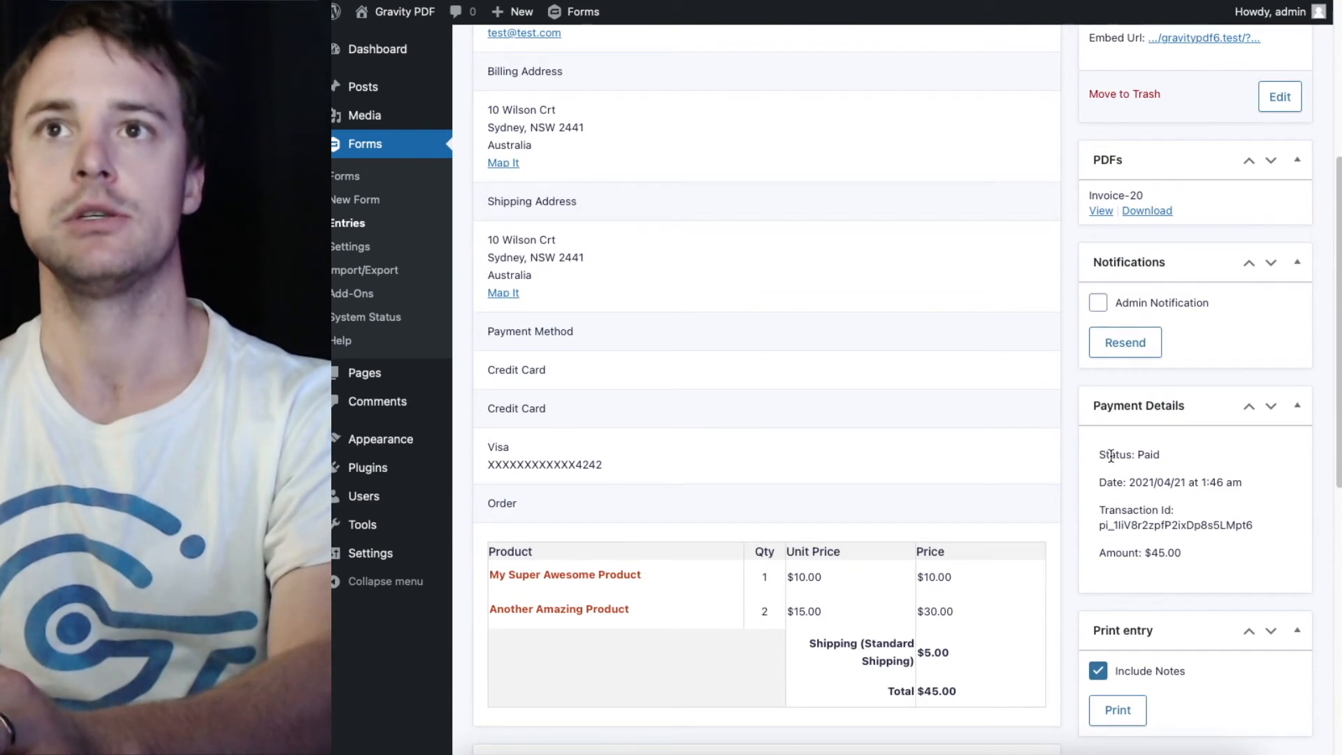
scroll(down, 3)
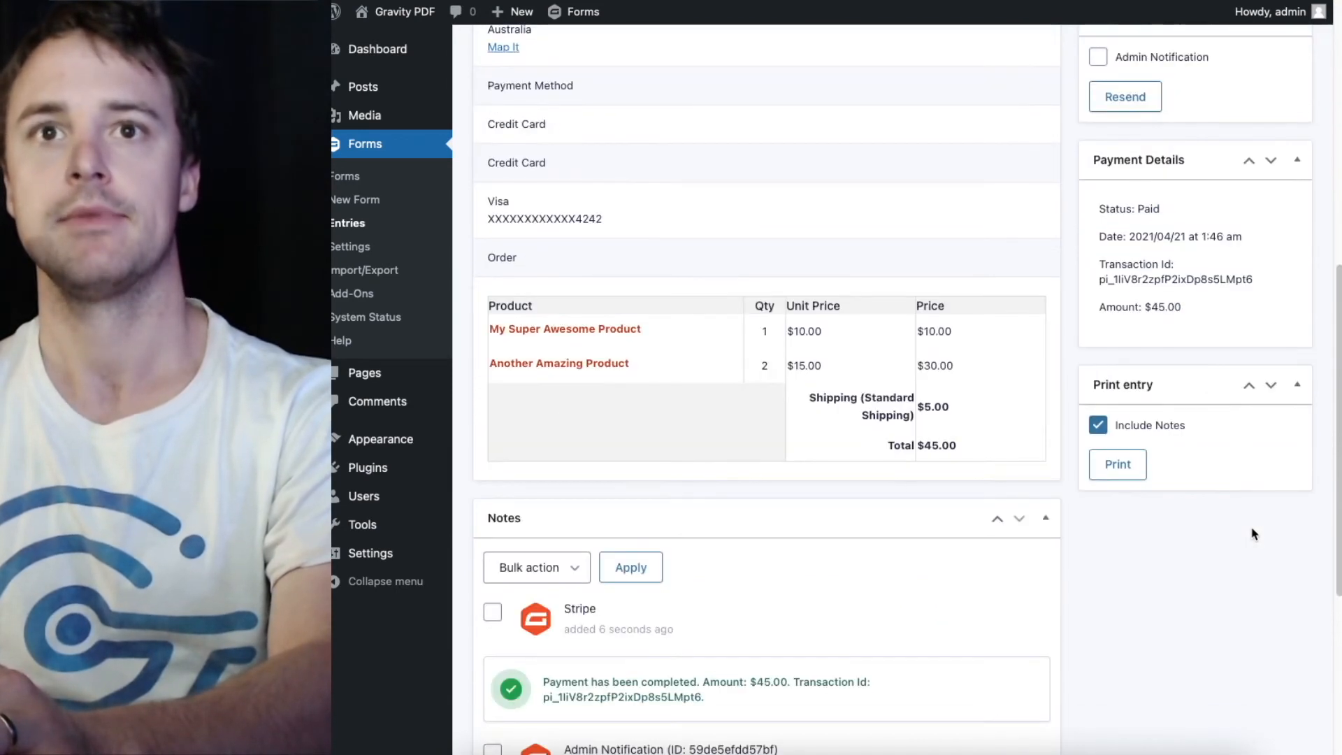
scroll(down, 3)
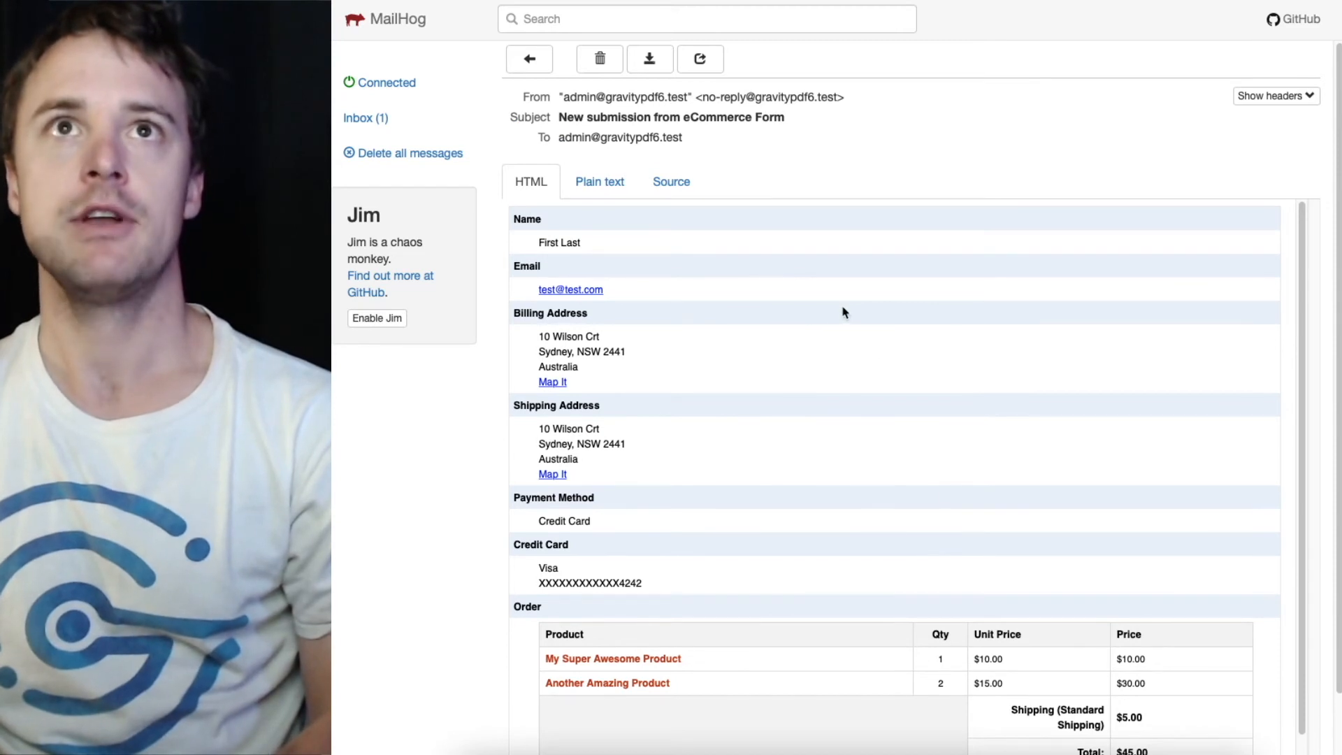
mouse_move(665, 185)
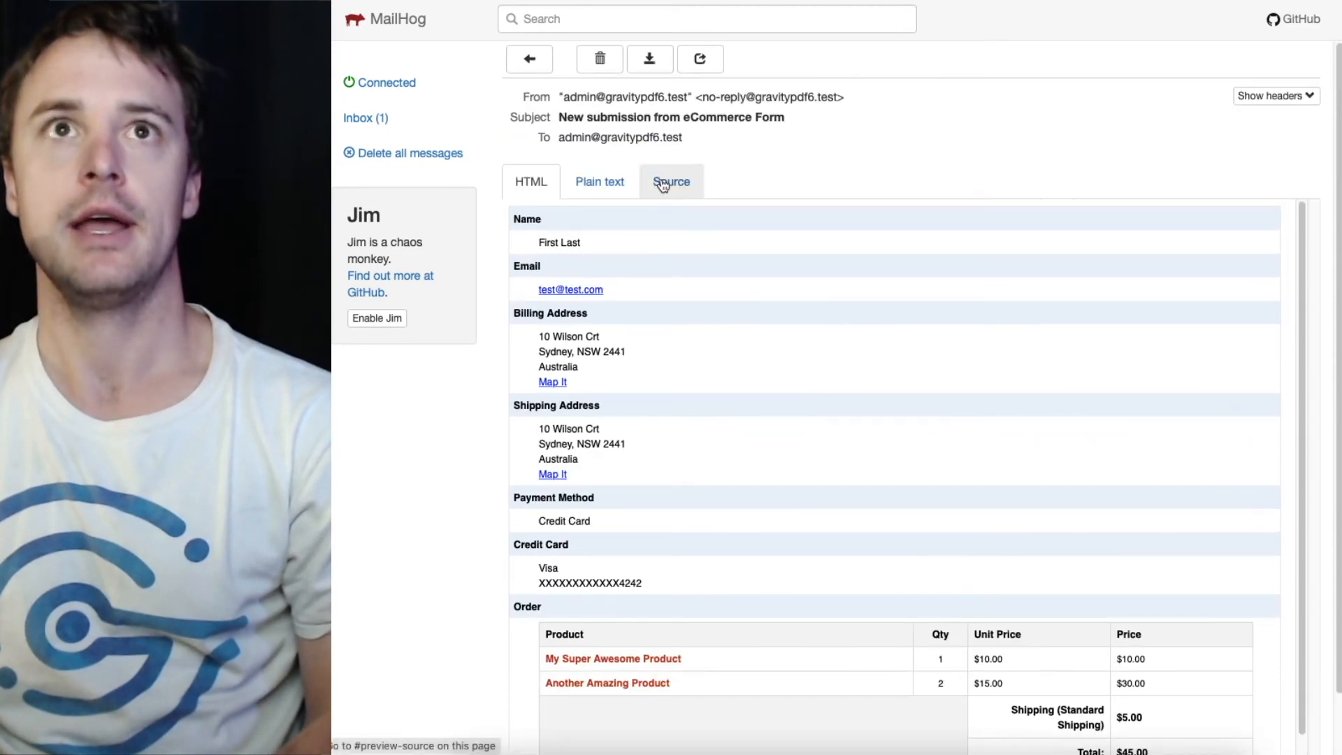
View the admin email's raw Source, then return to its HTML order summary
click(671, 182)
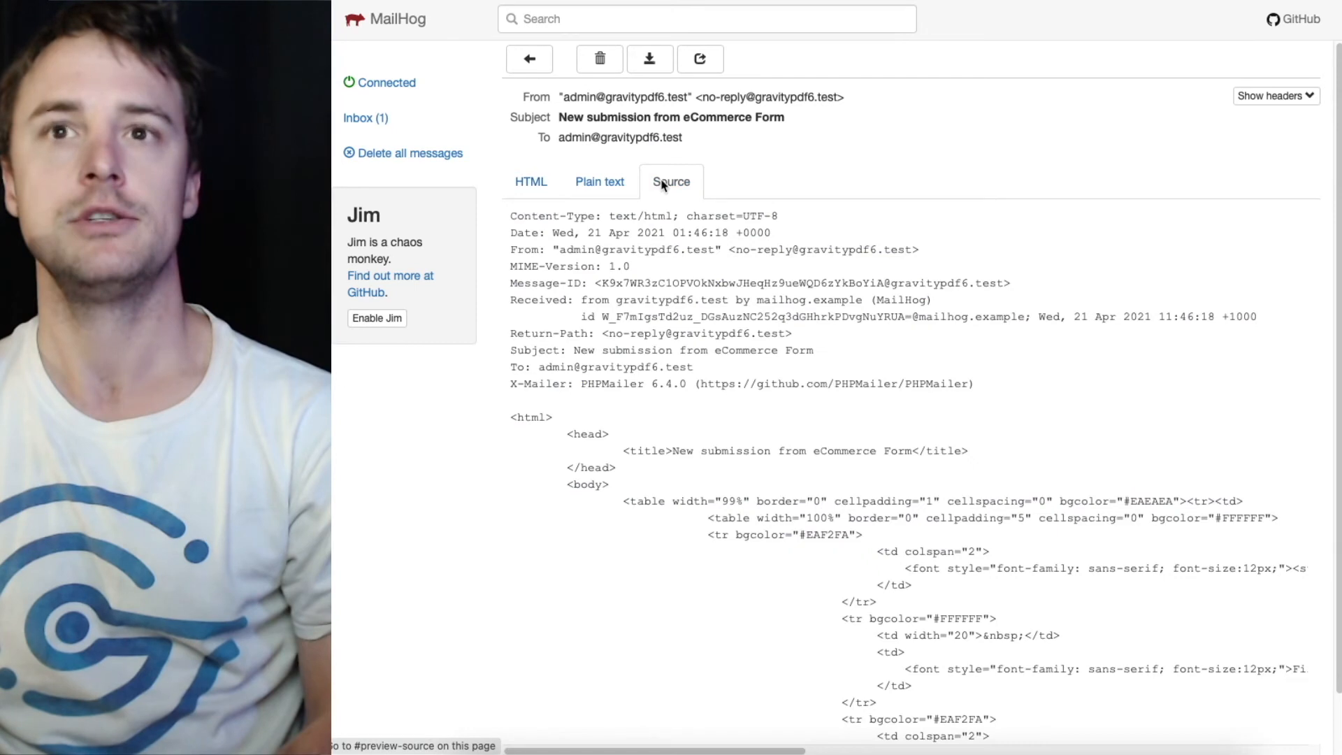
click(531, 181)
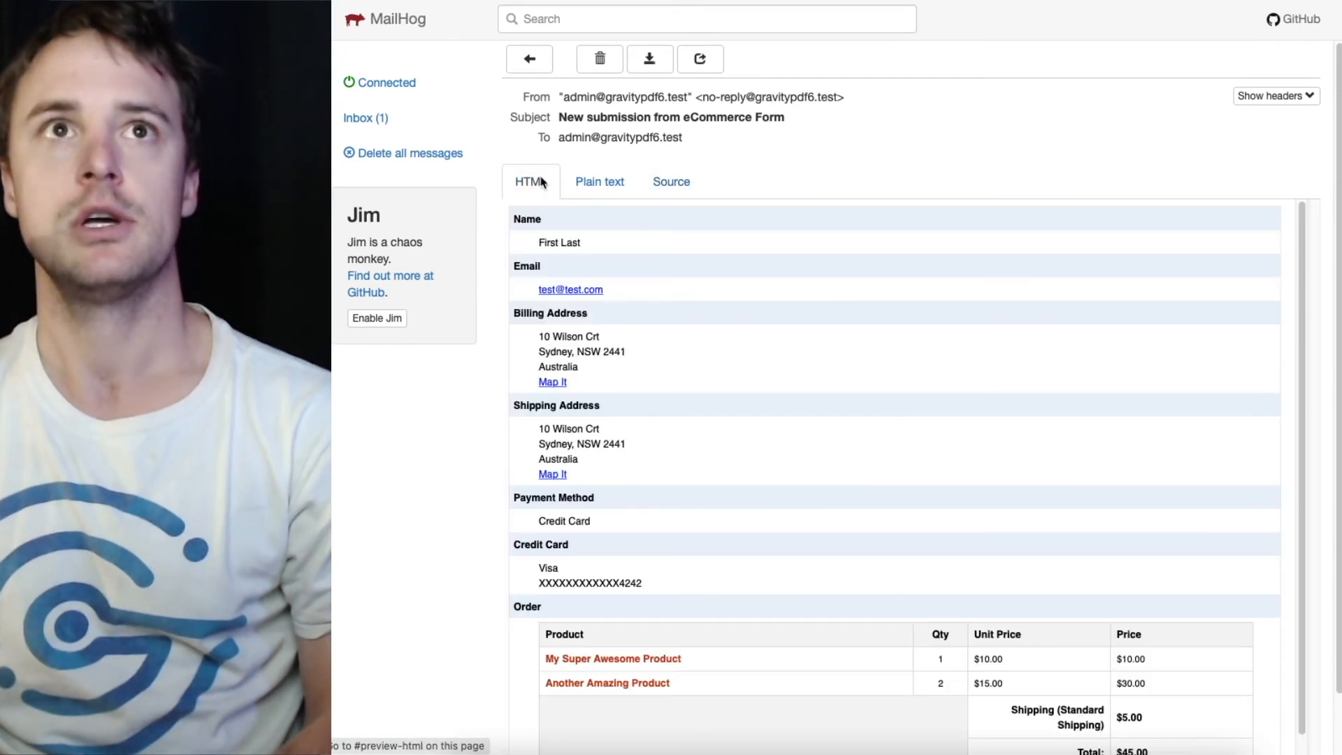
scroll(down, 3)
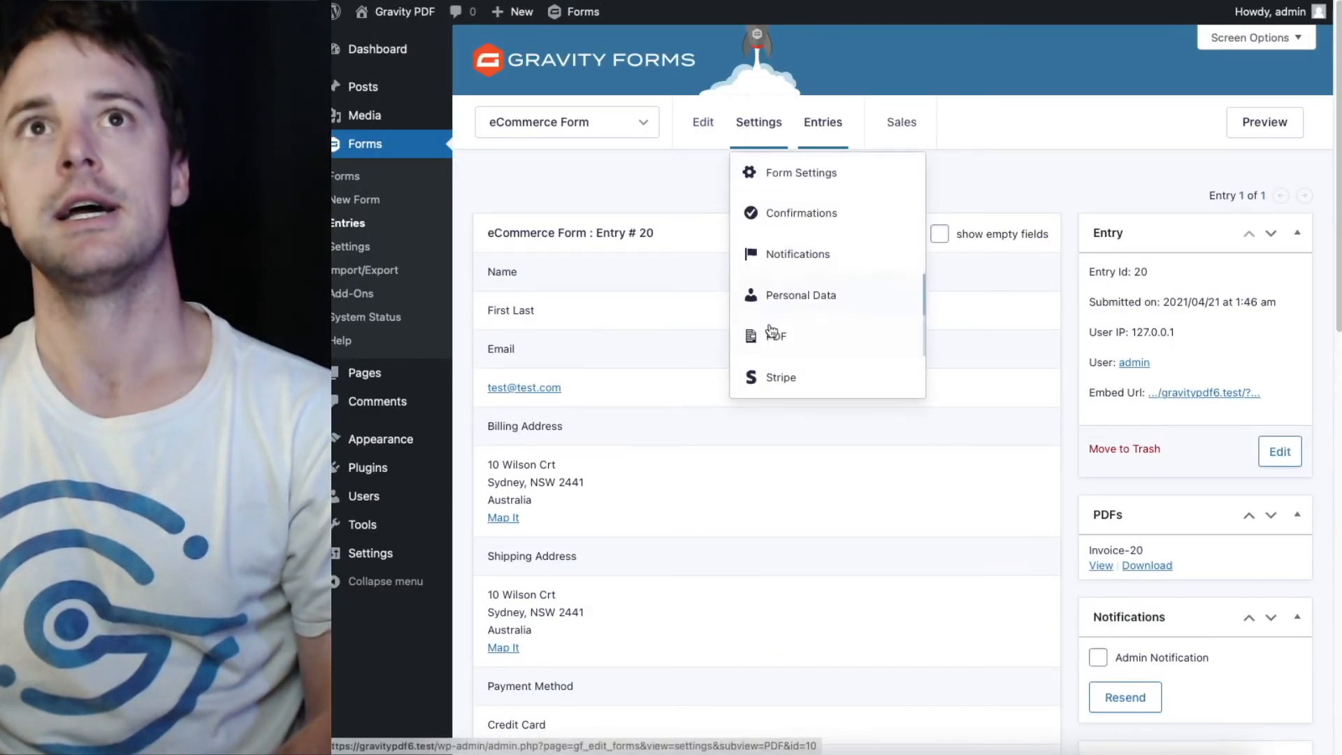
Tick Admin Notification in the Invoice PDF's settings so it goes out attached
click(774, 335)
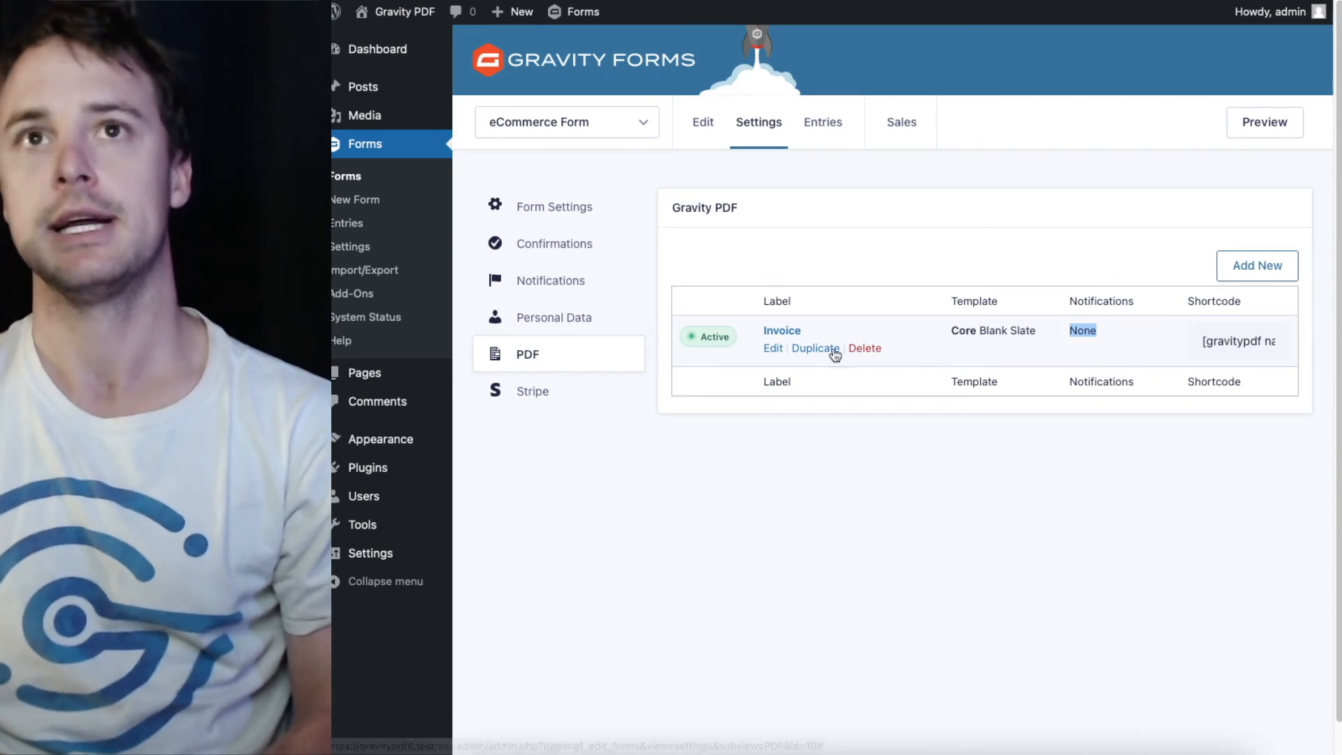
click(771, 348)
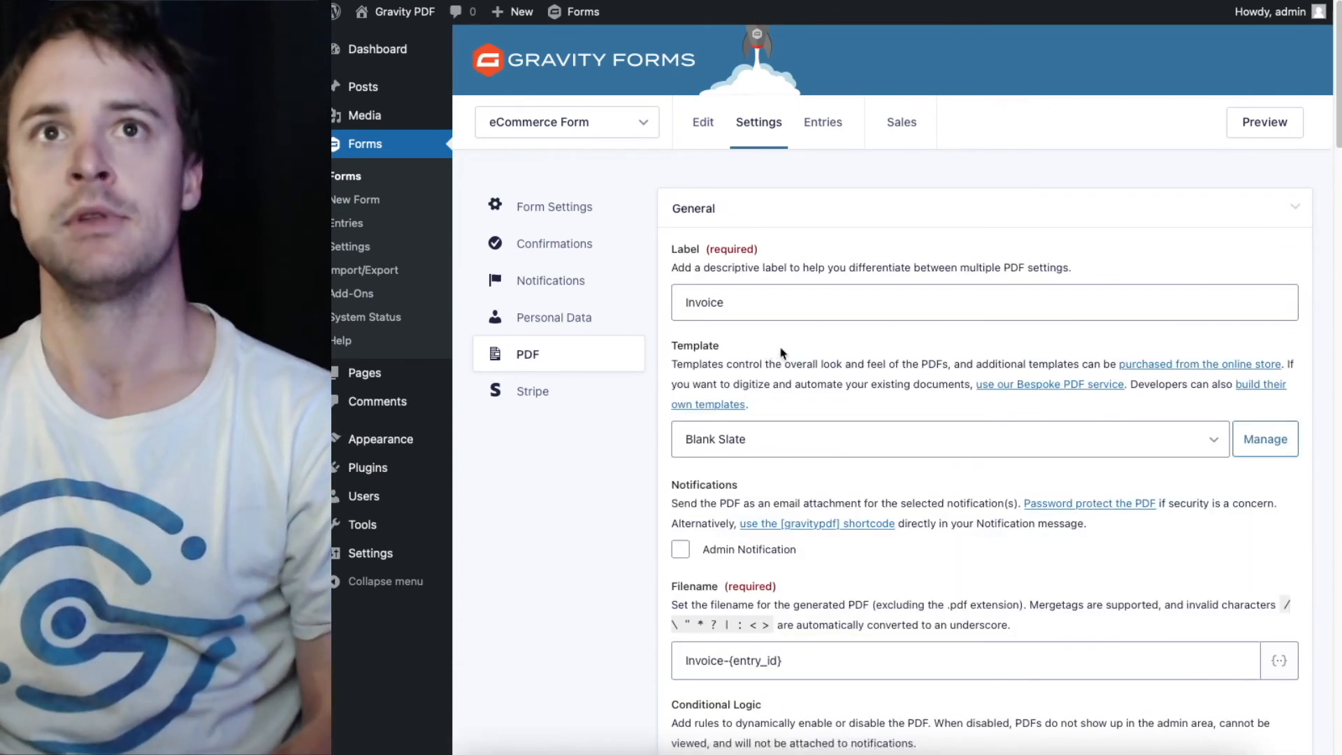
click(681, 550)
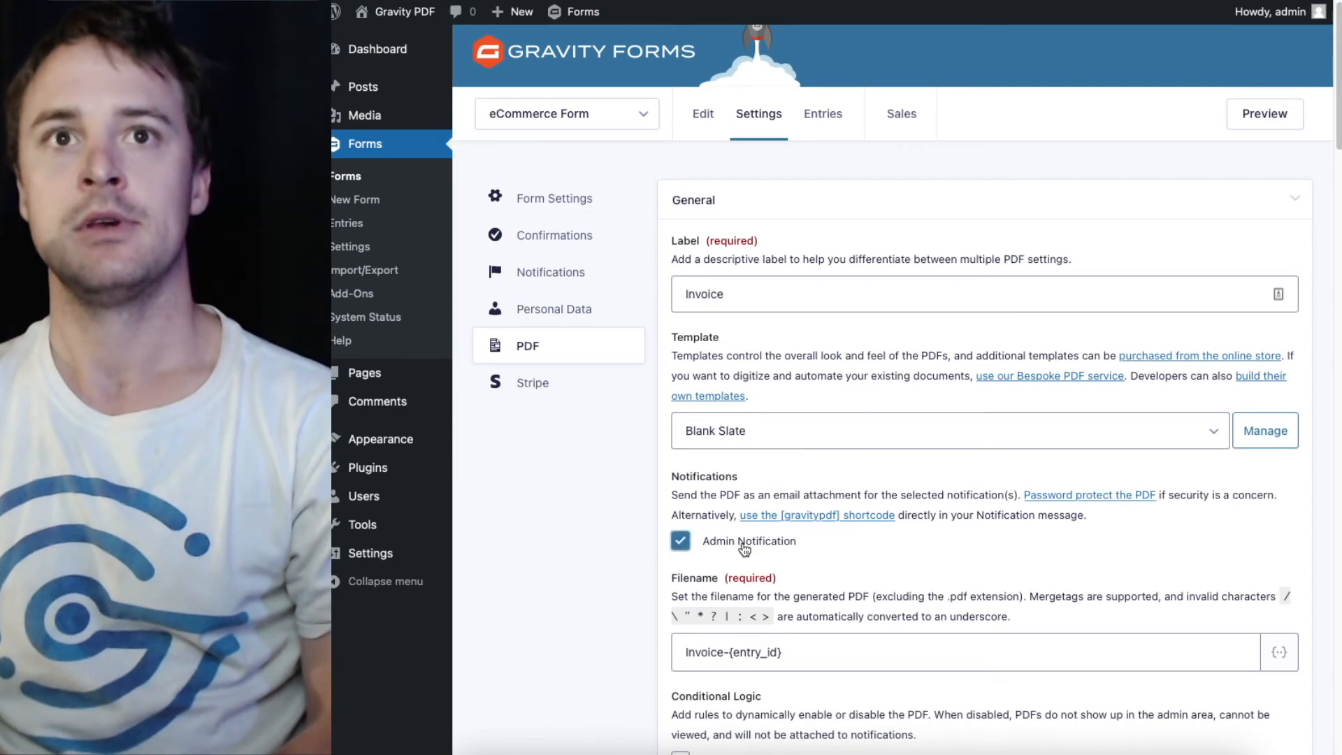
scroll(down, 3)
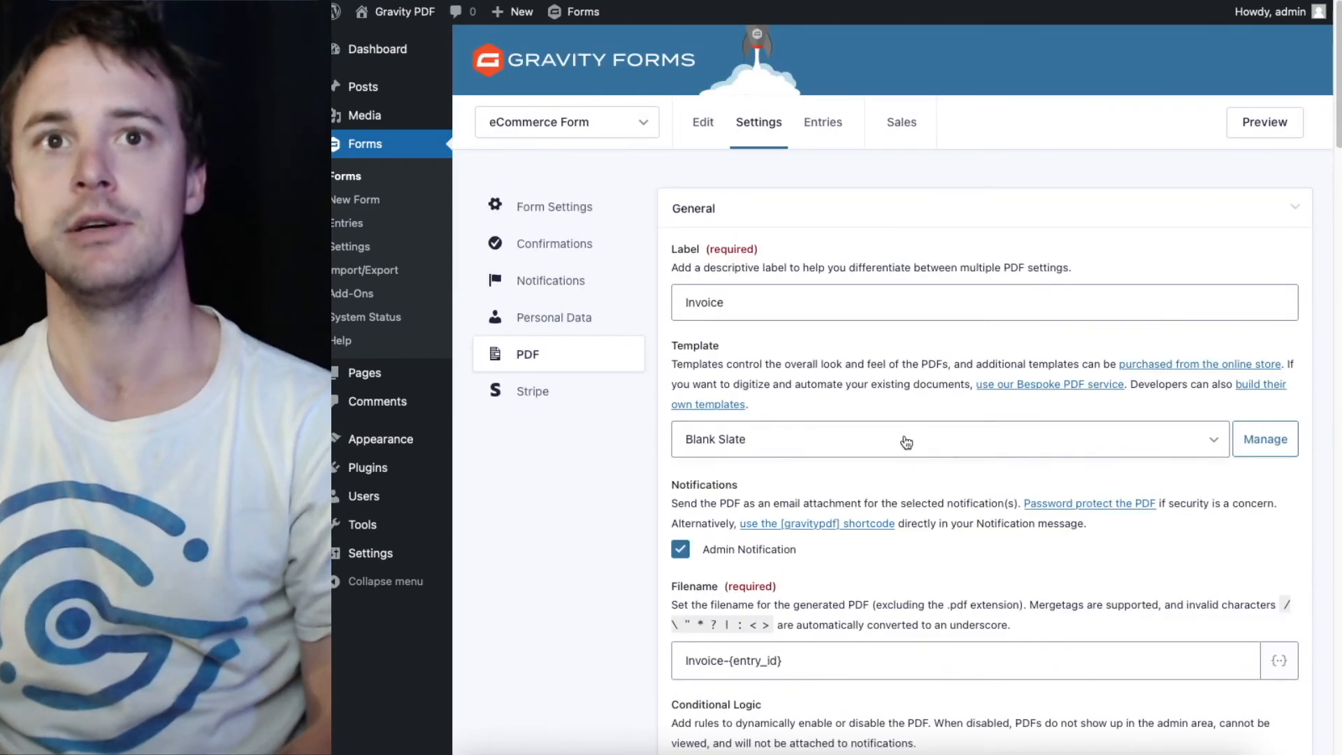
Launch a preview of the eCommerce Form from its entries list
click(822, 123)
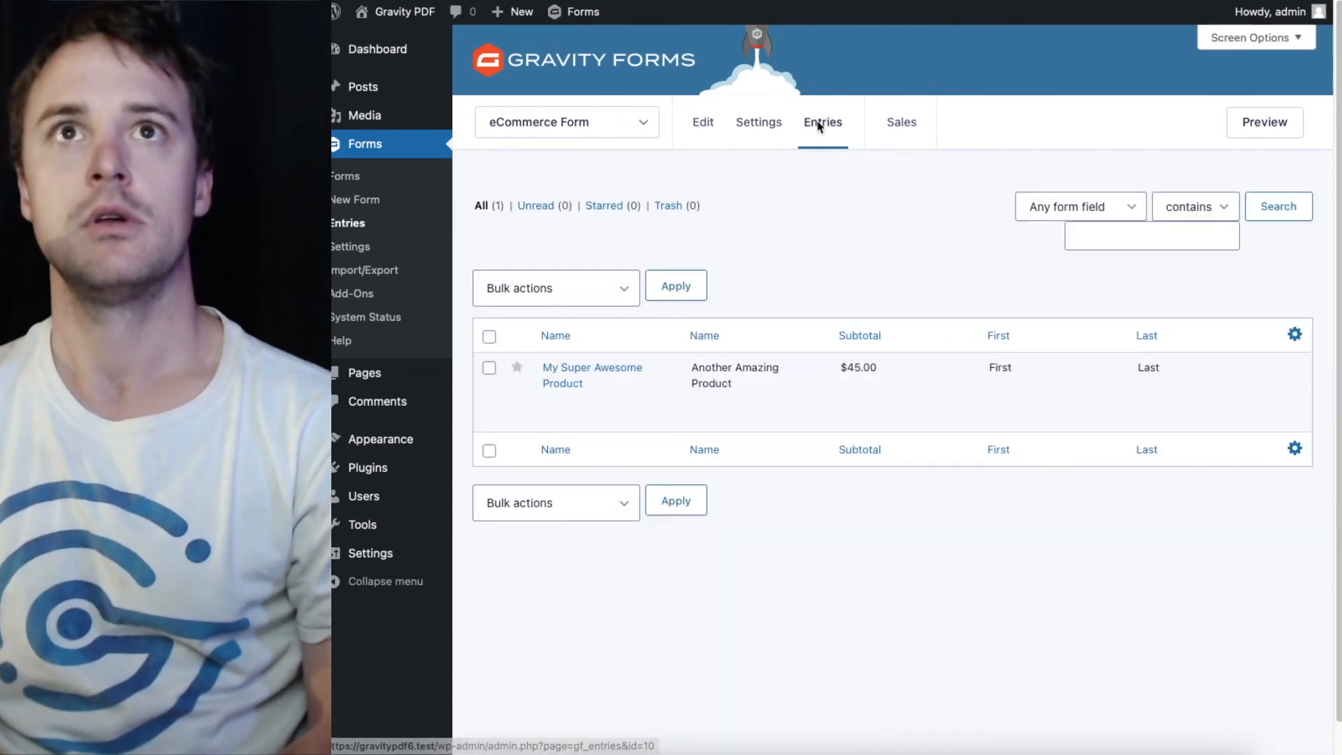
click(1264, 121)
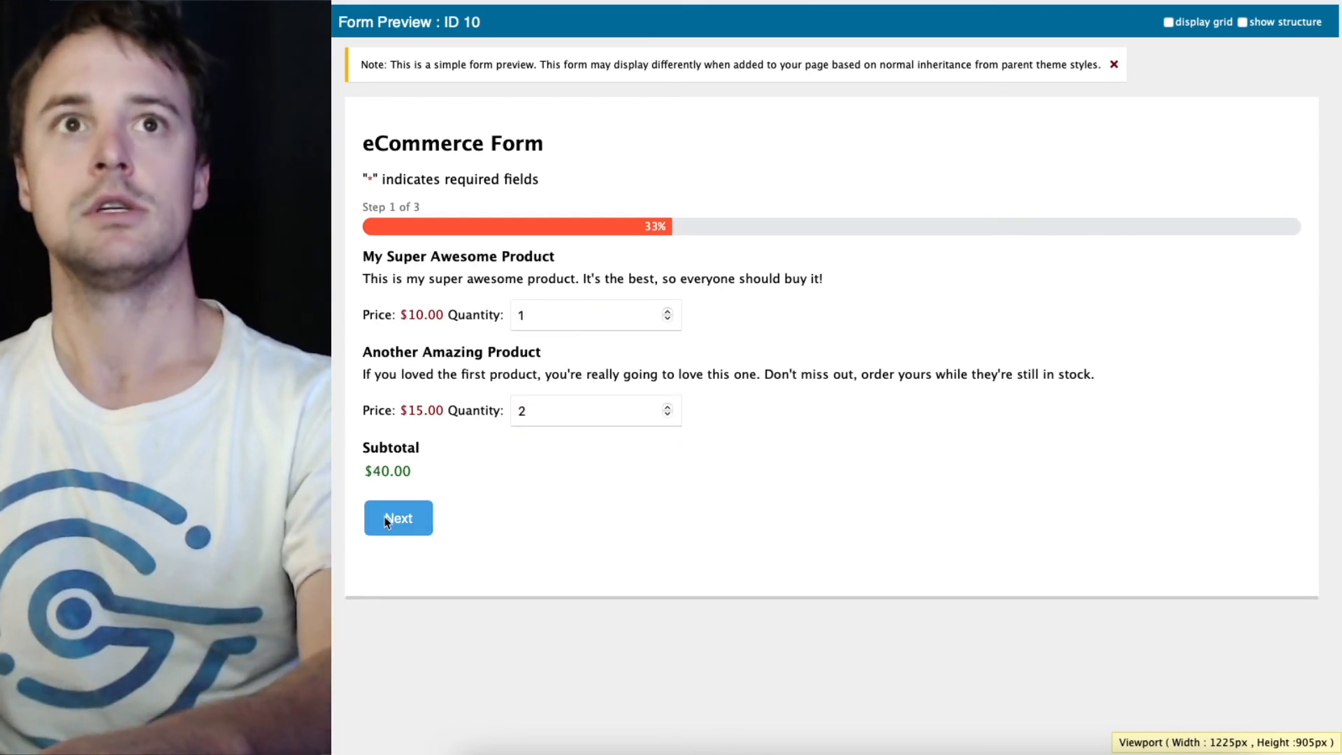
Reach step 3 with the address country chosen, Express Shipping and Credit Card payment selected
click(397, 517)
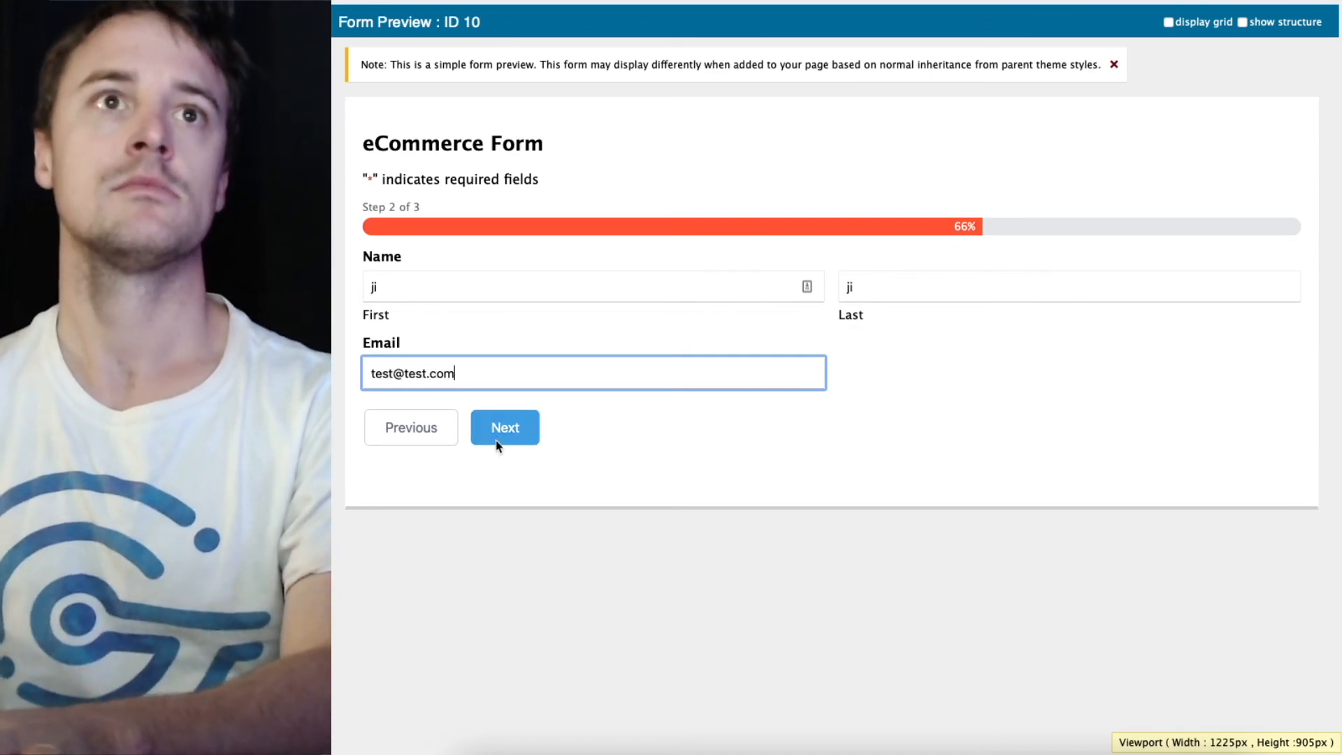
click(505, 428)
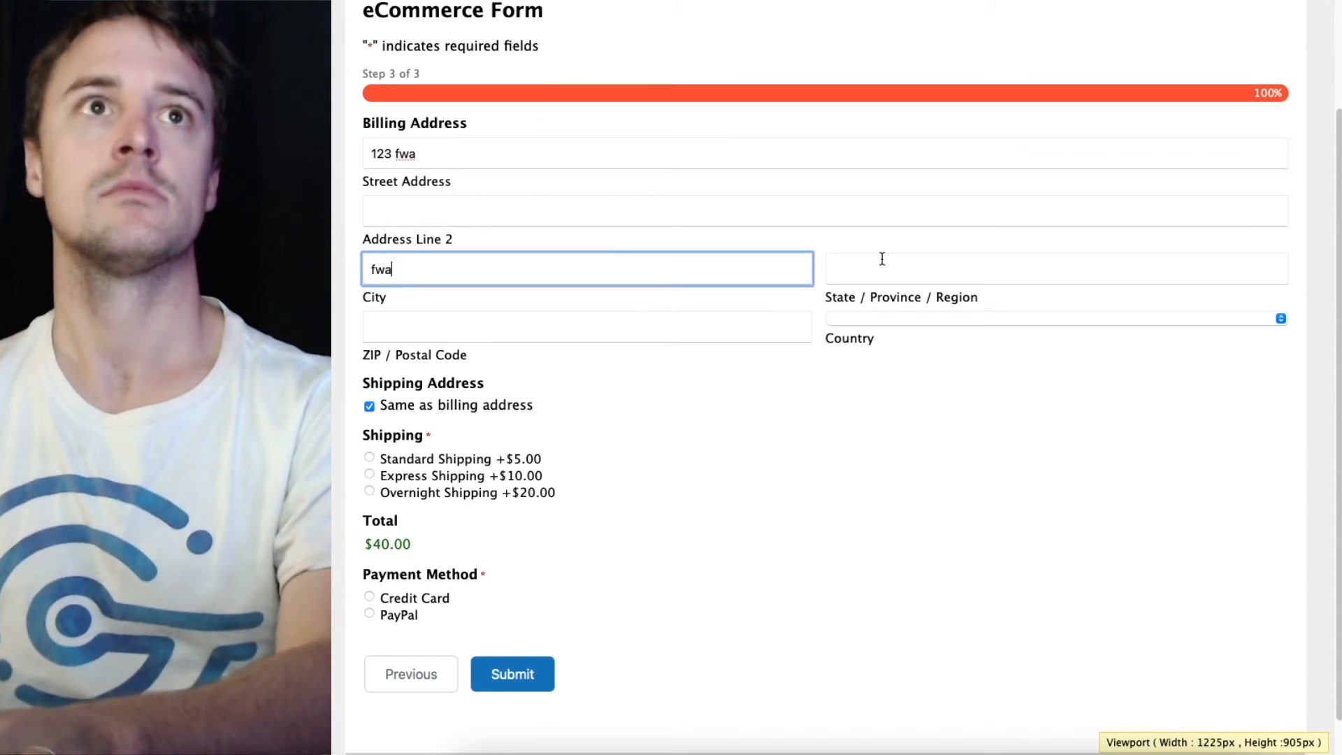
click(1053, 319)
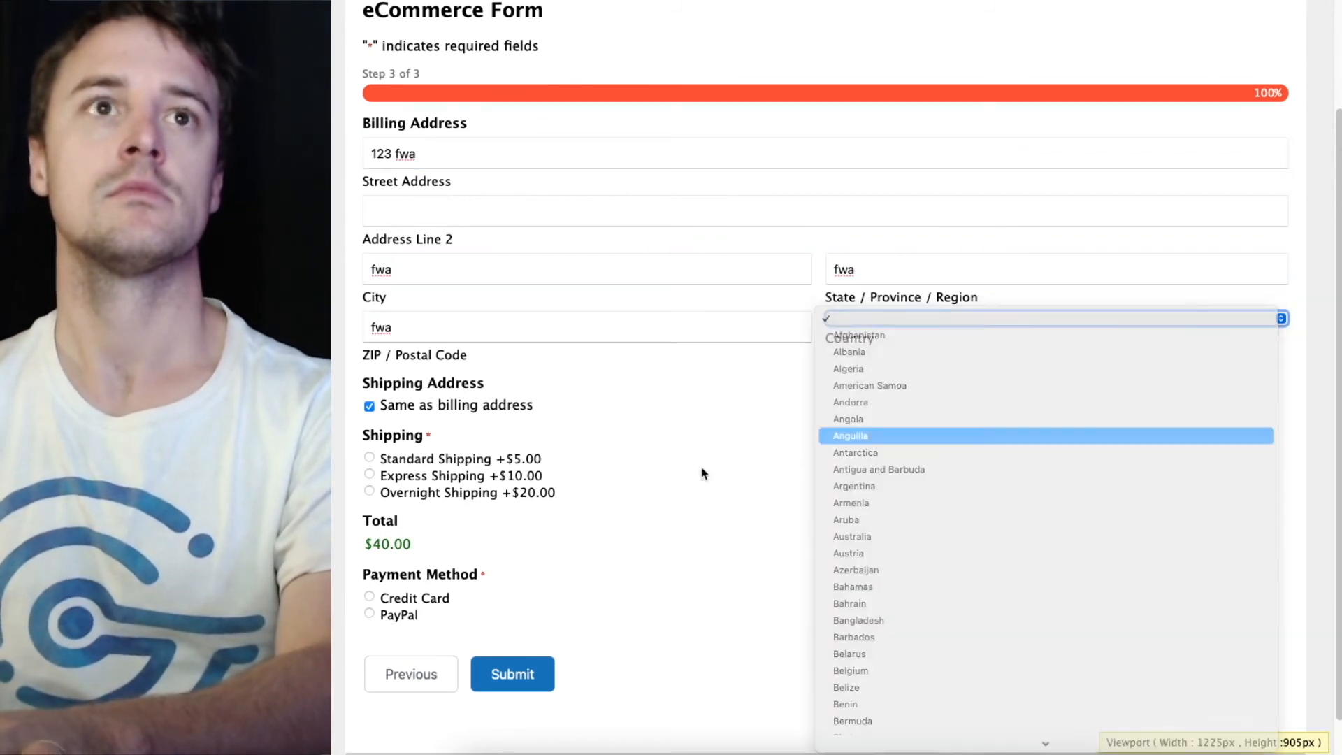
click(369, 475)
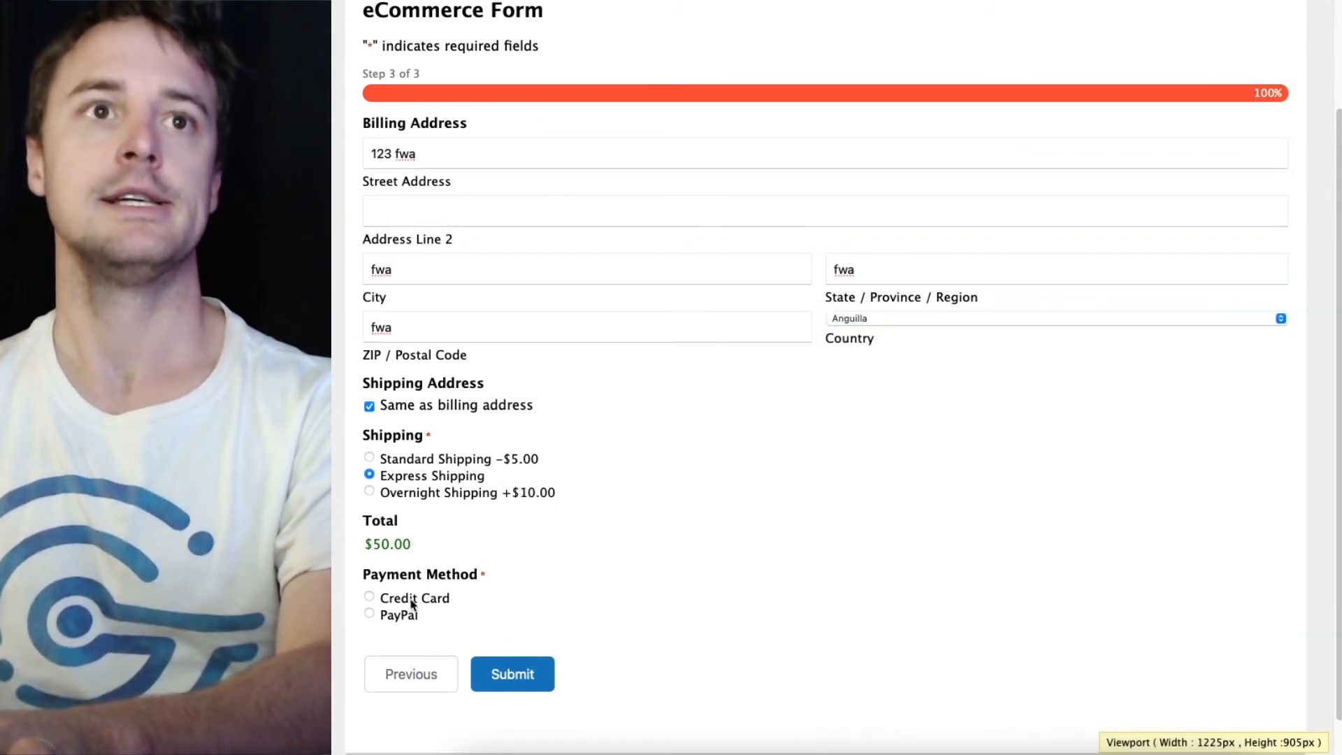
click(369, 596)
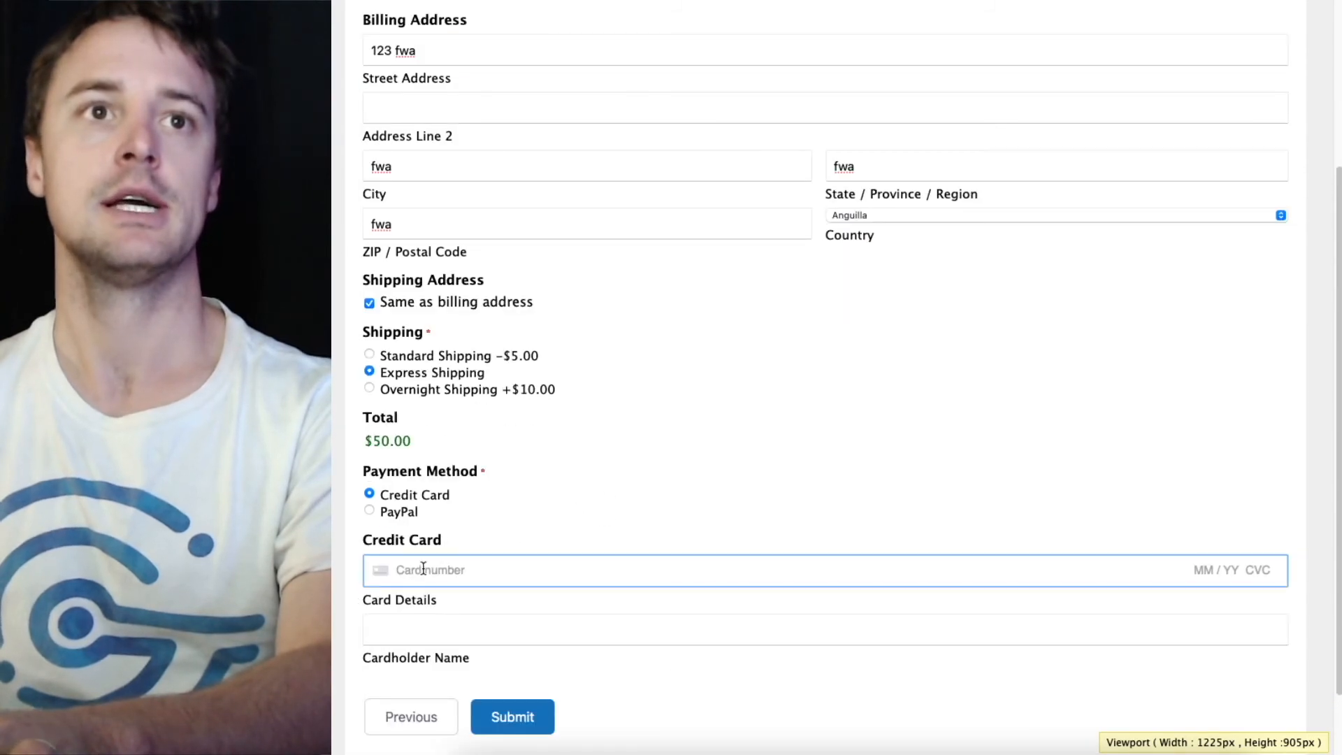
text(4242 4242 4242 4242)
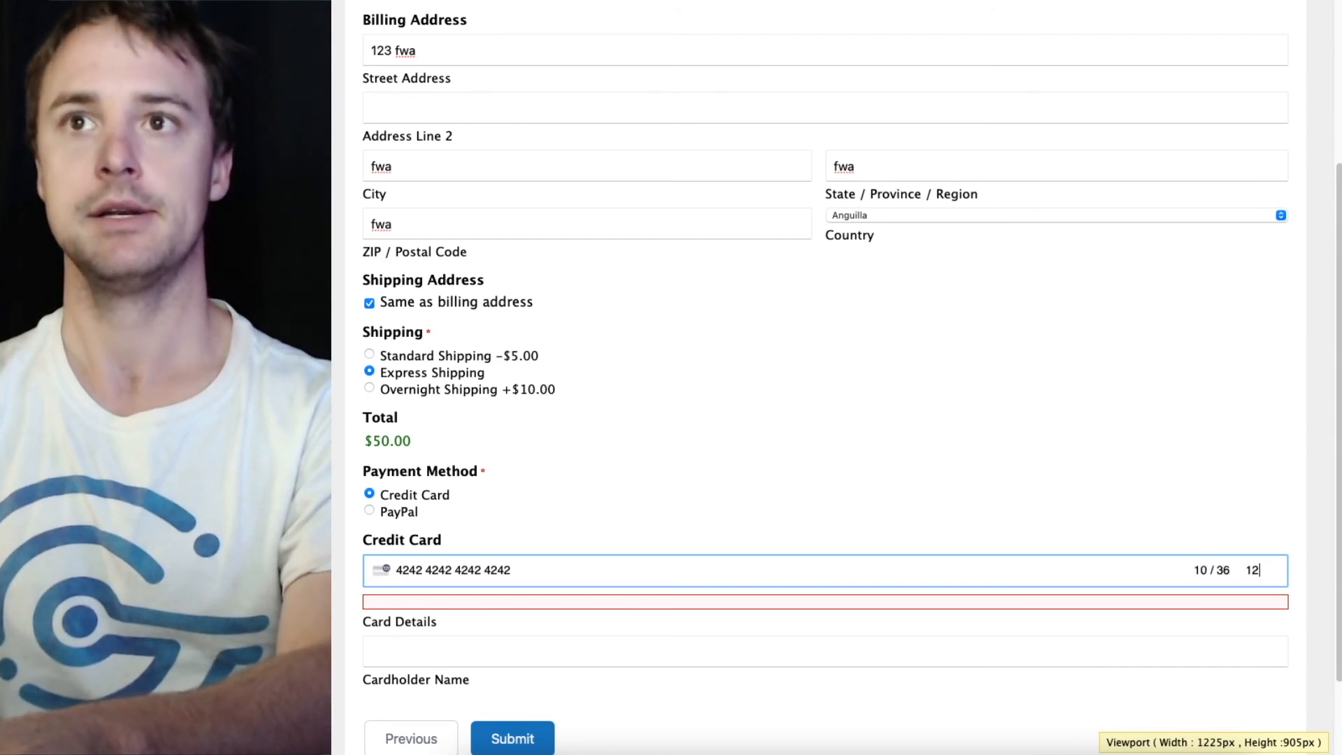
text(test)
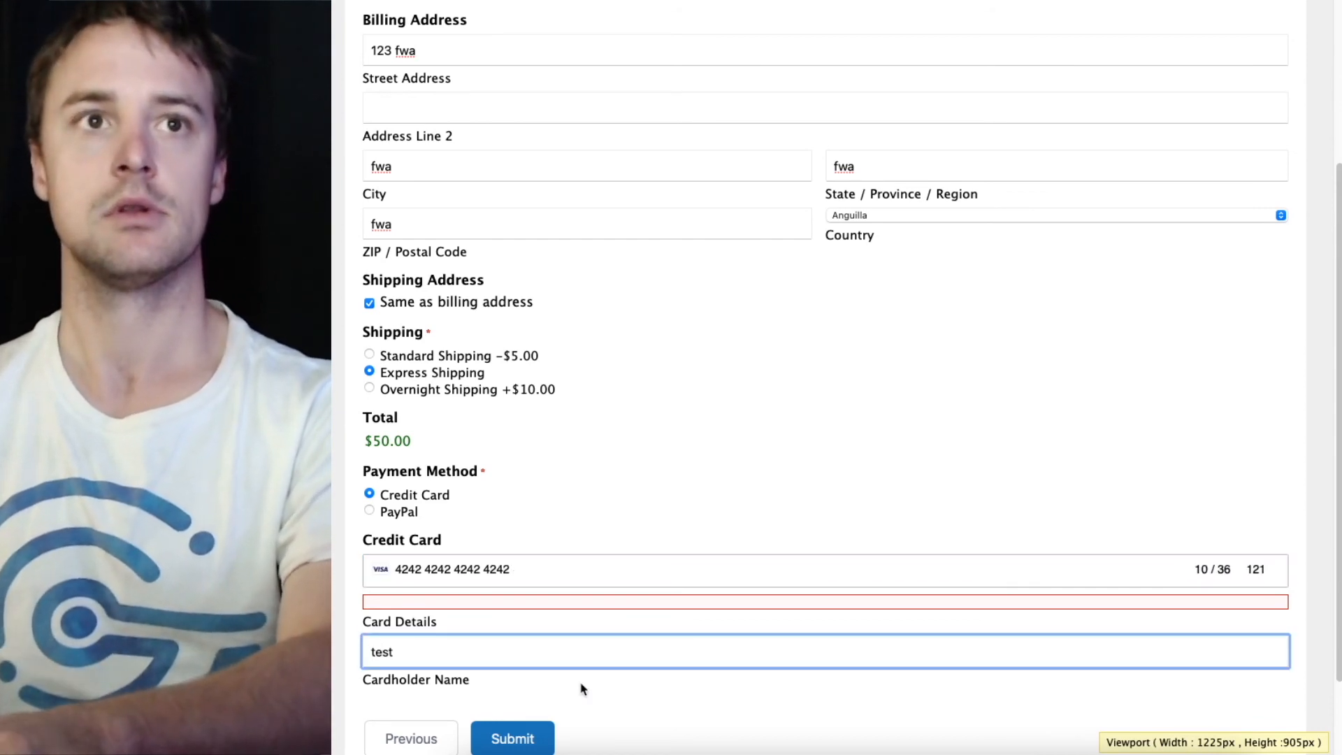
click(511, 738)
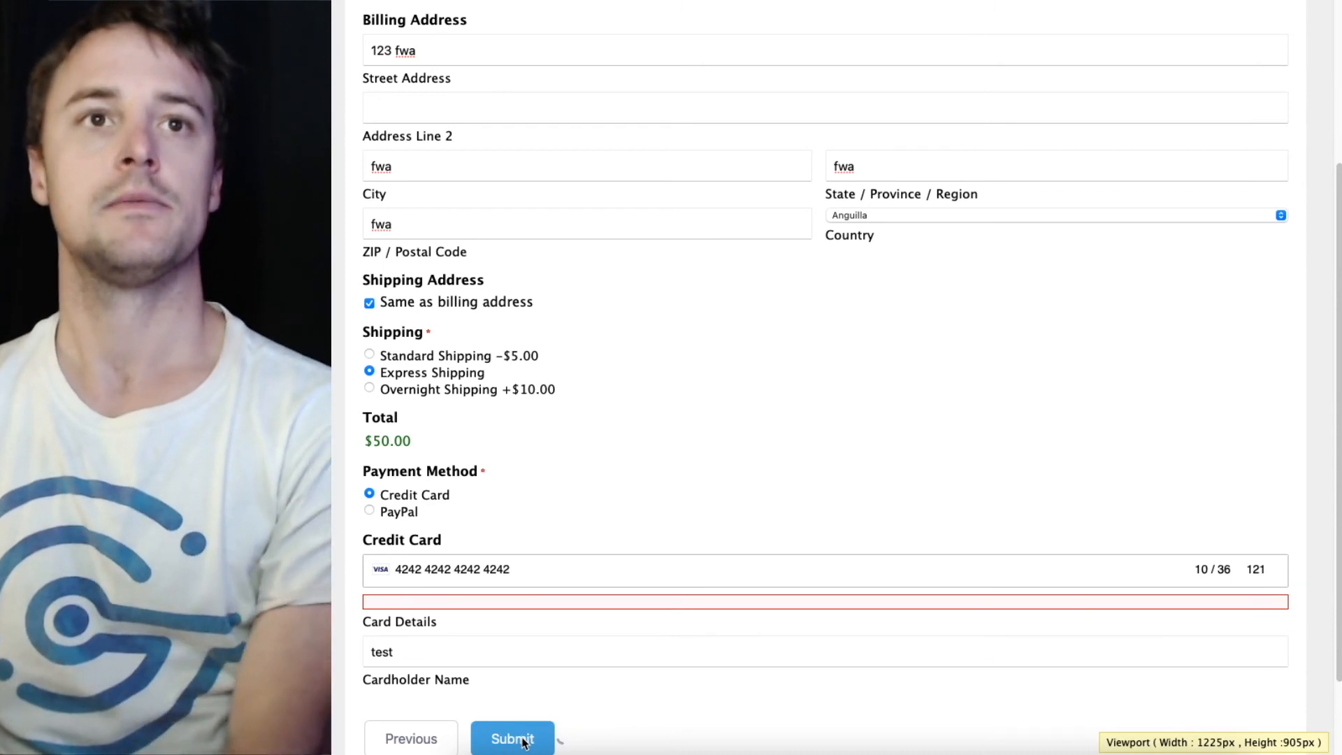
mouse_move(771, 629)
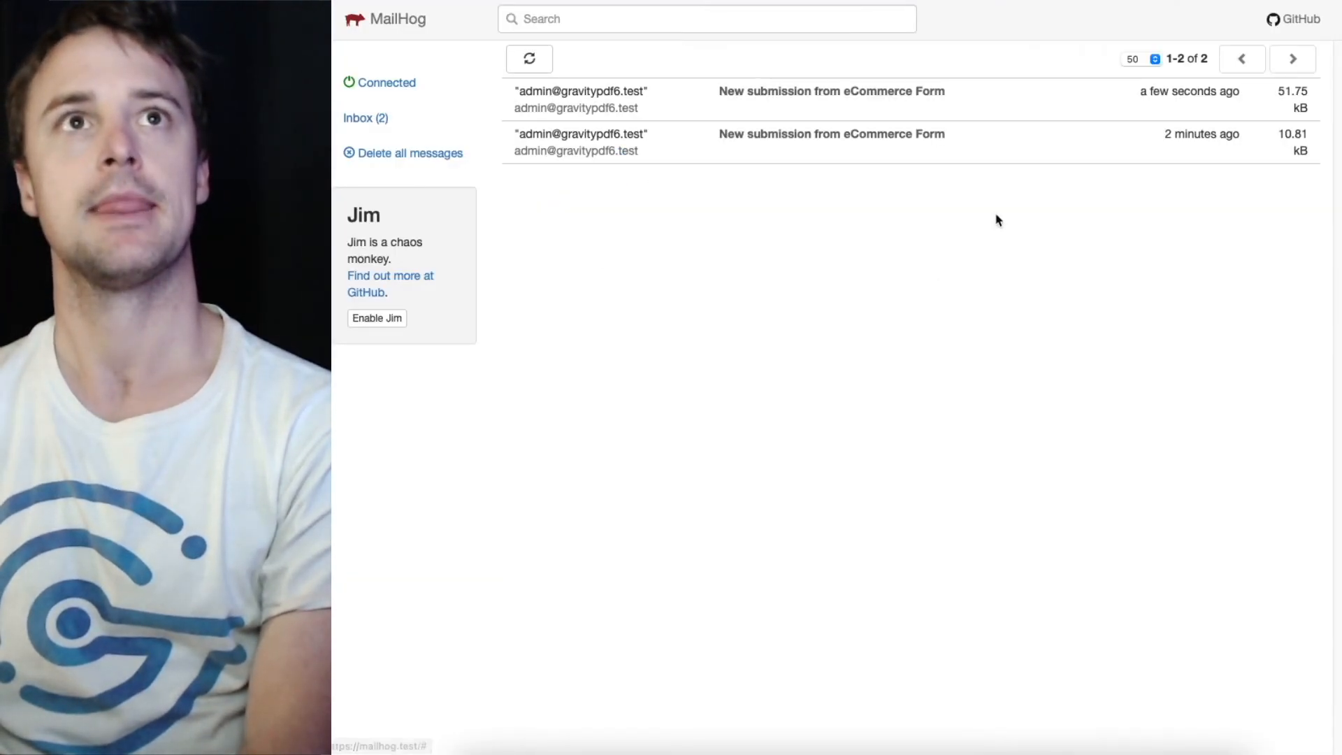
mouse_move(1314, 104)
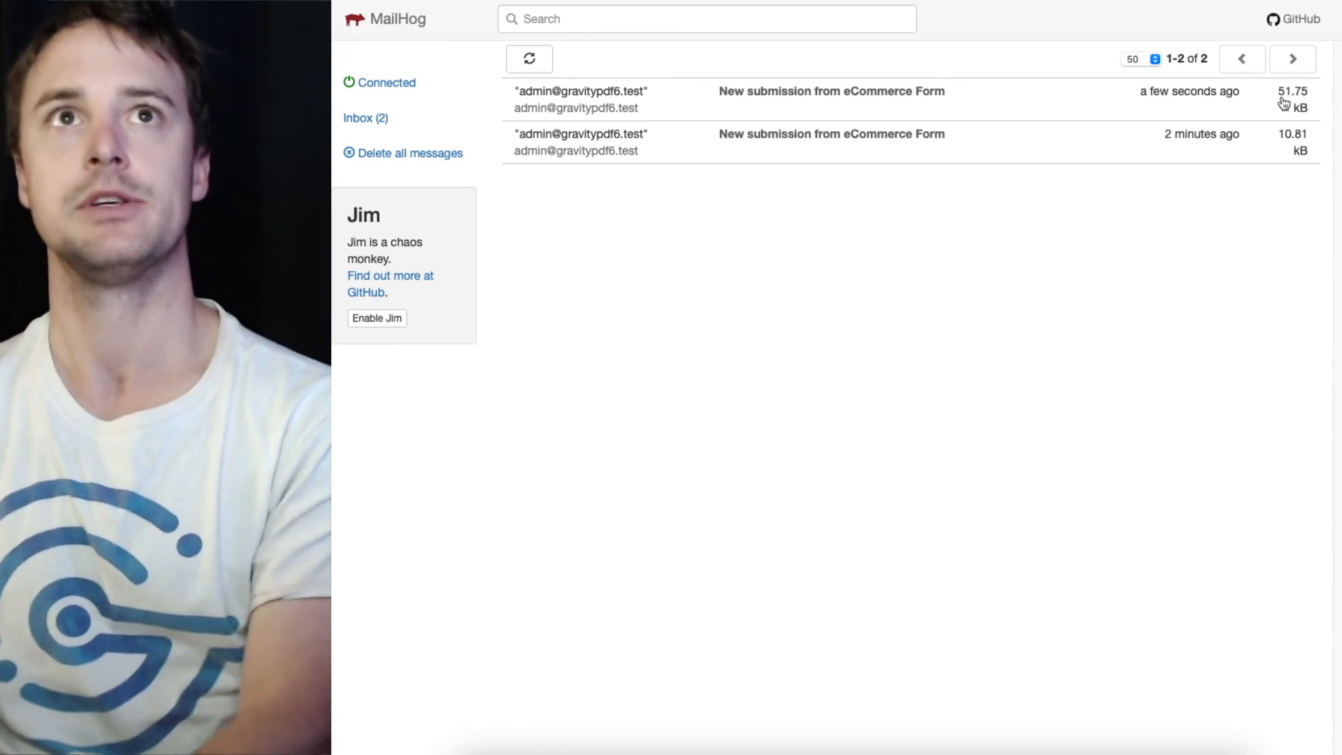
Download Invoice-21.pdf from the MIME parts of the newest admin notification email
click(832, 91)
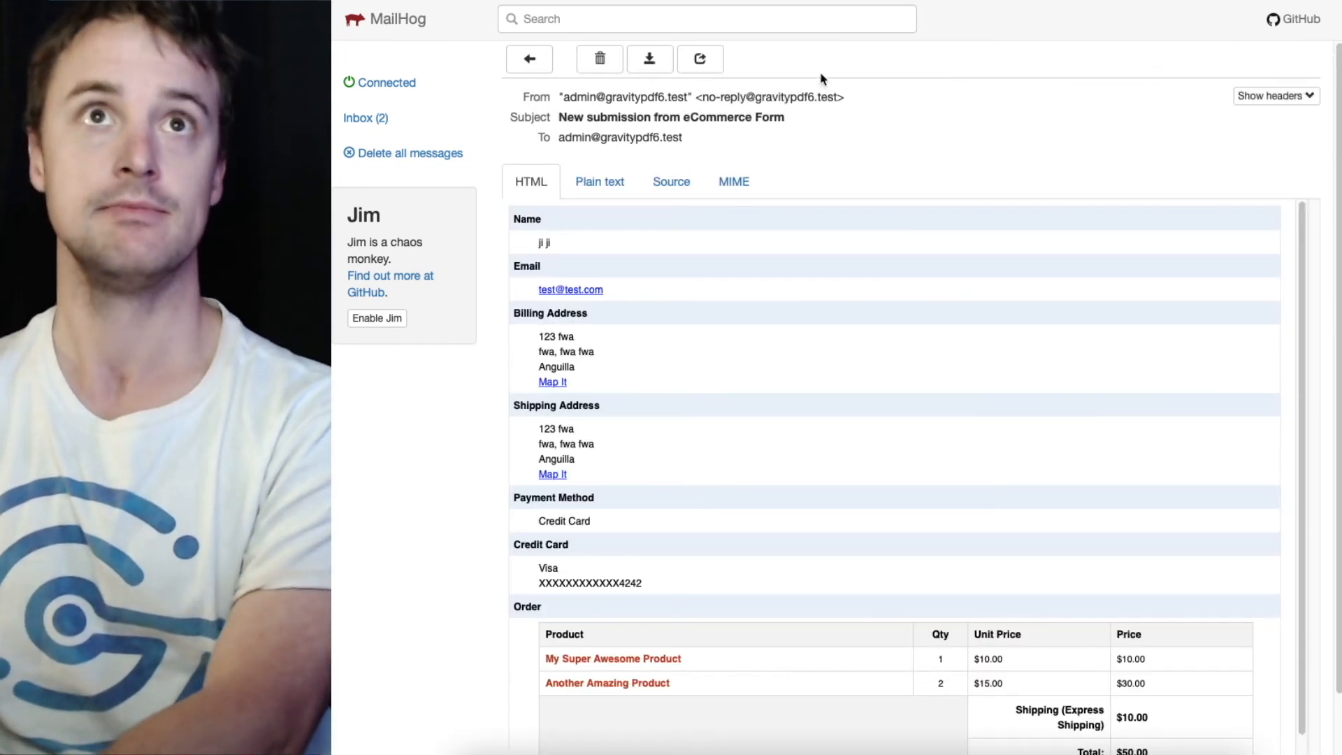
click(733, 180)
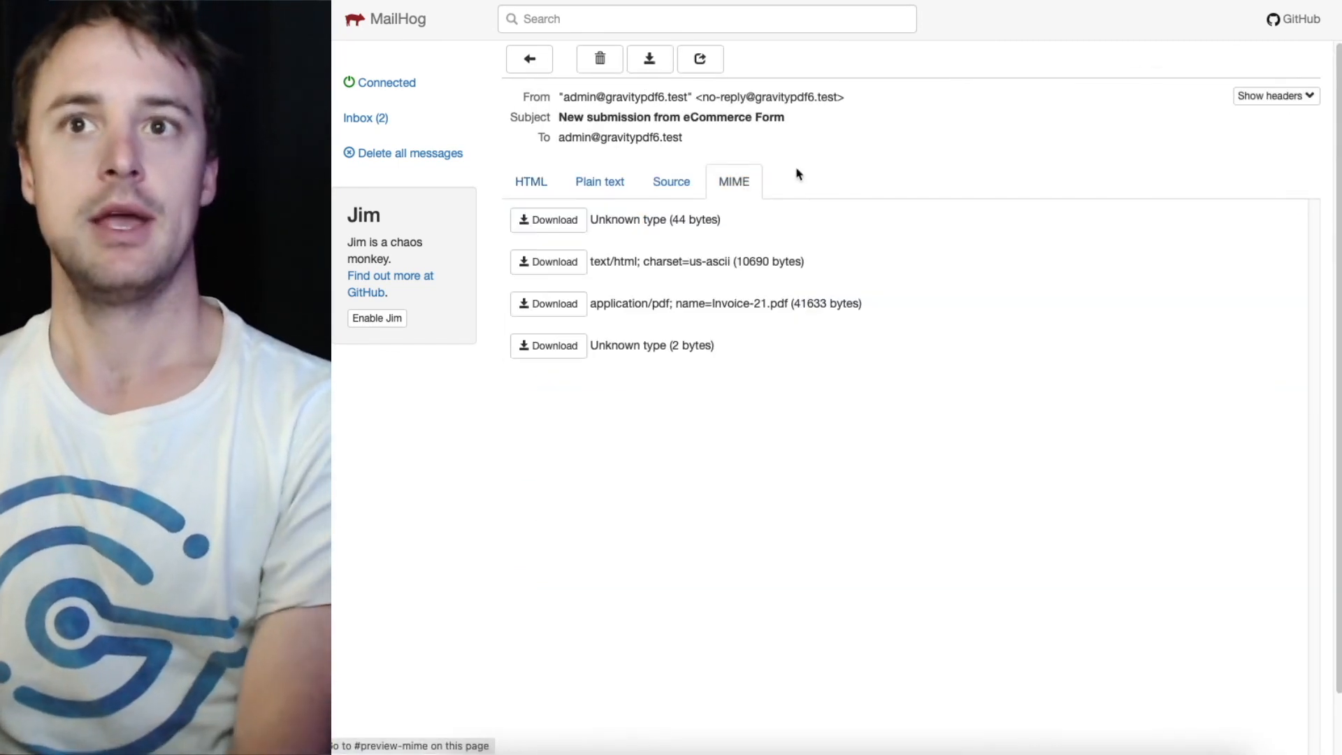
double_click(726, 303)
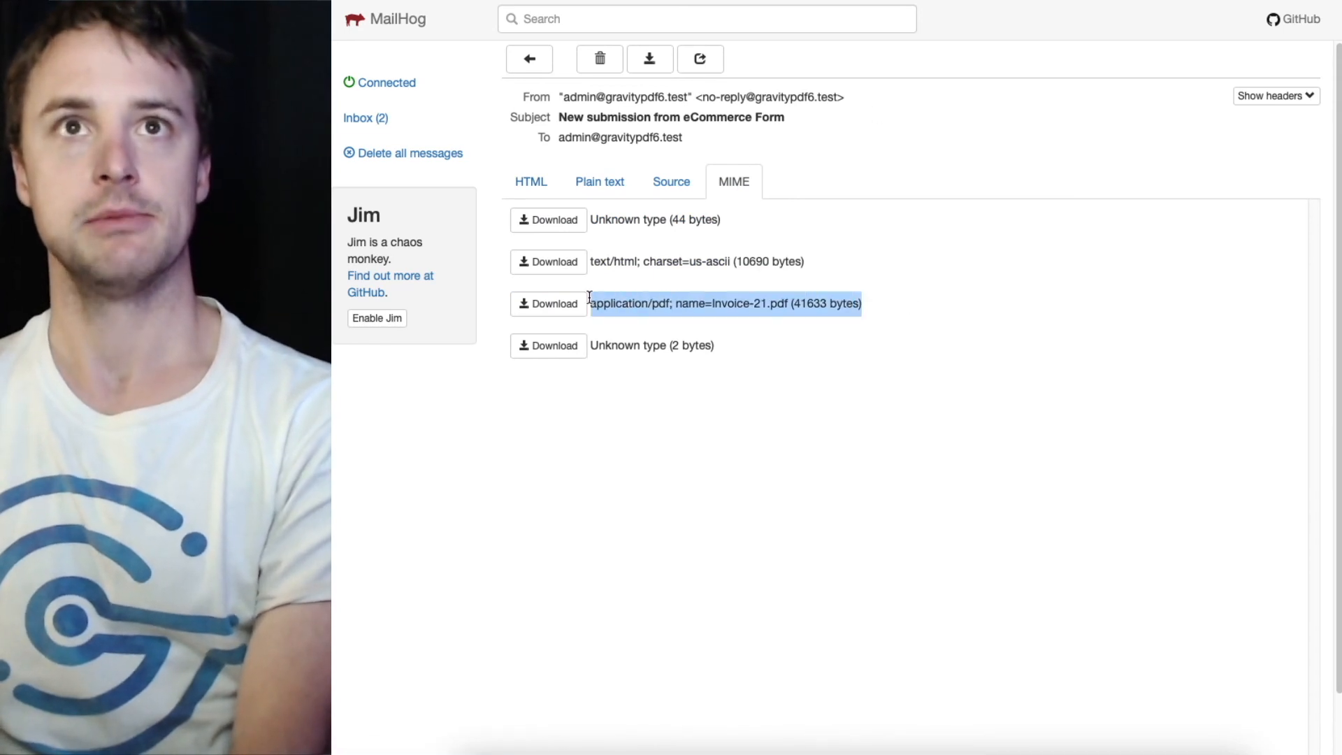
click(548, 305)
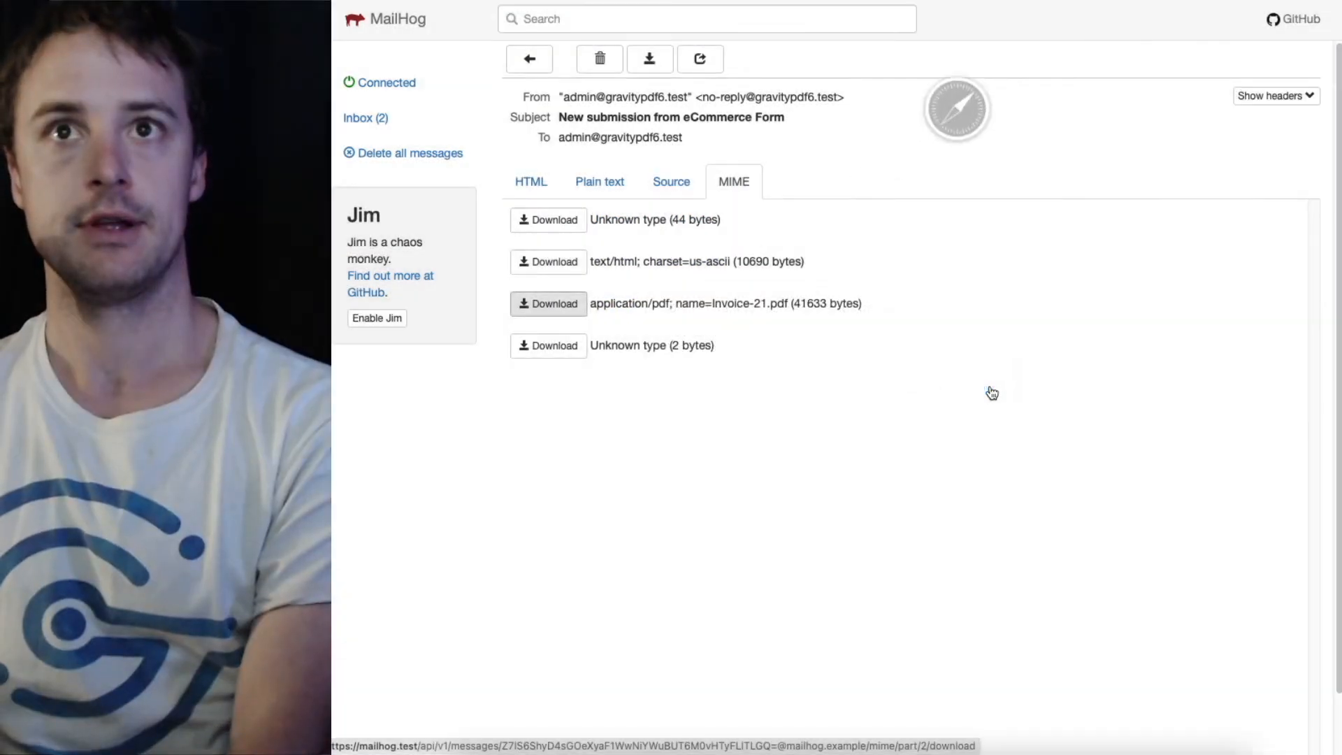
Open the downloaded Invoice-21.pdf from the recent downloads list
click(548, 303)
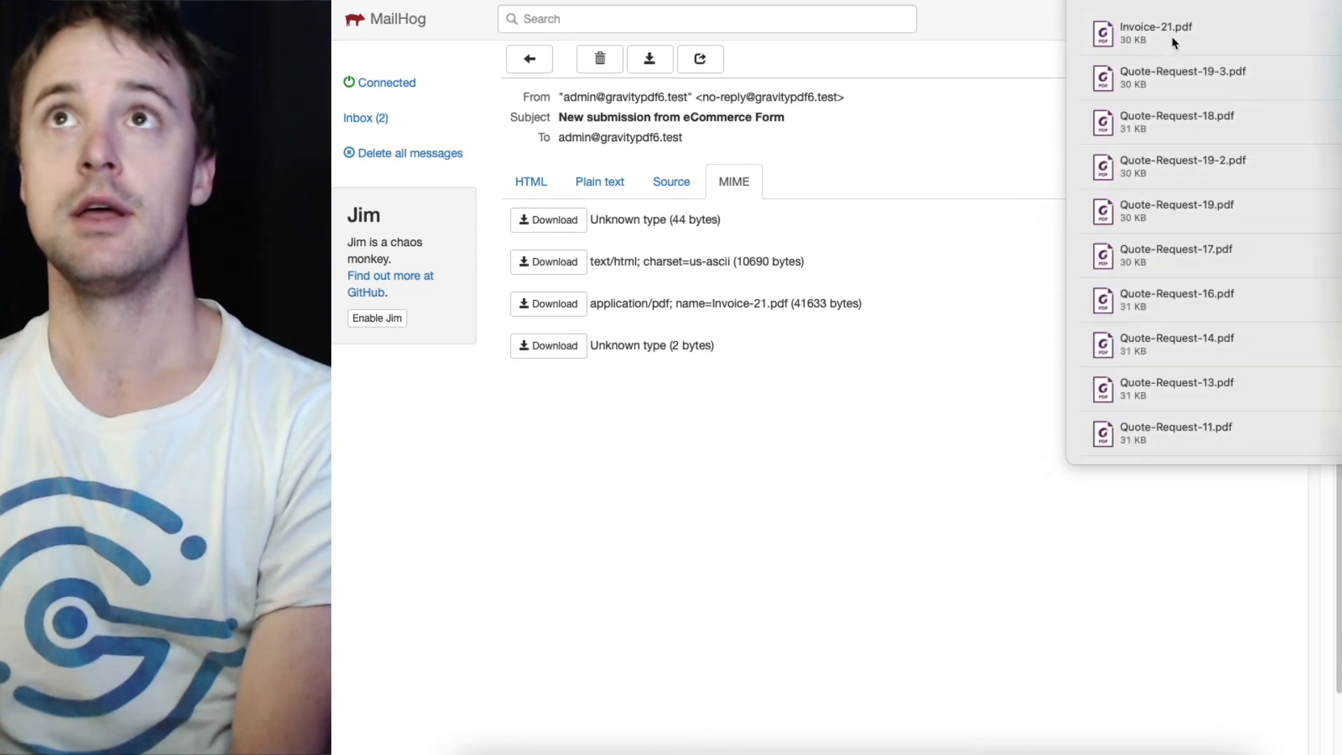
click(1155, 28)
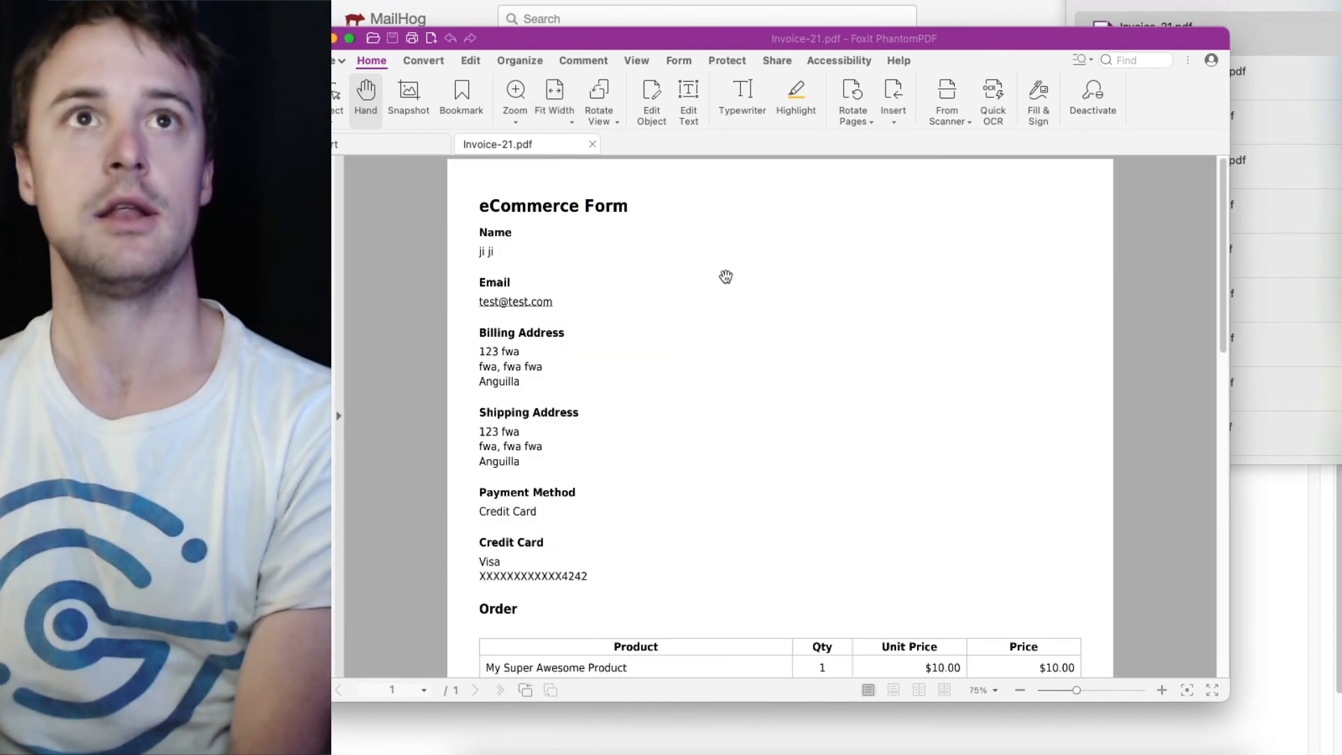
Scroll Invoice-21.pdf down to the order table showing two products, express shipping and $50.00 total
scroll(down, 3)
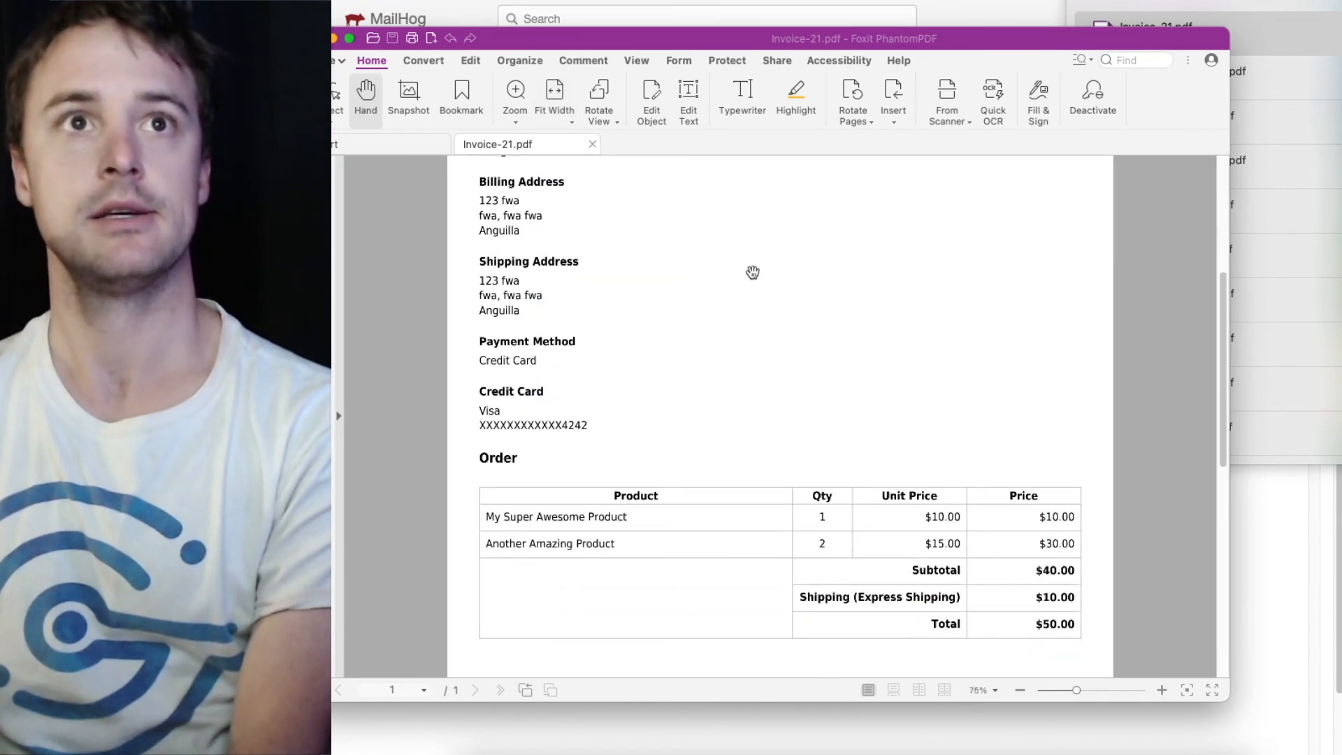
scroll(down, 3)
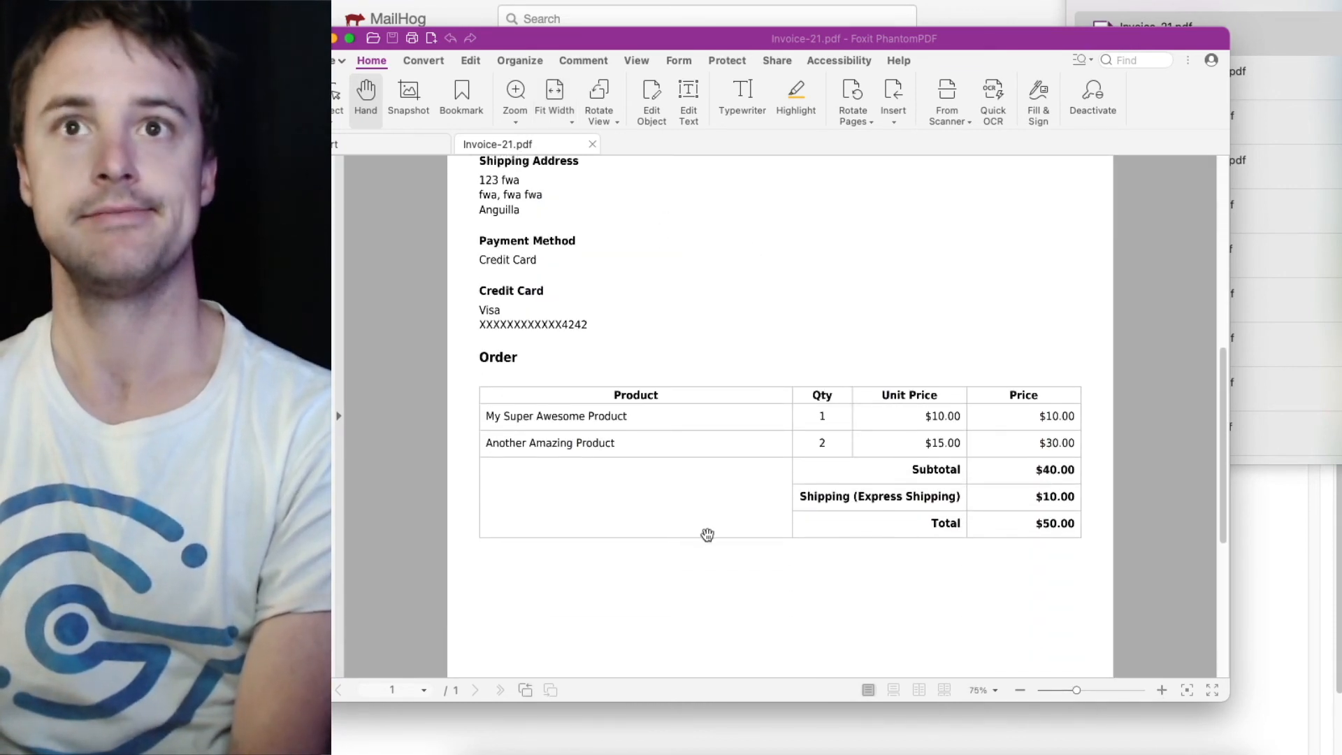
scroll(down, 3)
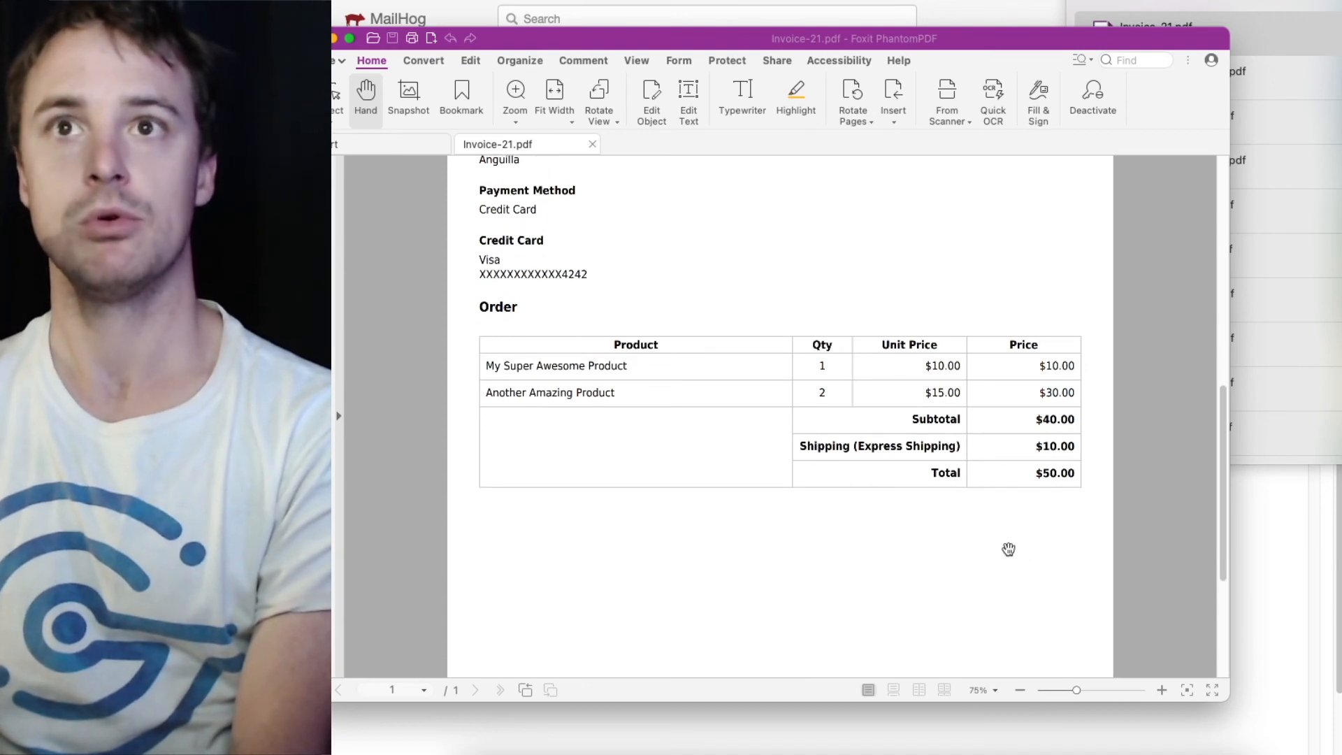
mouse_move(1077, 386)
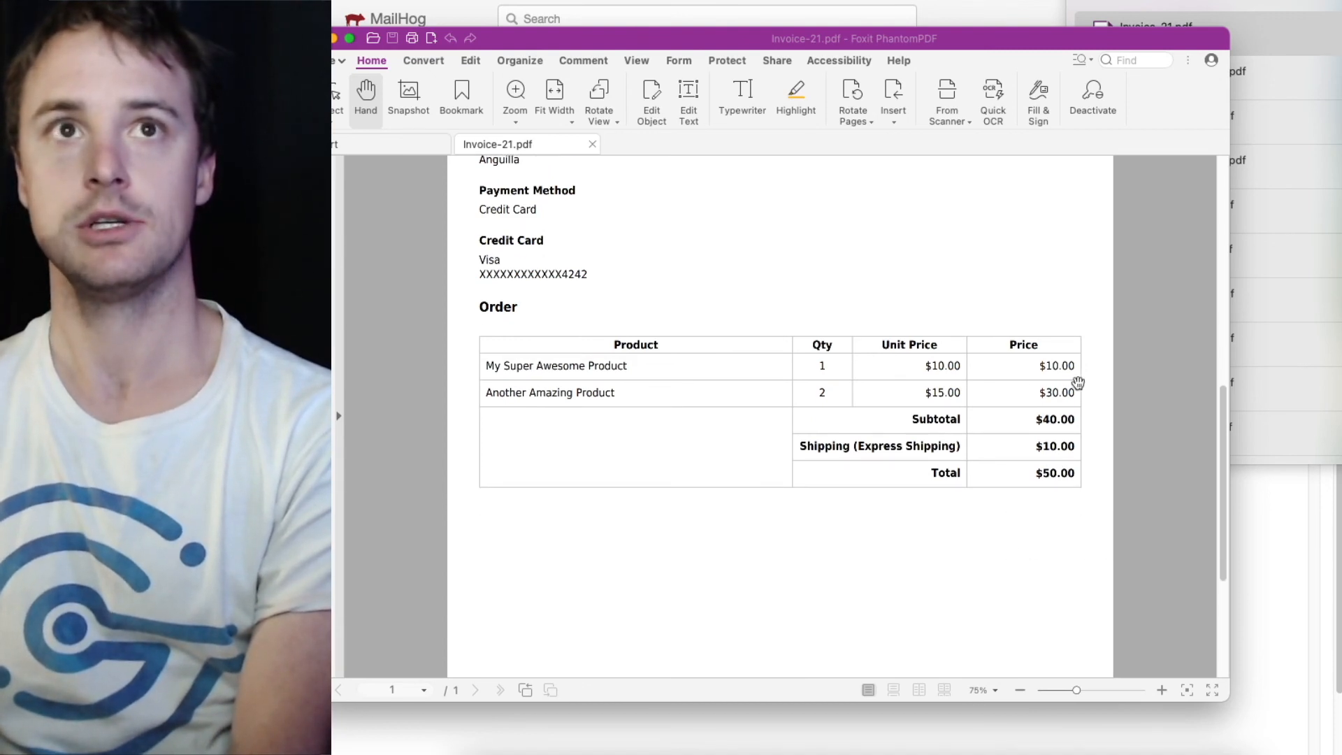
mouse_move(1046, 563)
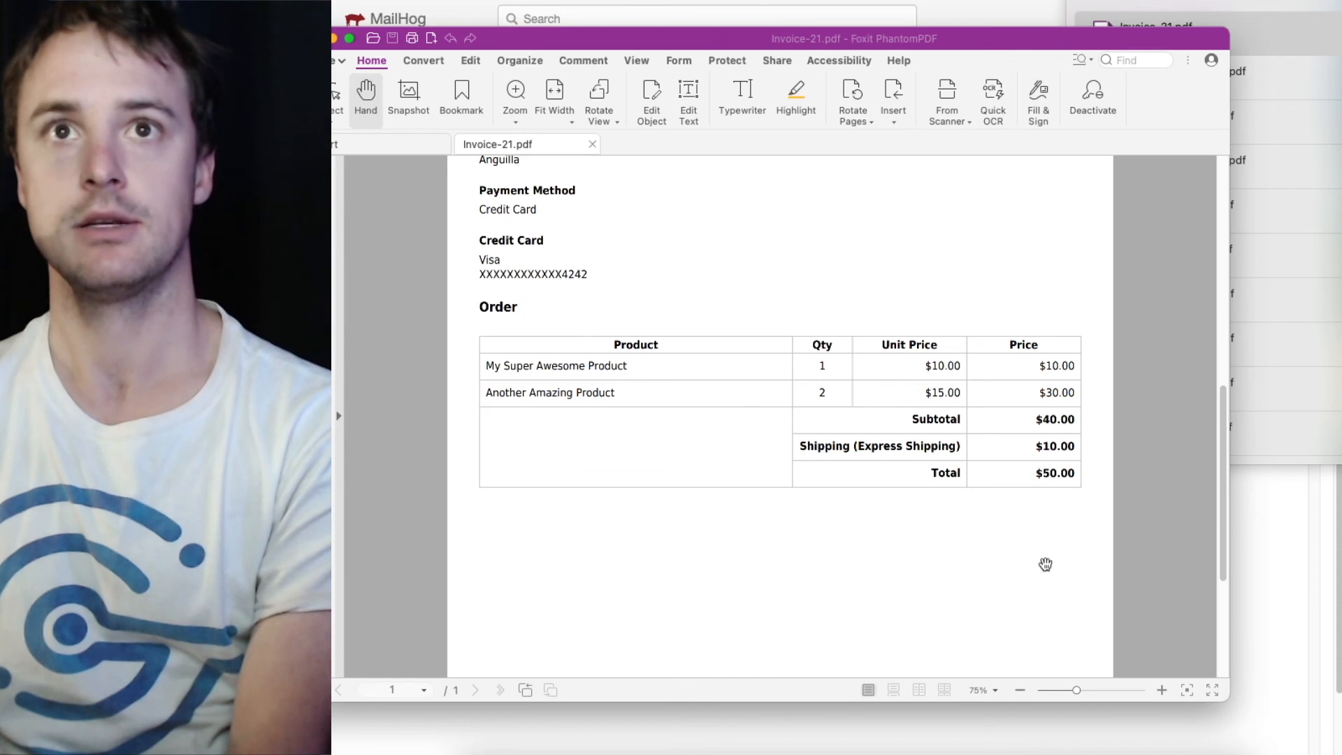
mouse_move(1028, 499)
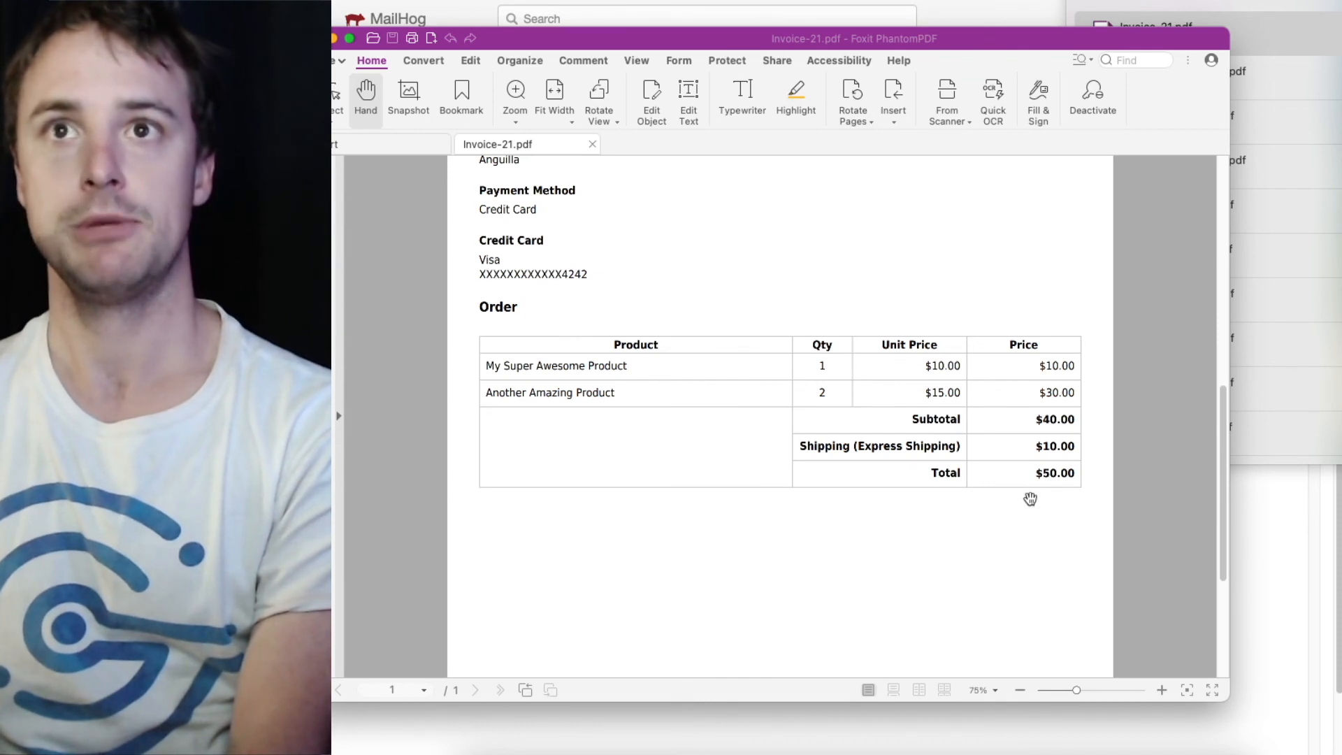